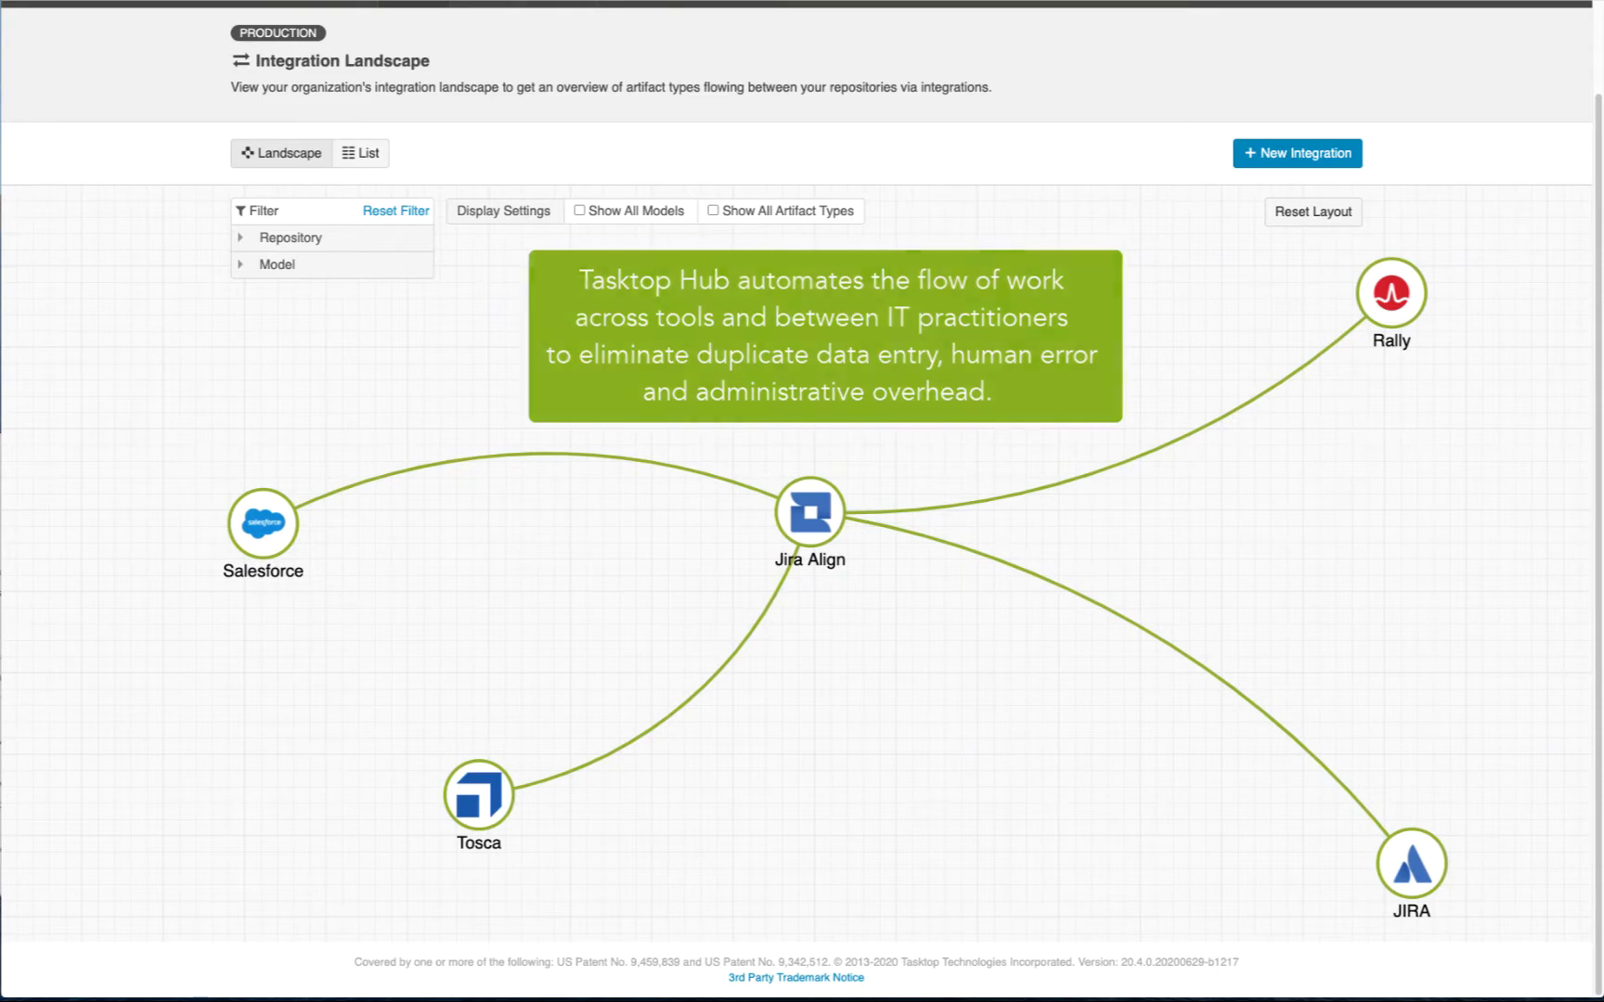
# Step: Show all artifact types (Feature, Story, Epic, Case) on the Integration Landscape connections
pyautogui.click(811, 512)
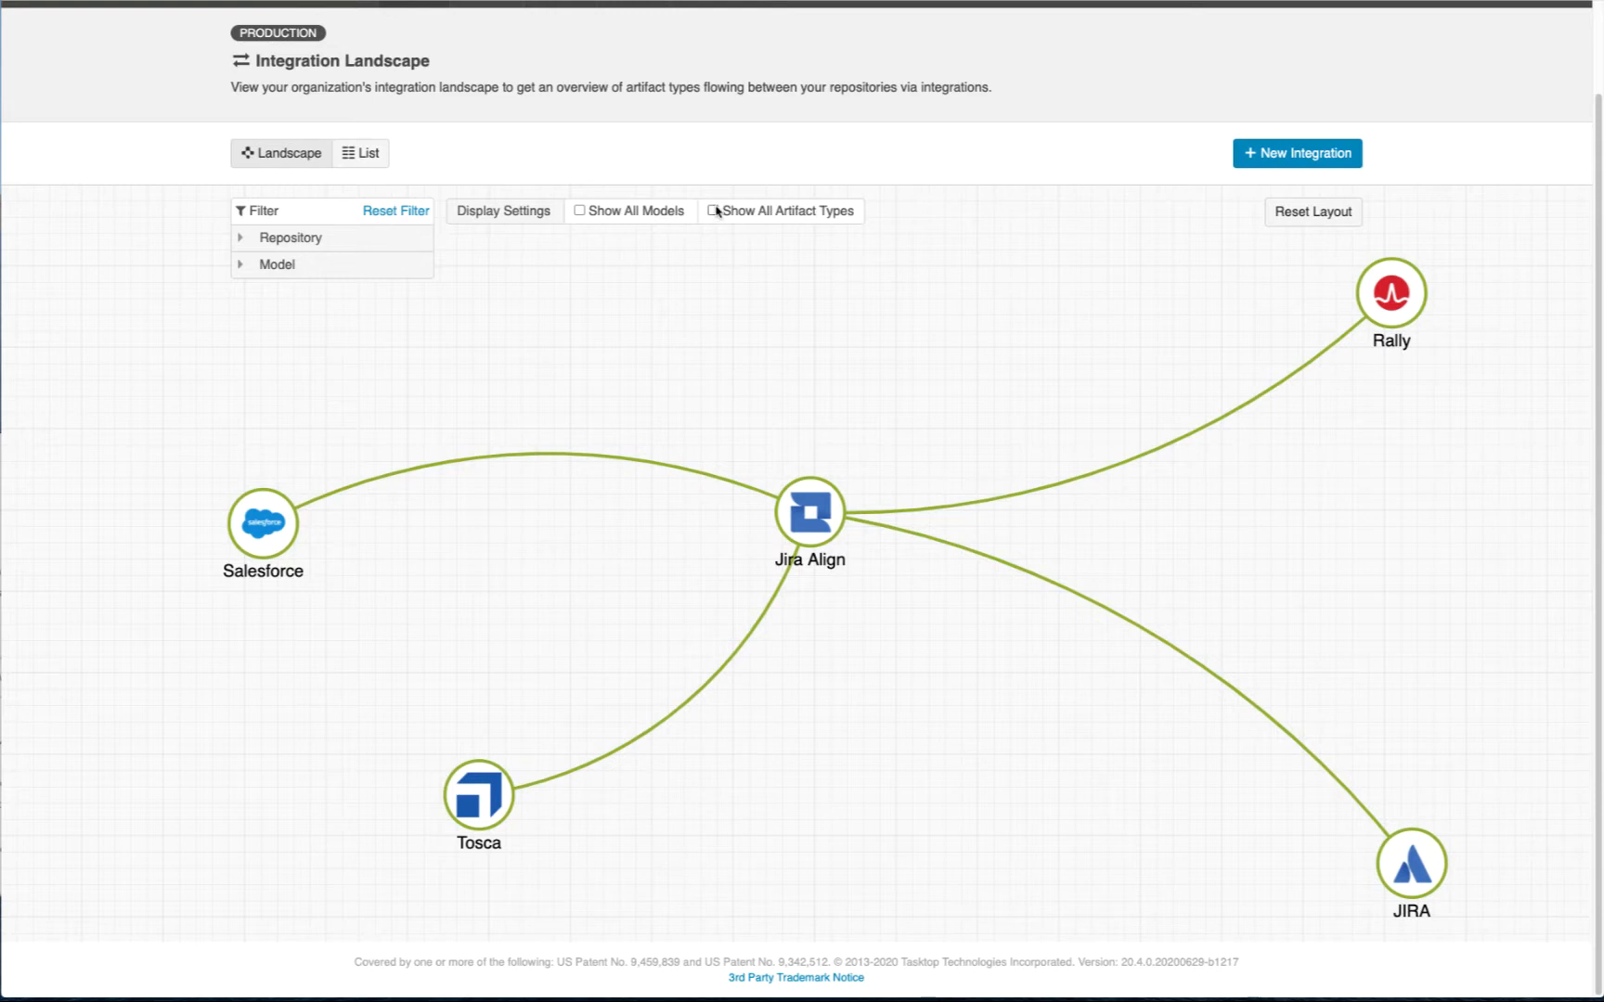
pyautogui.click(714, 211)
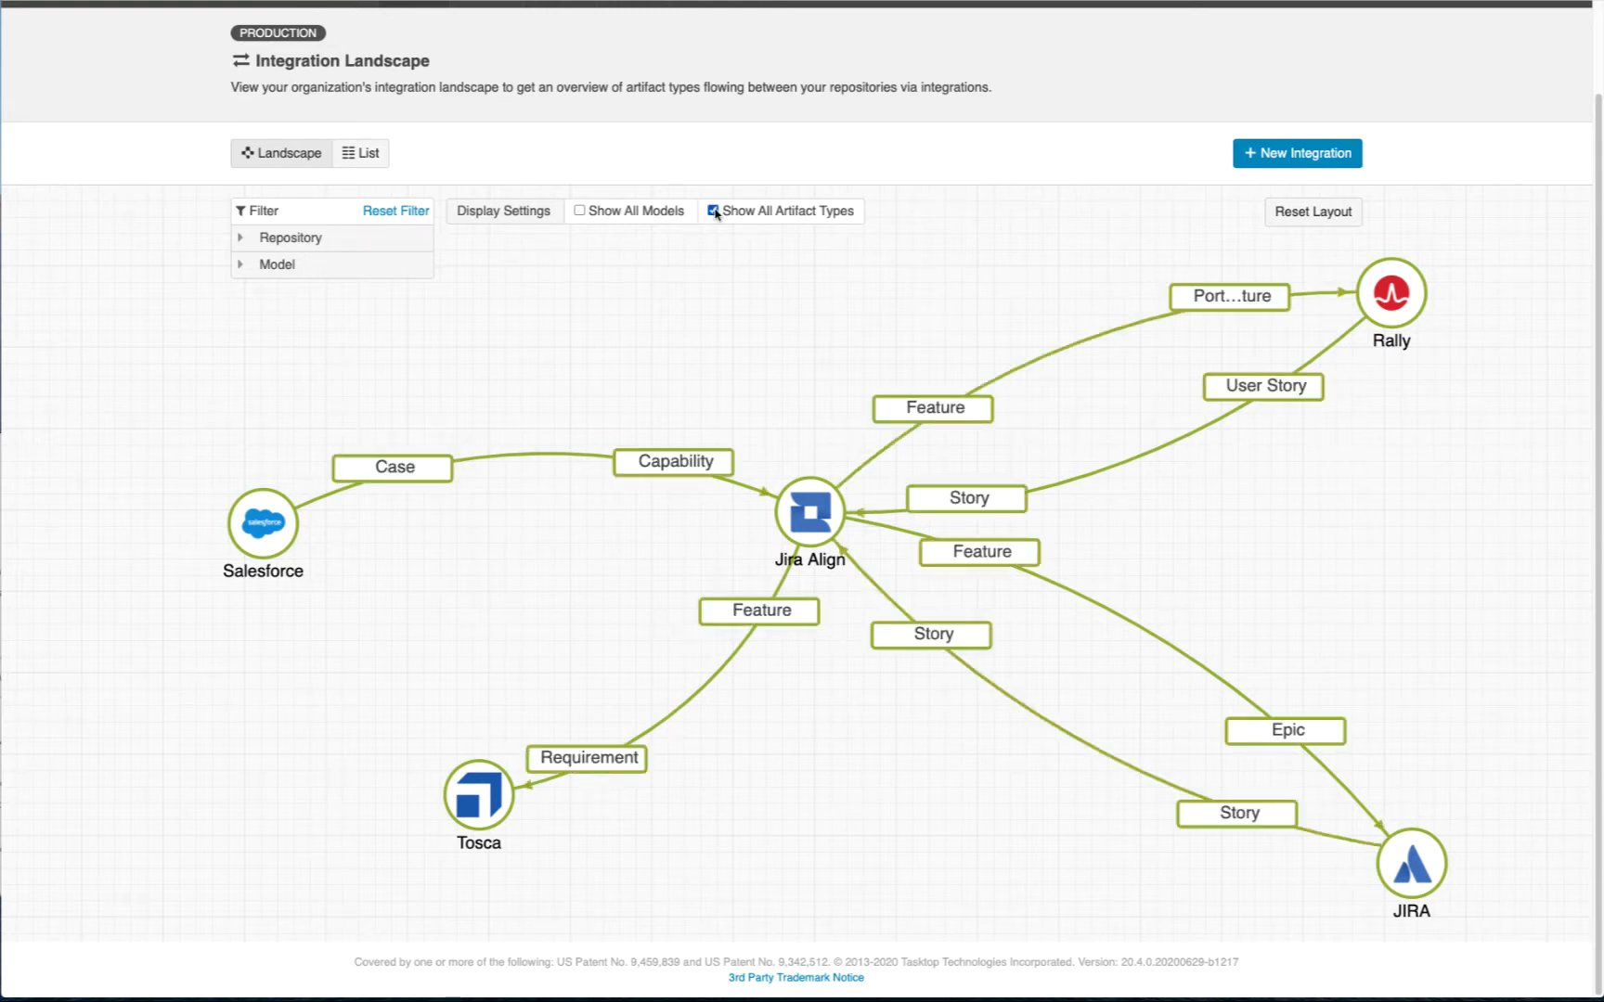
pyautogui.moveTo(711, 468)
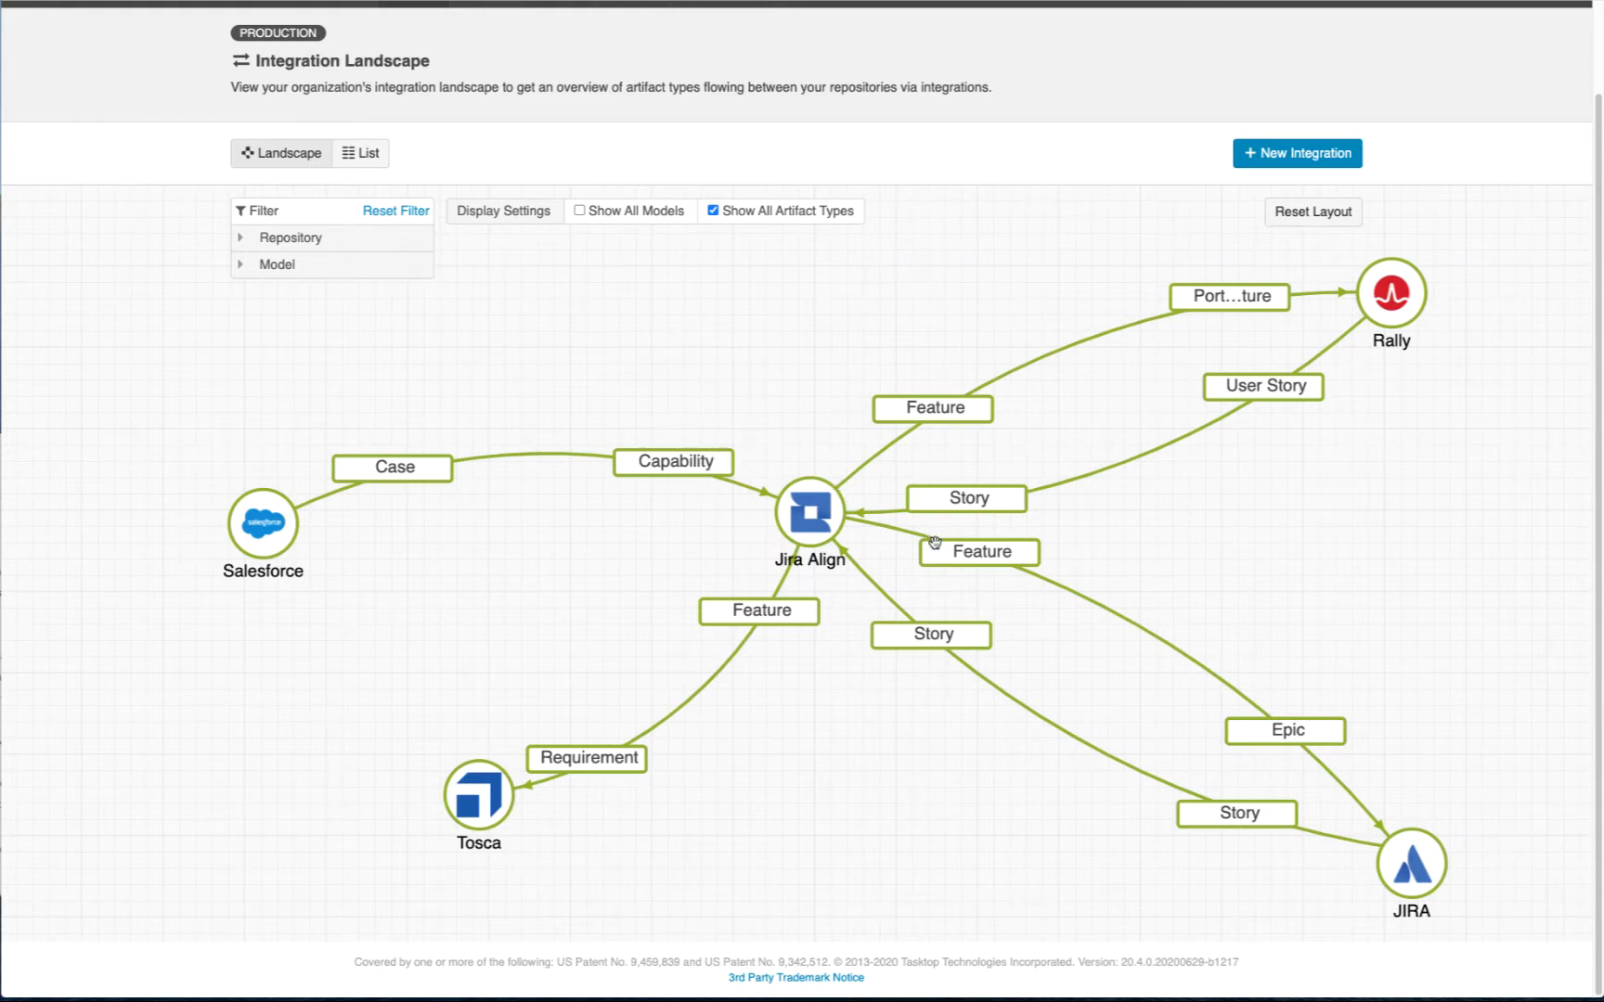
pyautogui.moveTo(1312, 814)
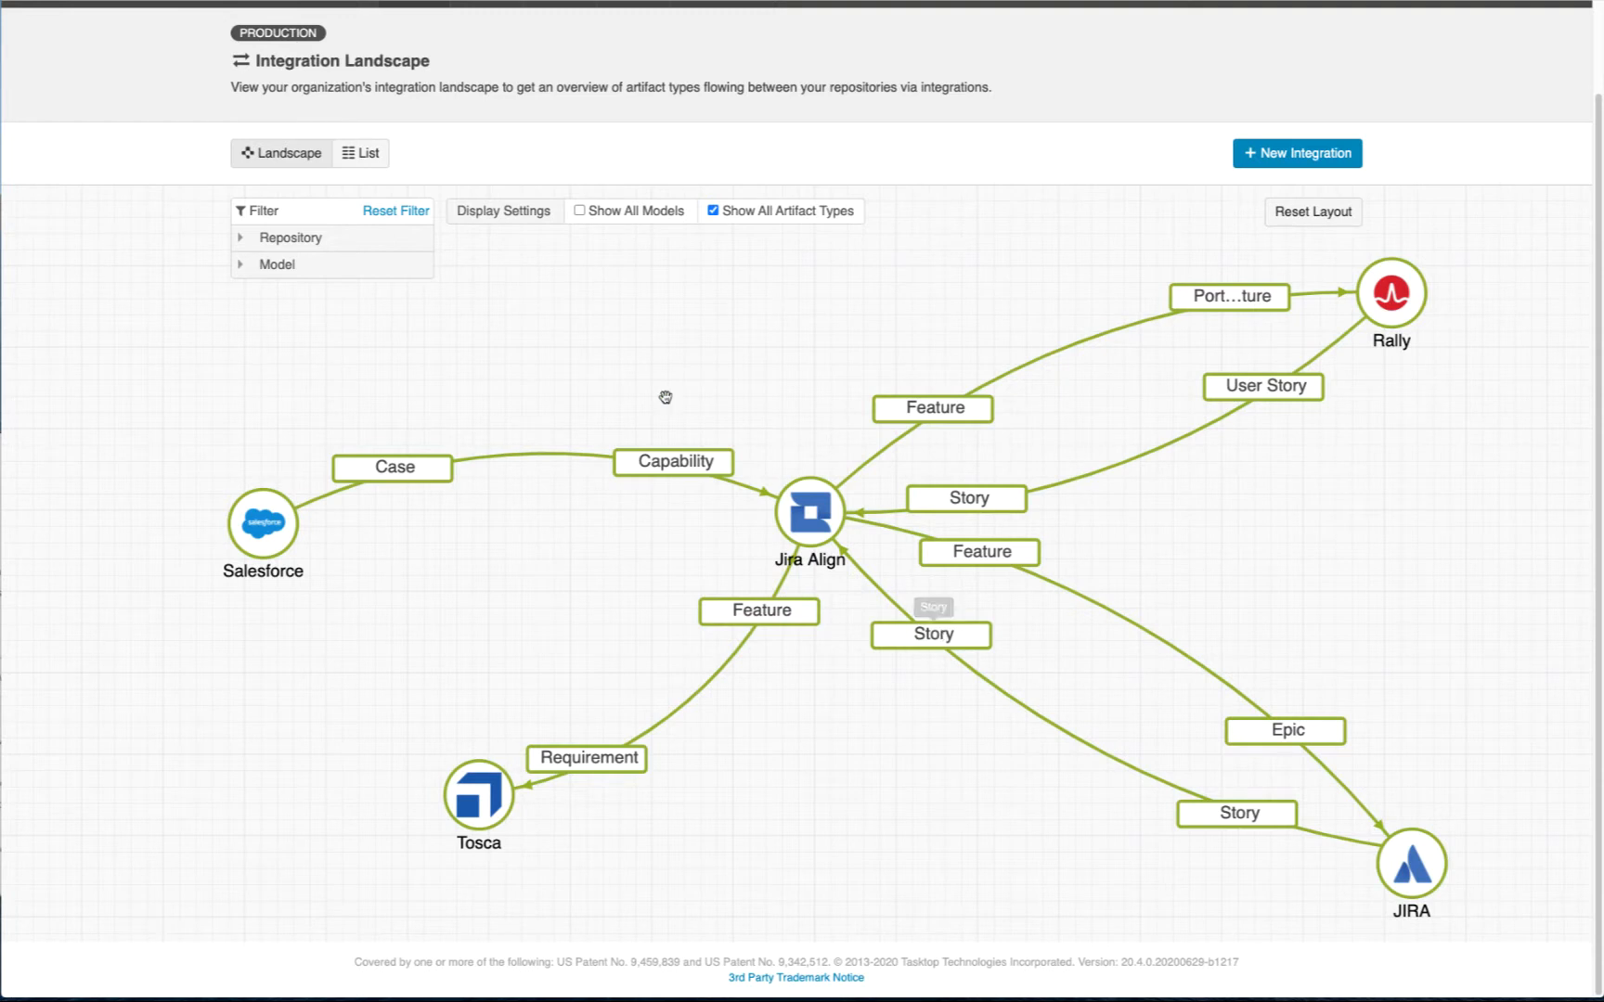
pyautogui.click(581, 211)
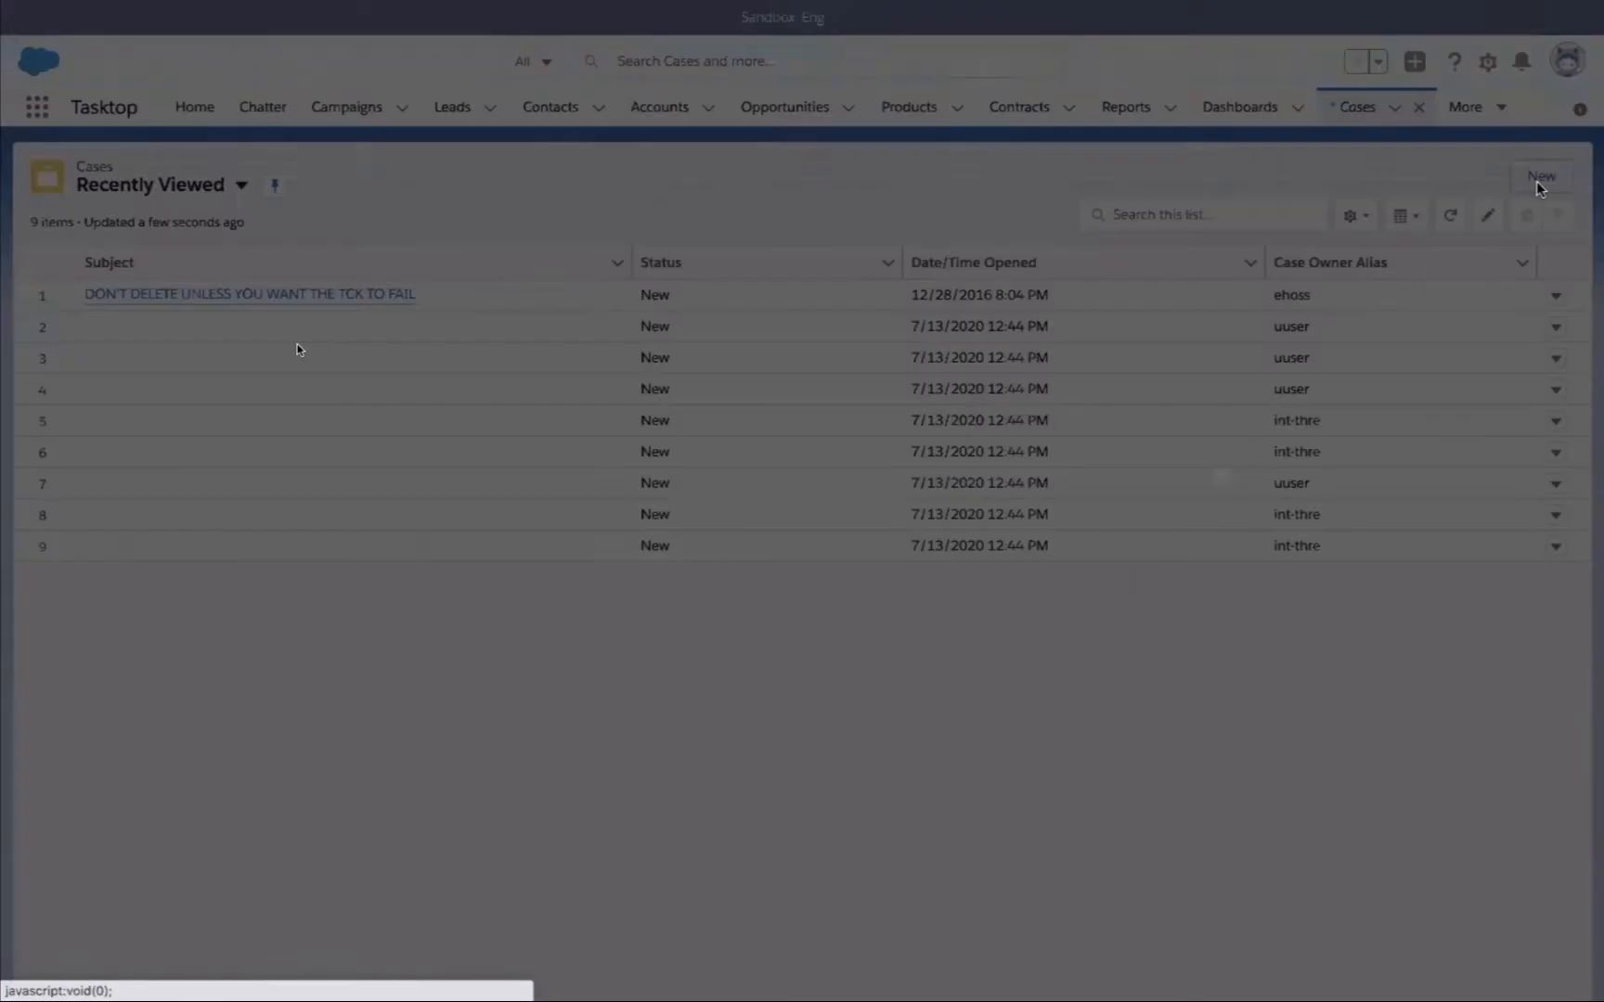
# Step: Save a new Salesforce case titled 'Collaboration - Multiple Participants can share screen simultaneously'
pyautogui.click(1542, 177)
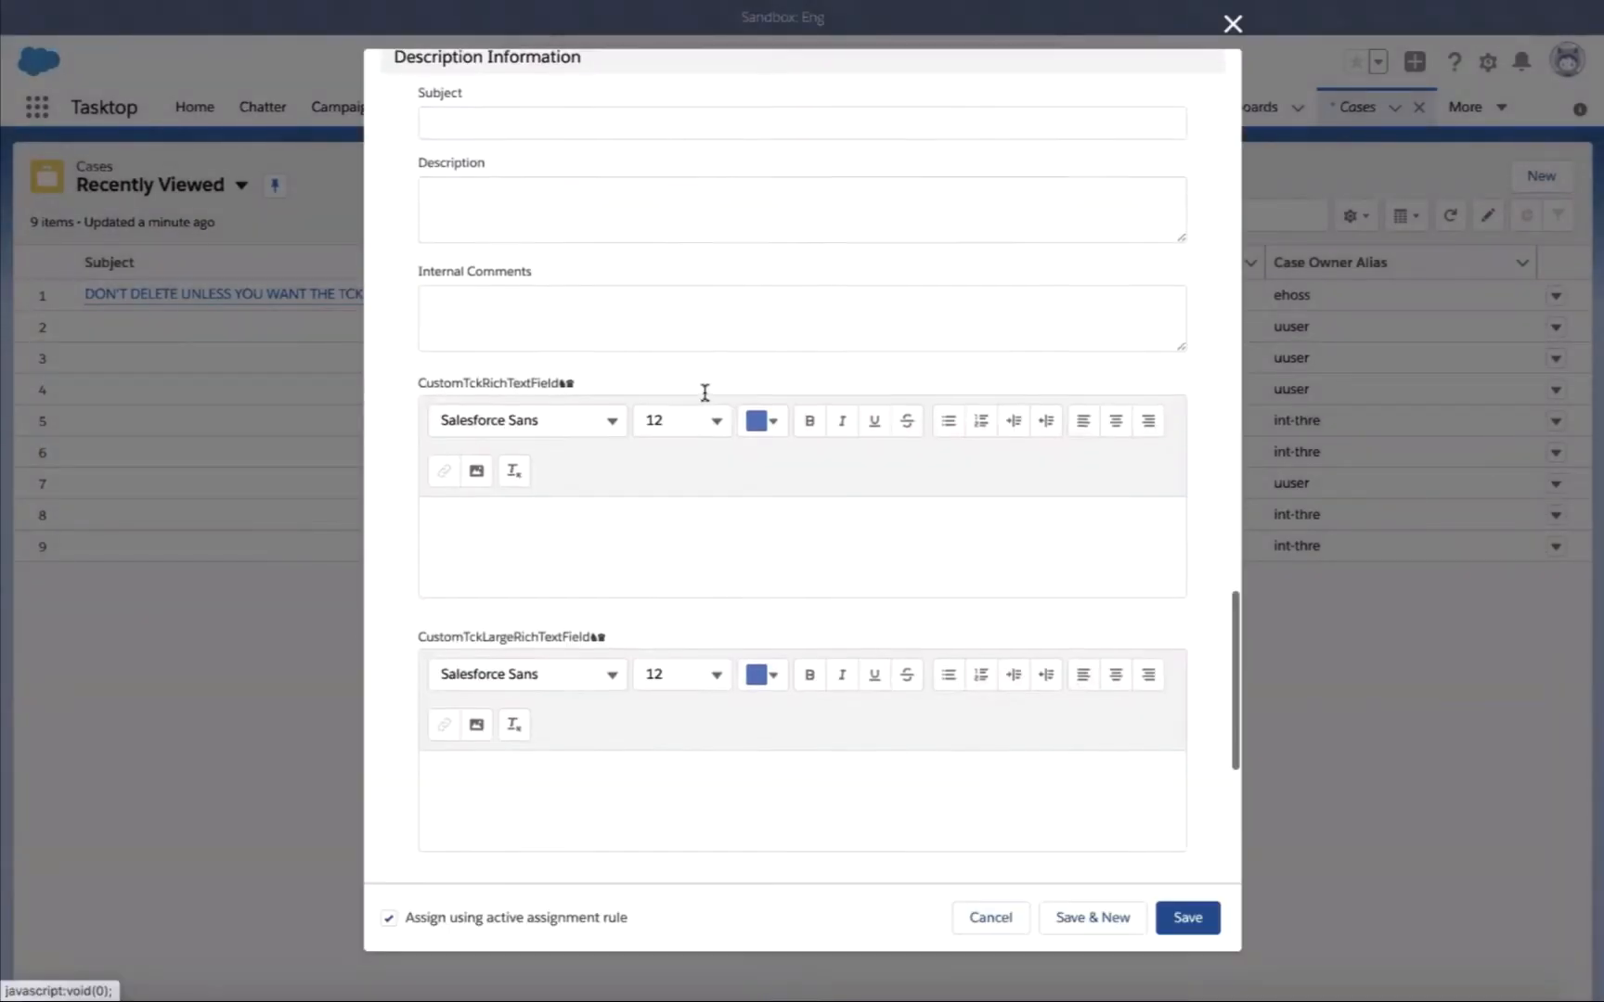
pyautogui.write('Collaboration')
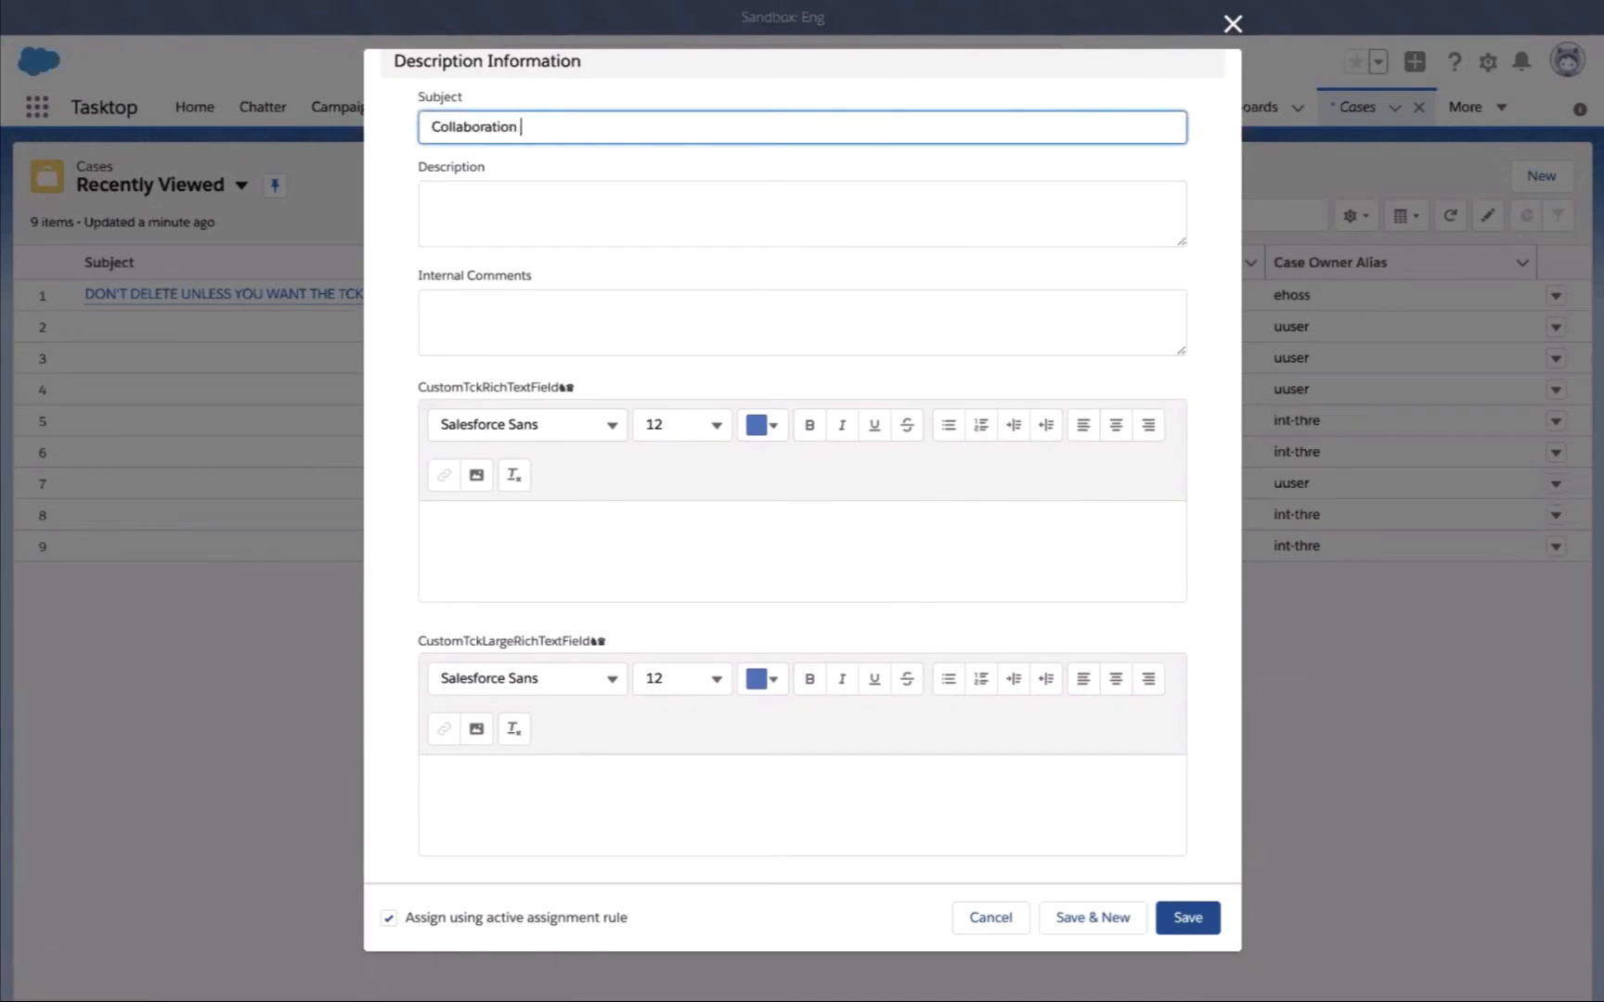
pyautogui.write('- Multiple Participants can share scr')
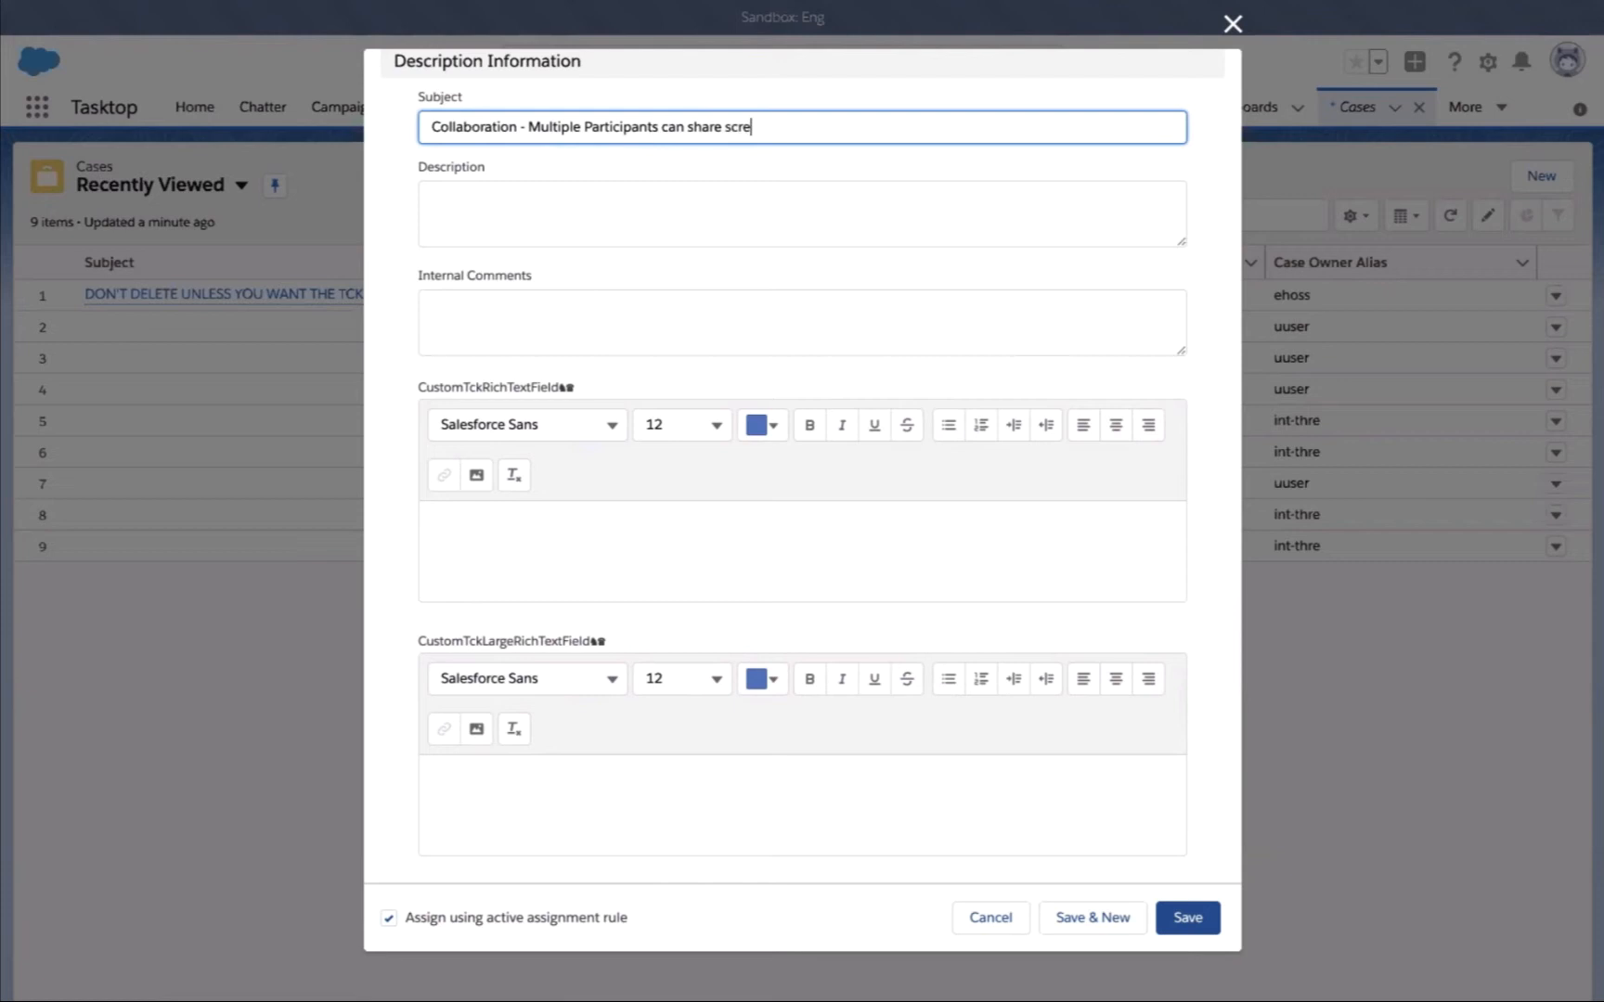
pyautogui.write('en simultaneously')
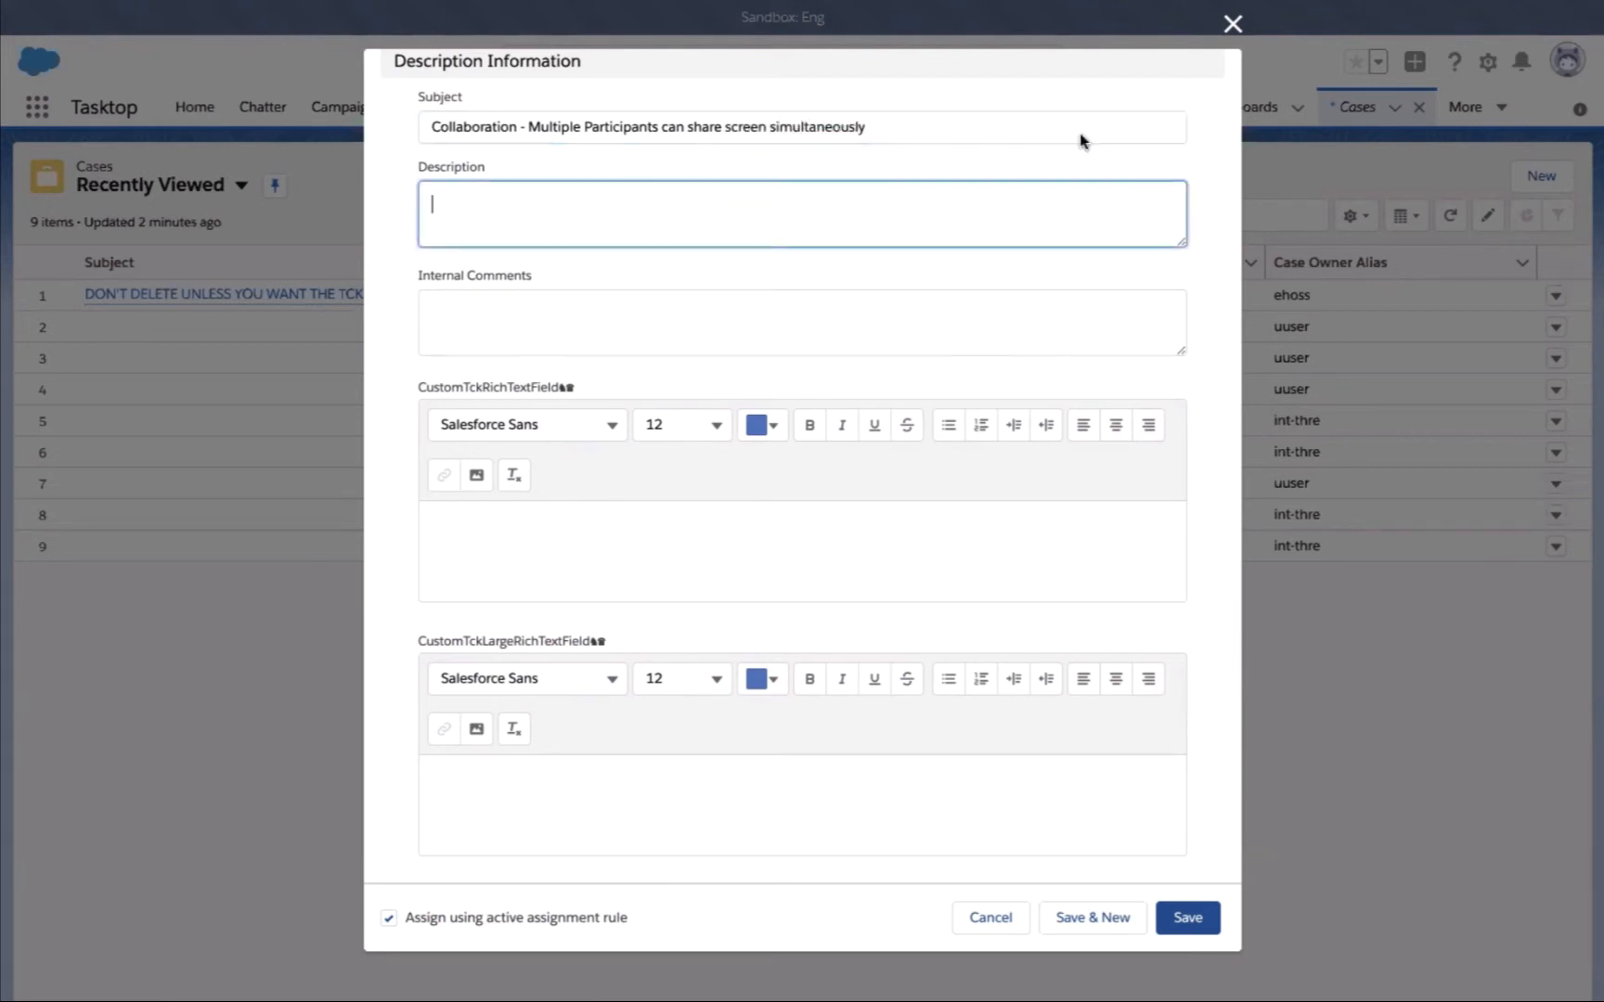
pyautogui.scroll(-3)
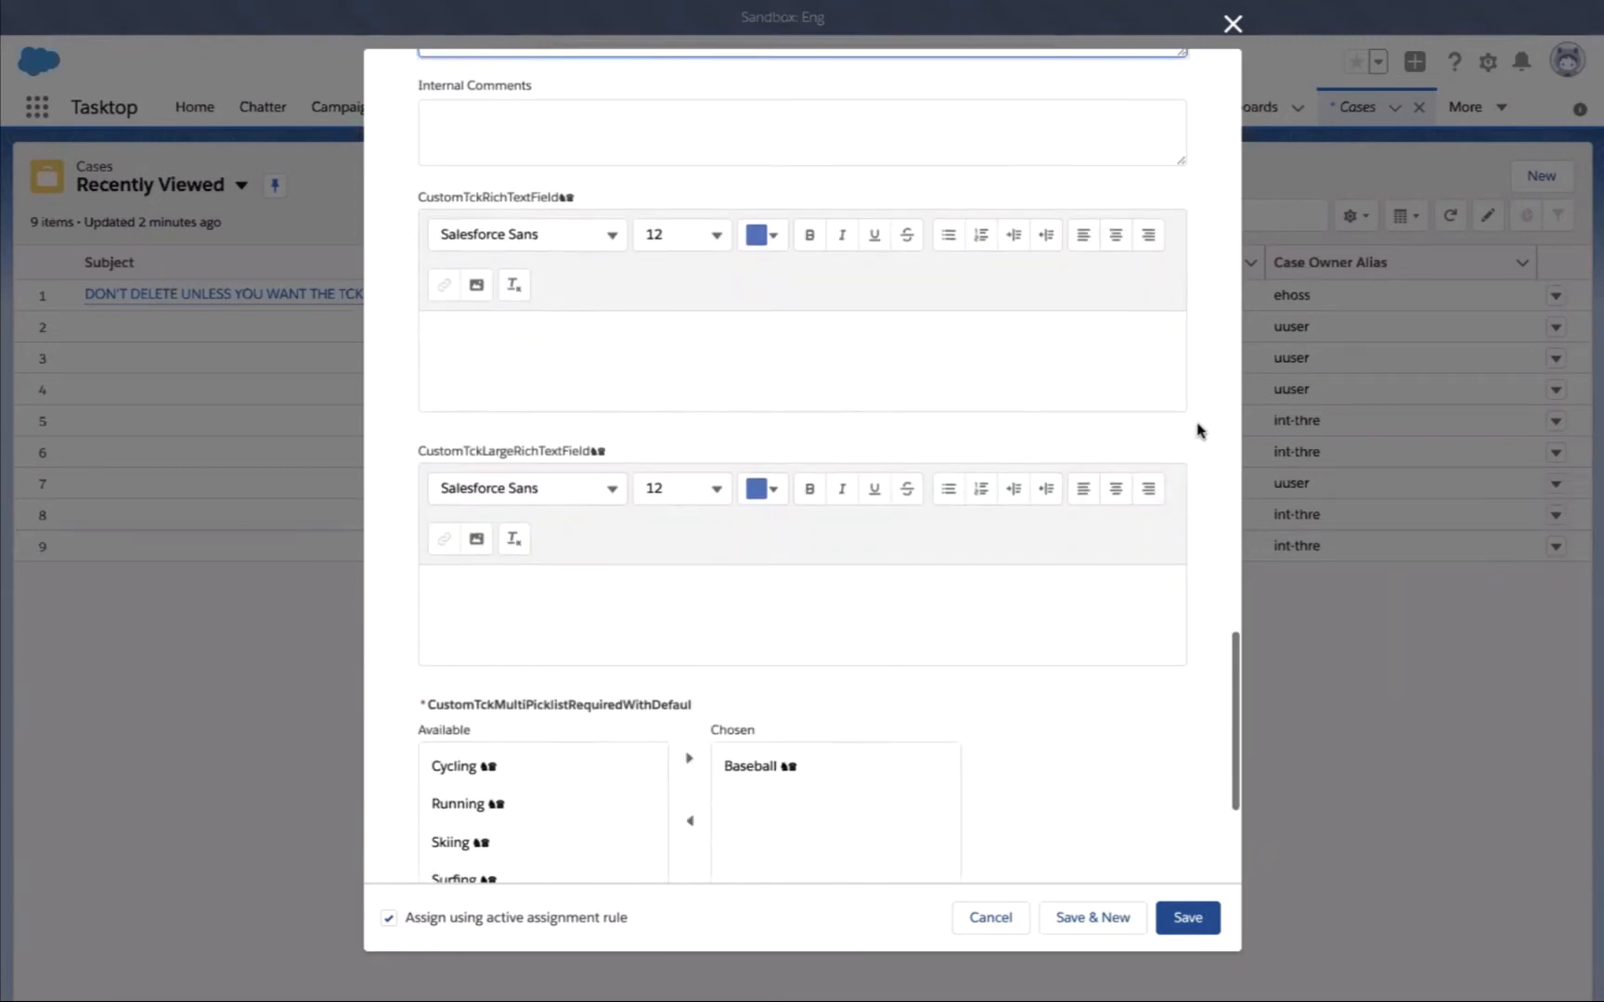
pyautogui.click(1185, 918)
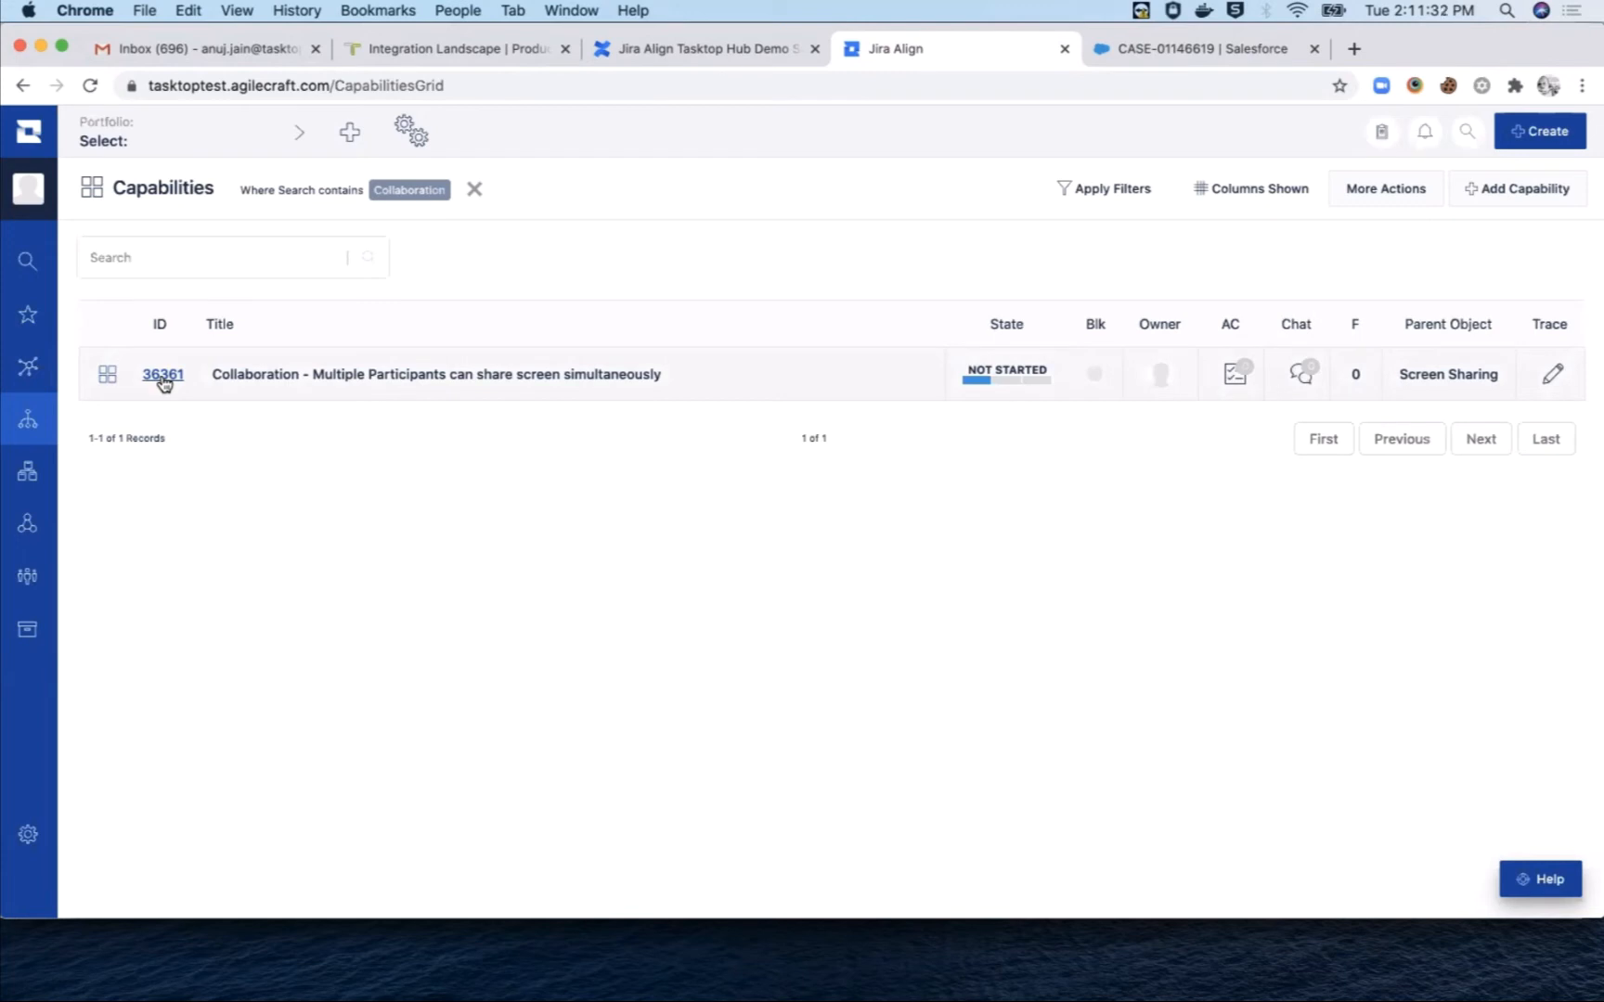
# Step: Review capability 36361's synced description and links, then bring up the Create menu
pyautogui.click(163, 375)
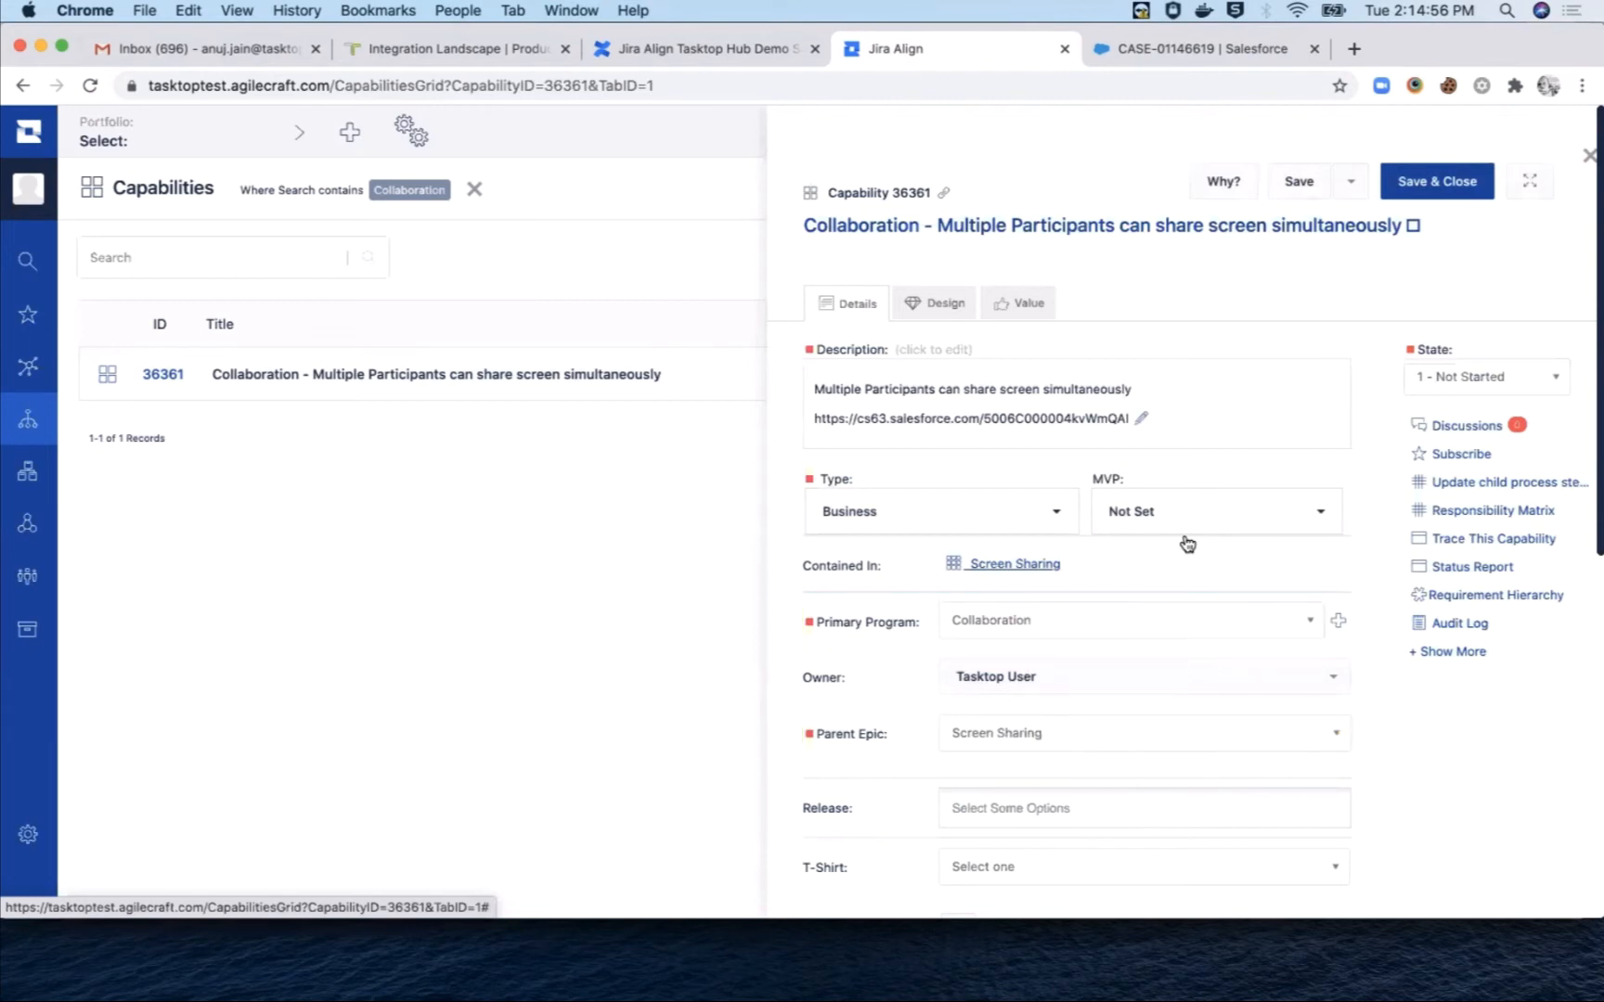
pyautogui.scroll(-3)
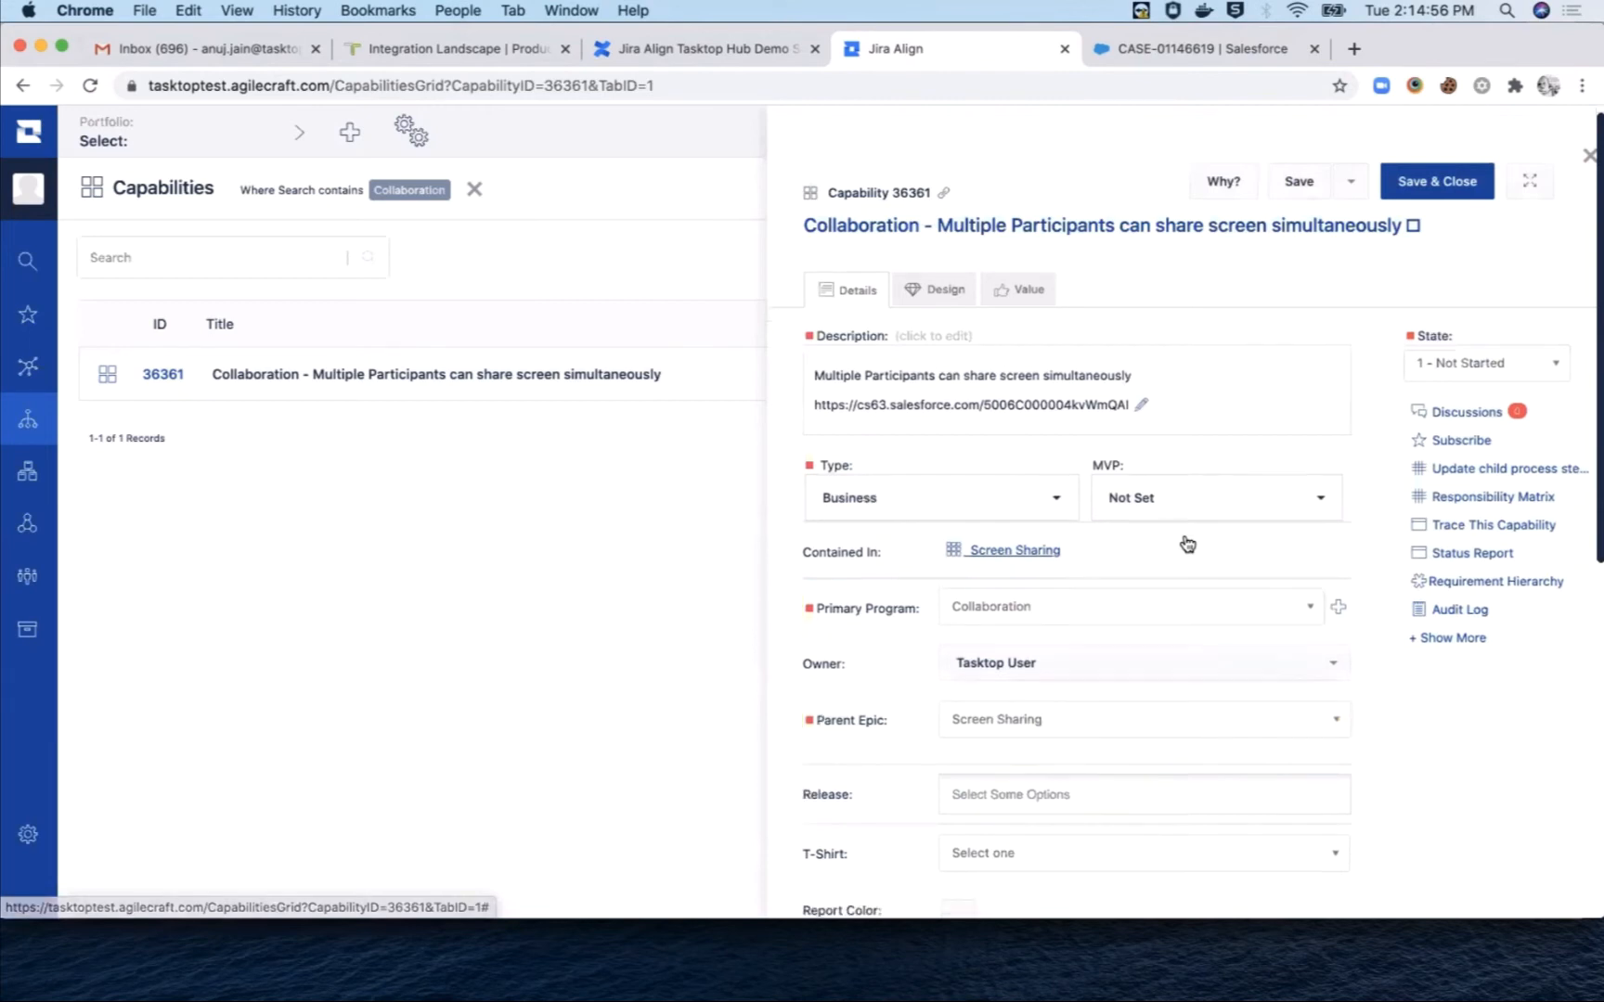
pyautogui.click(1144, 546)
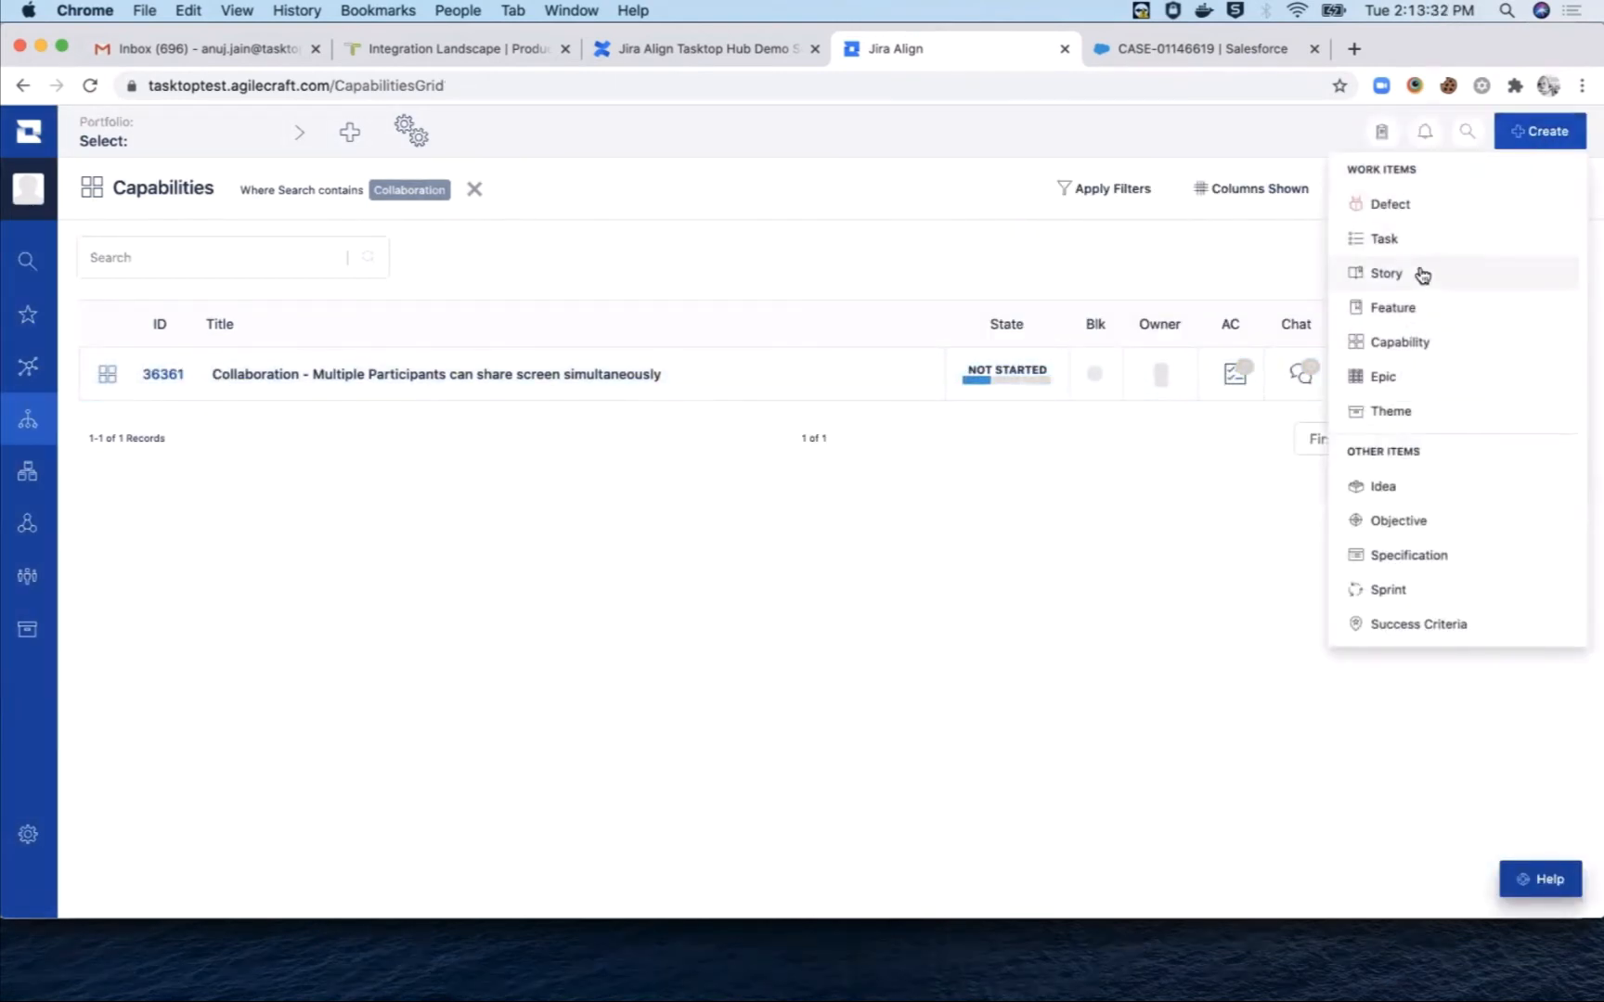
# Step: Draft feature 'Collaboration - Host controls for multishare' with description, Meeting Host program and Release Vehicle 1
pyautogui.click(1395, 307)
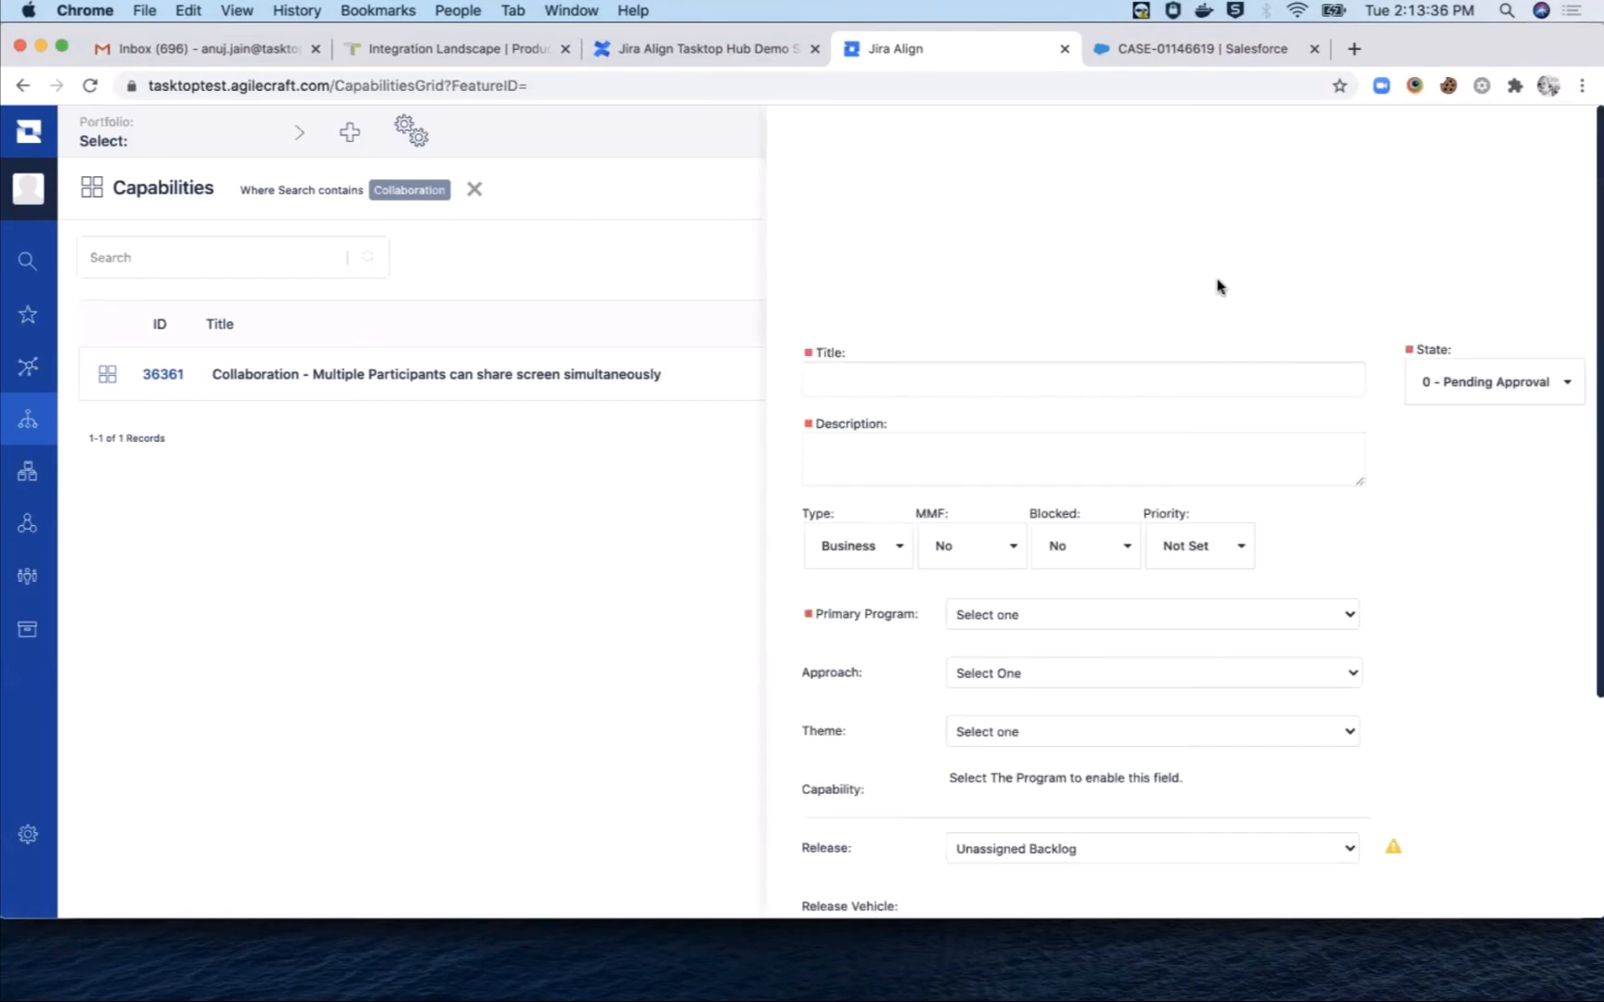
pyautogui.write('Collaboration - Host controls for multishare')
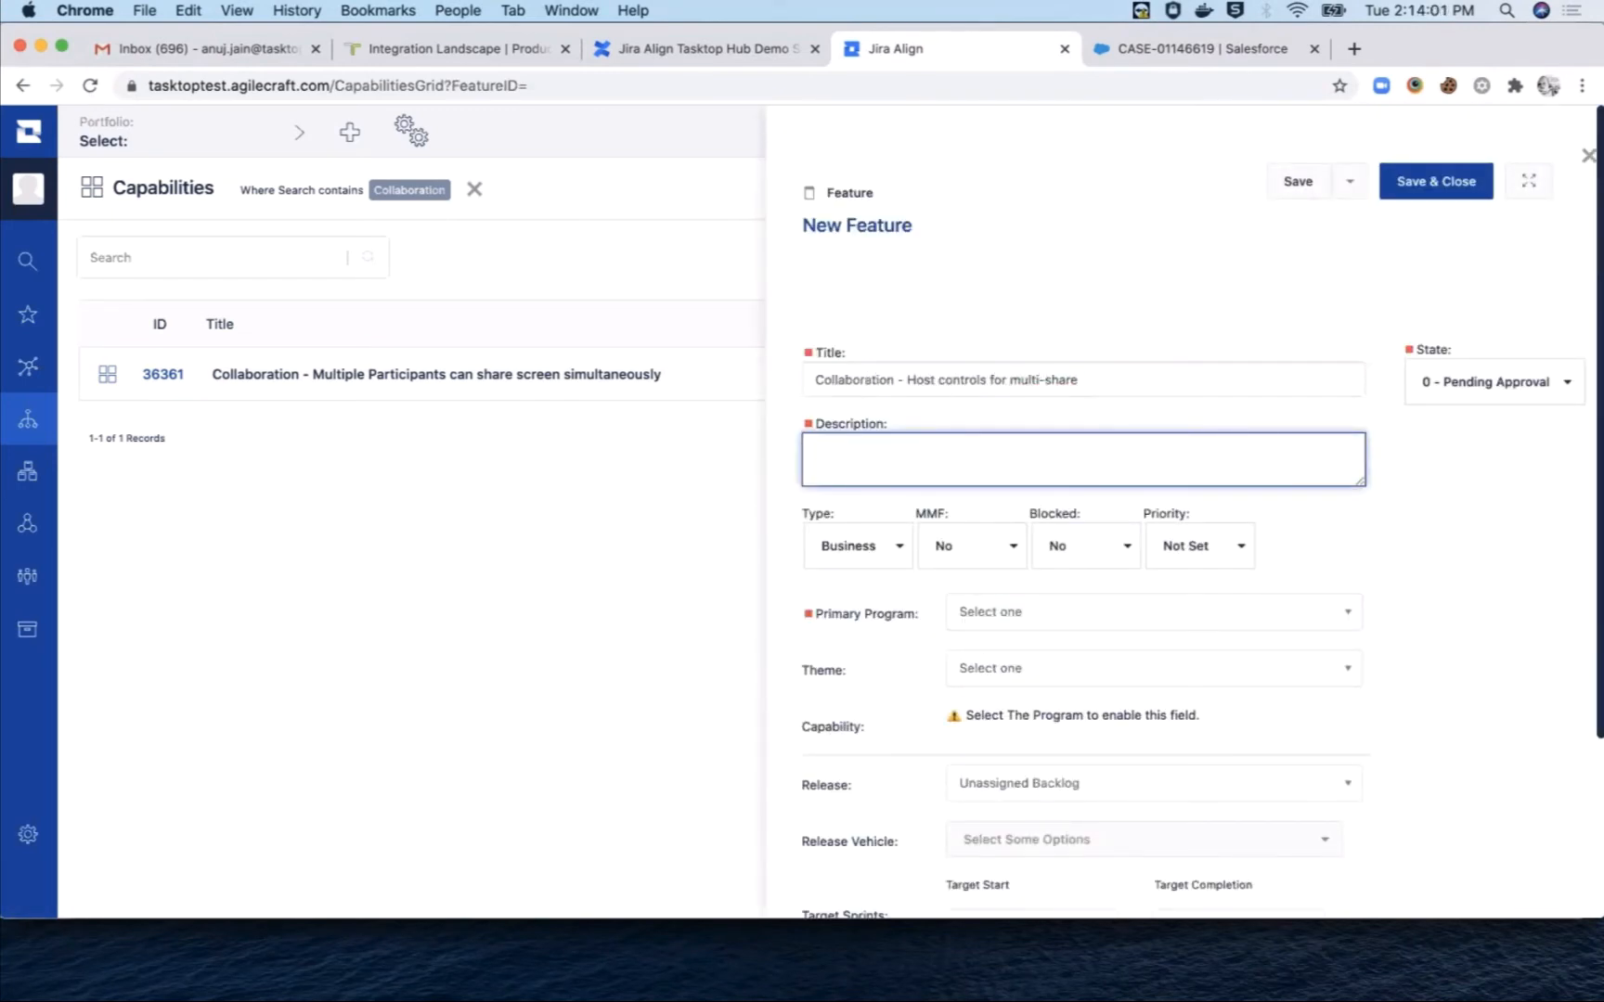
pyautogui.write('Host can control who and')
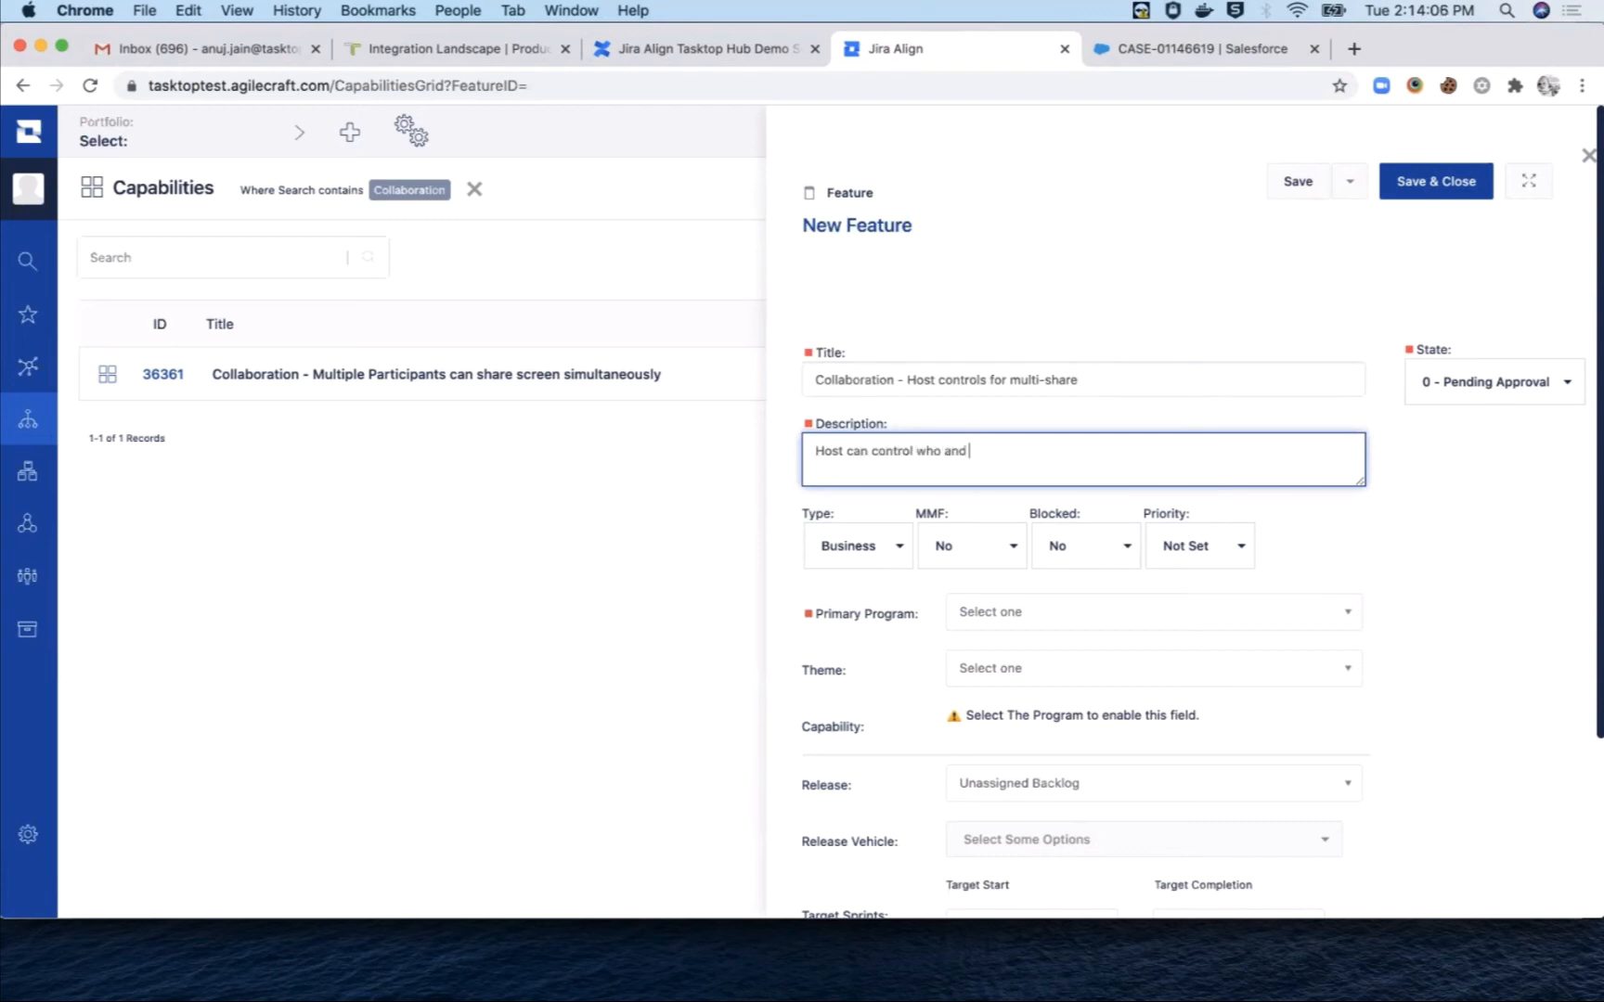
pyautogui.write('when people')
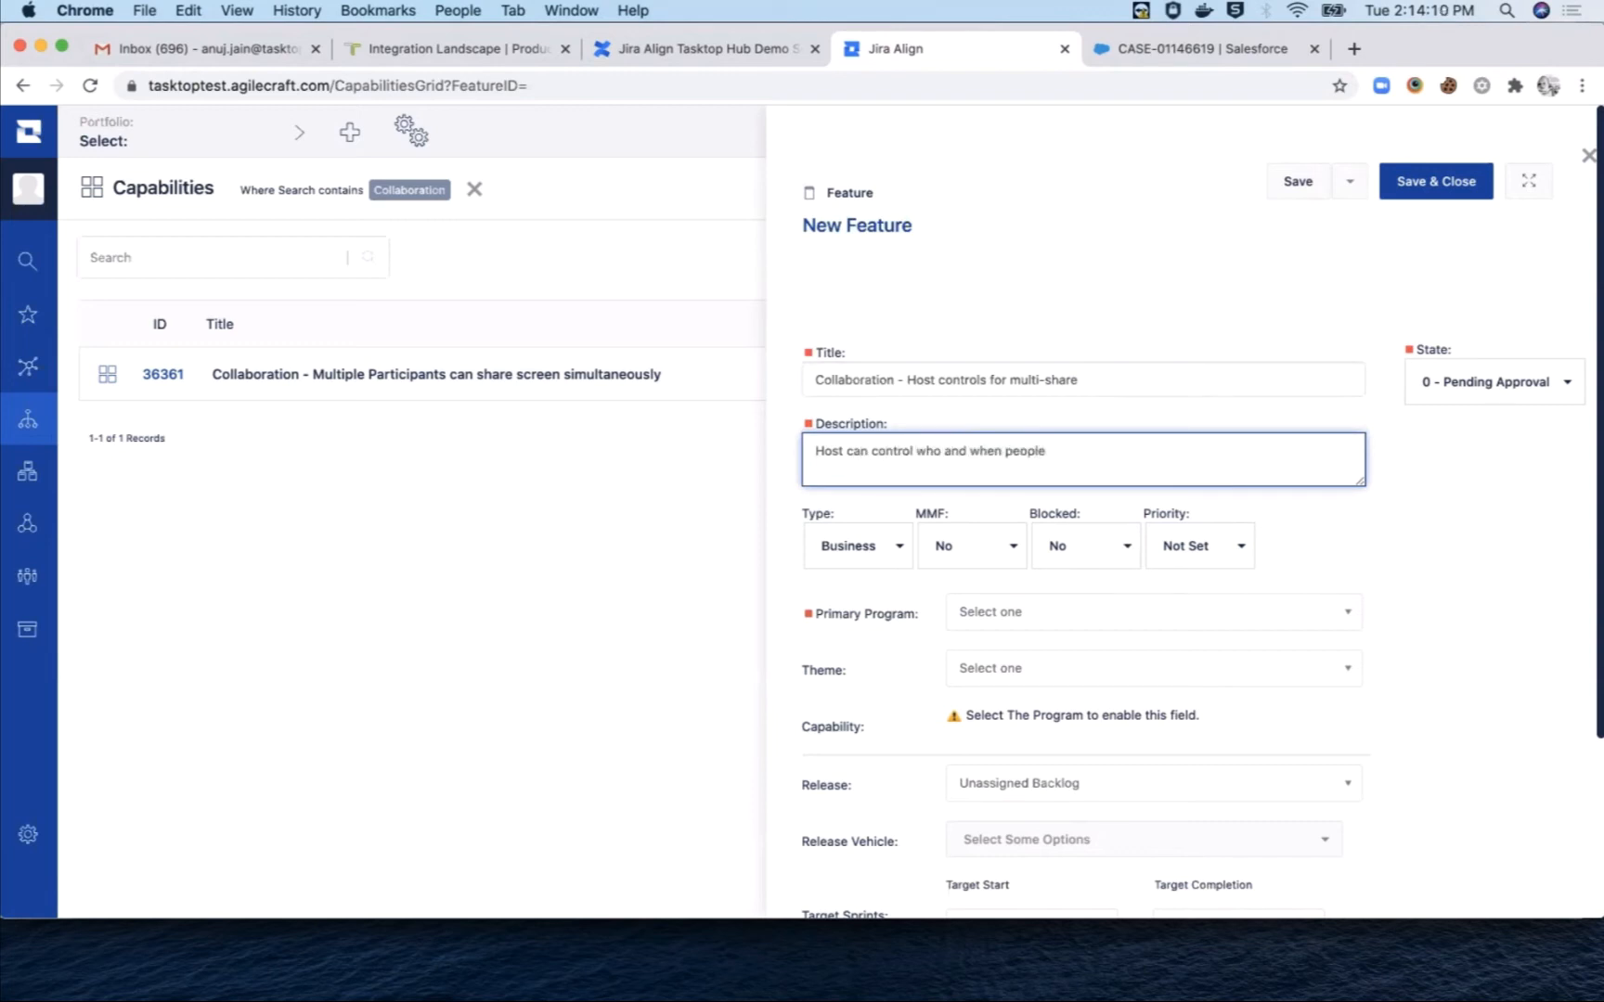
pyautogui.write('screen')
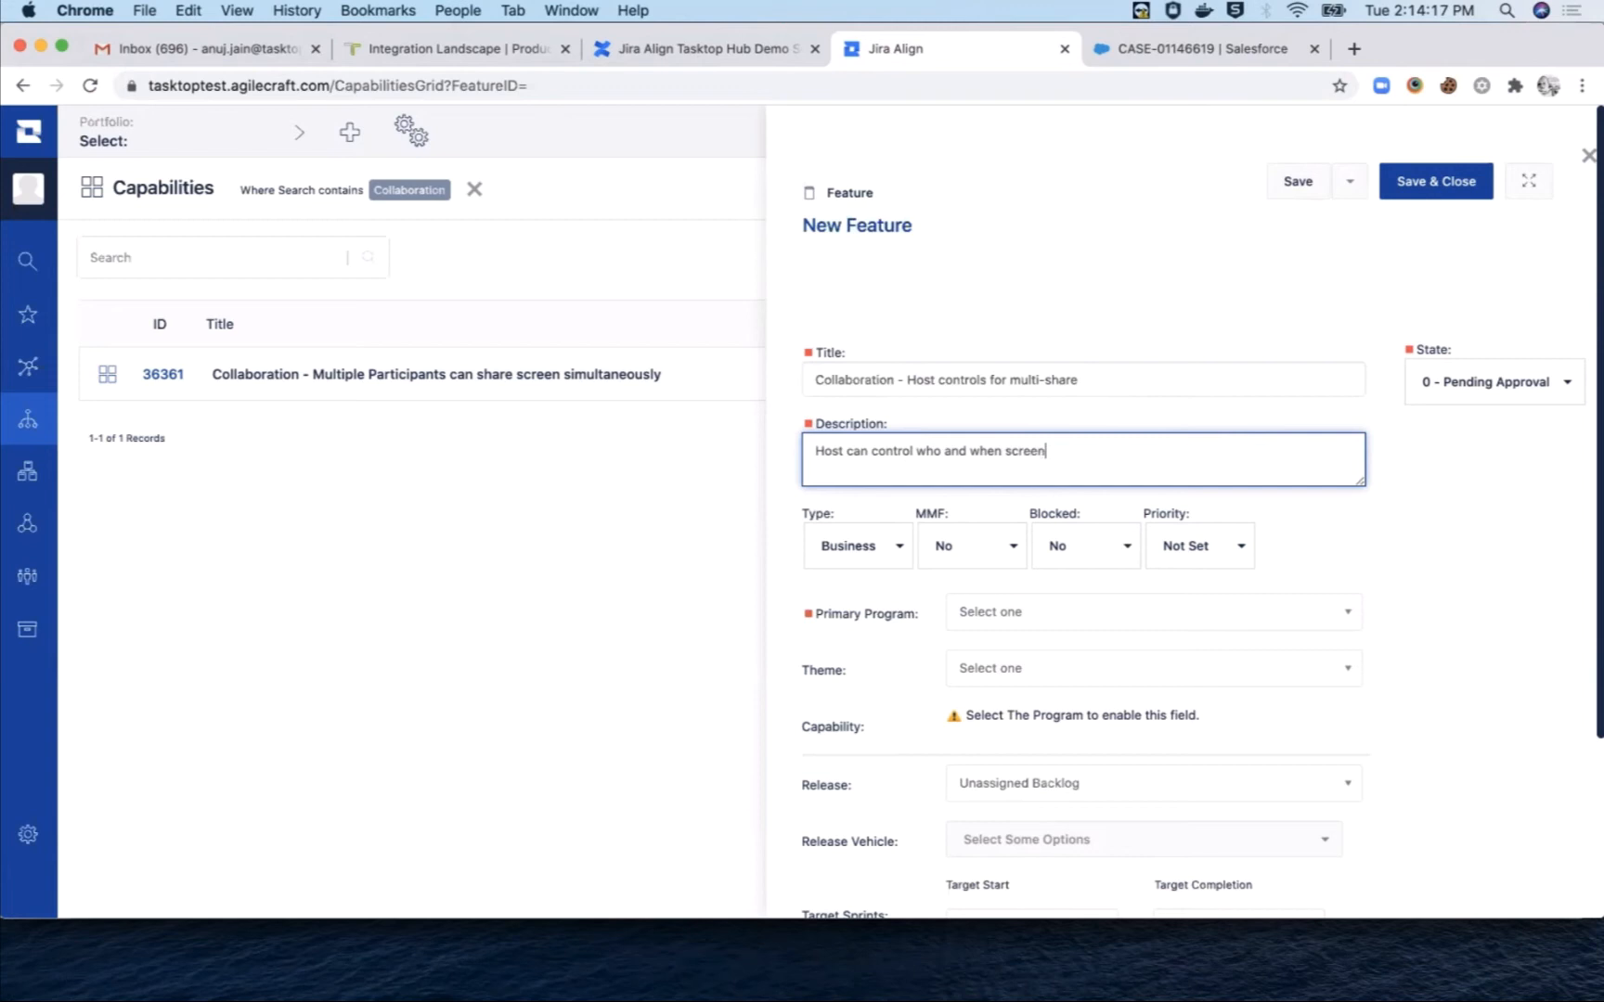
pyautogui.write('are shared.')
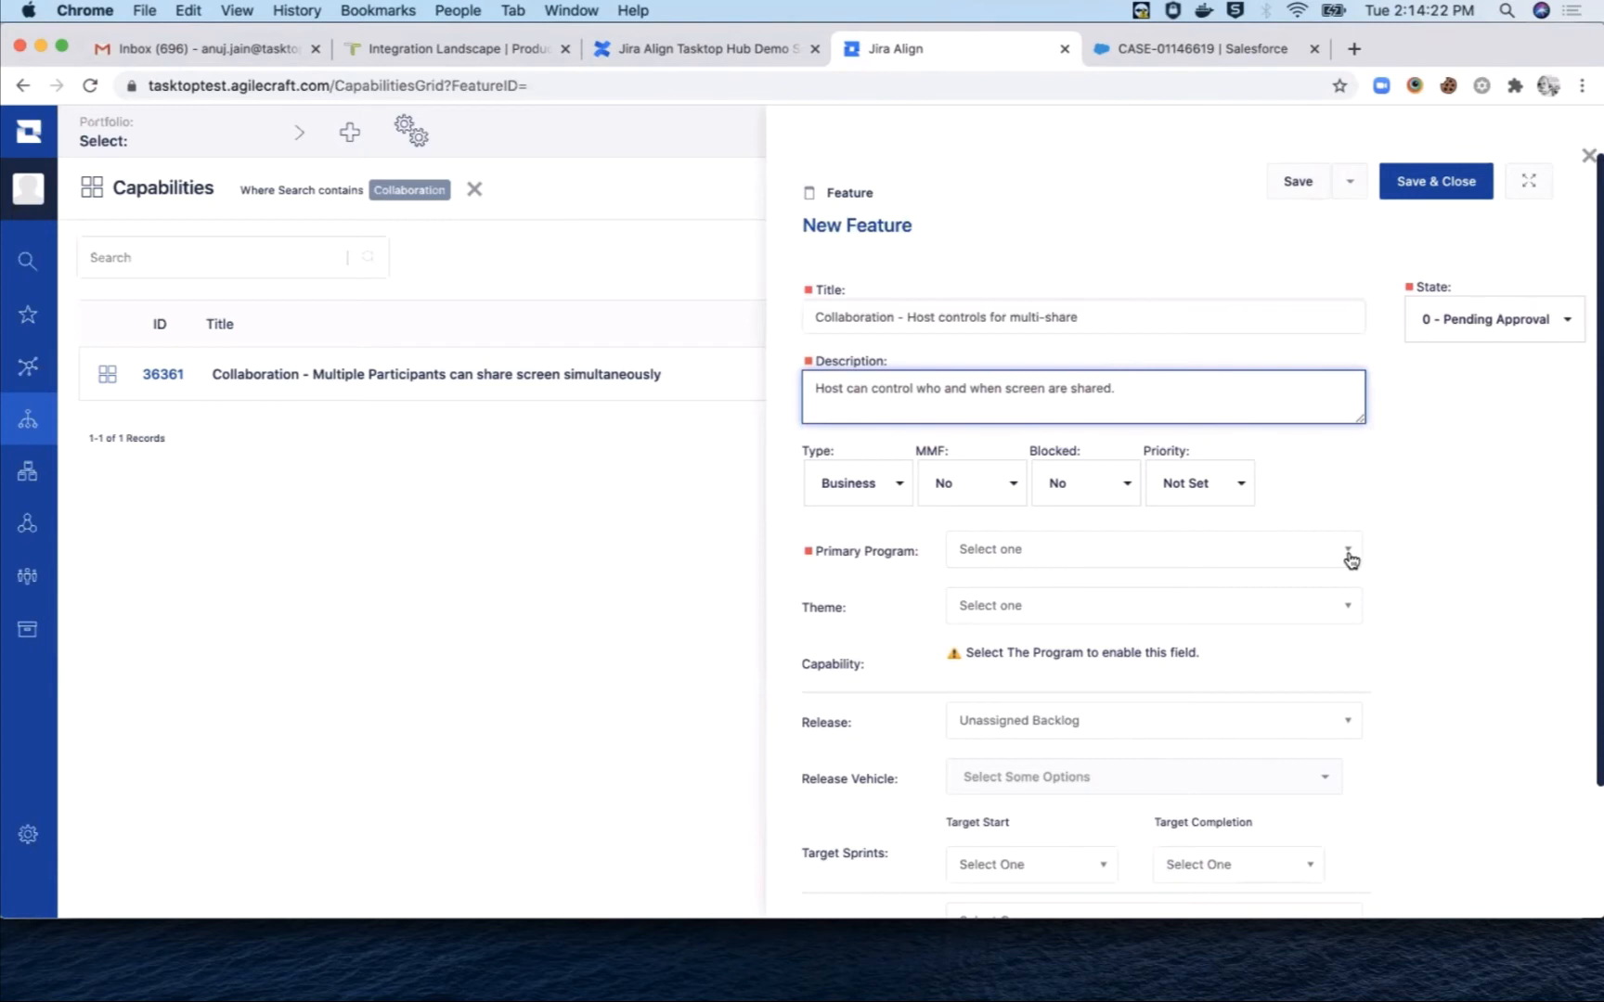
pyautogui.write('Mee')
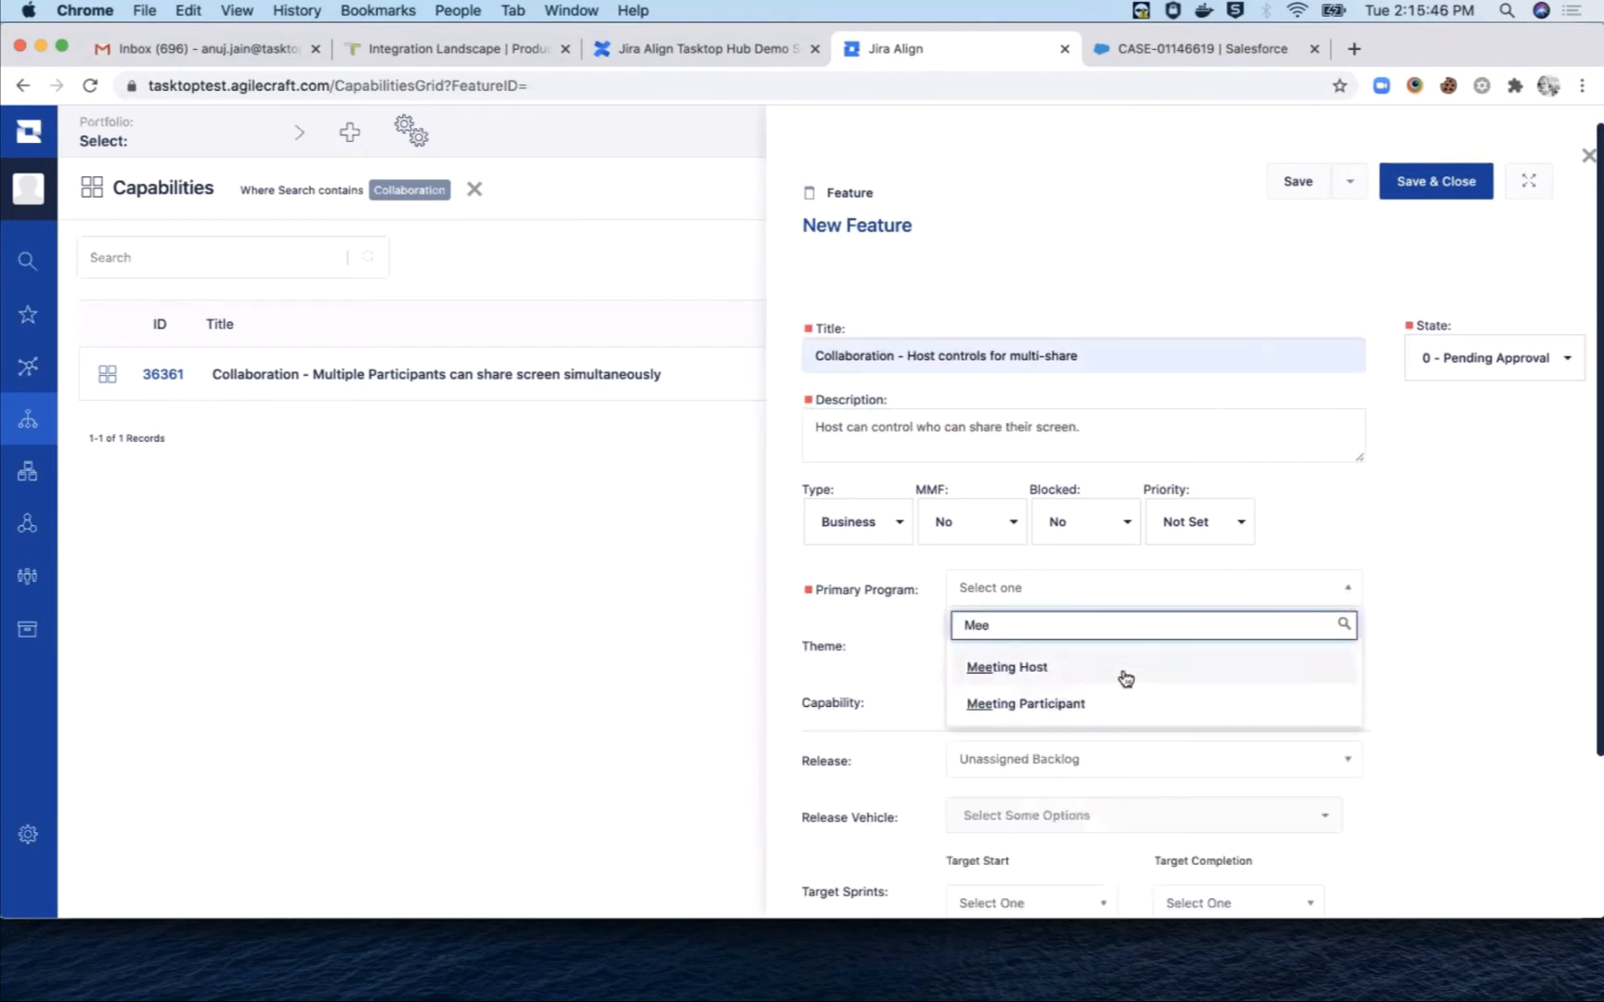
pyautogui.click(1006, 668)
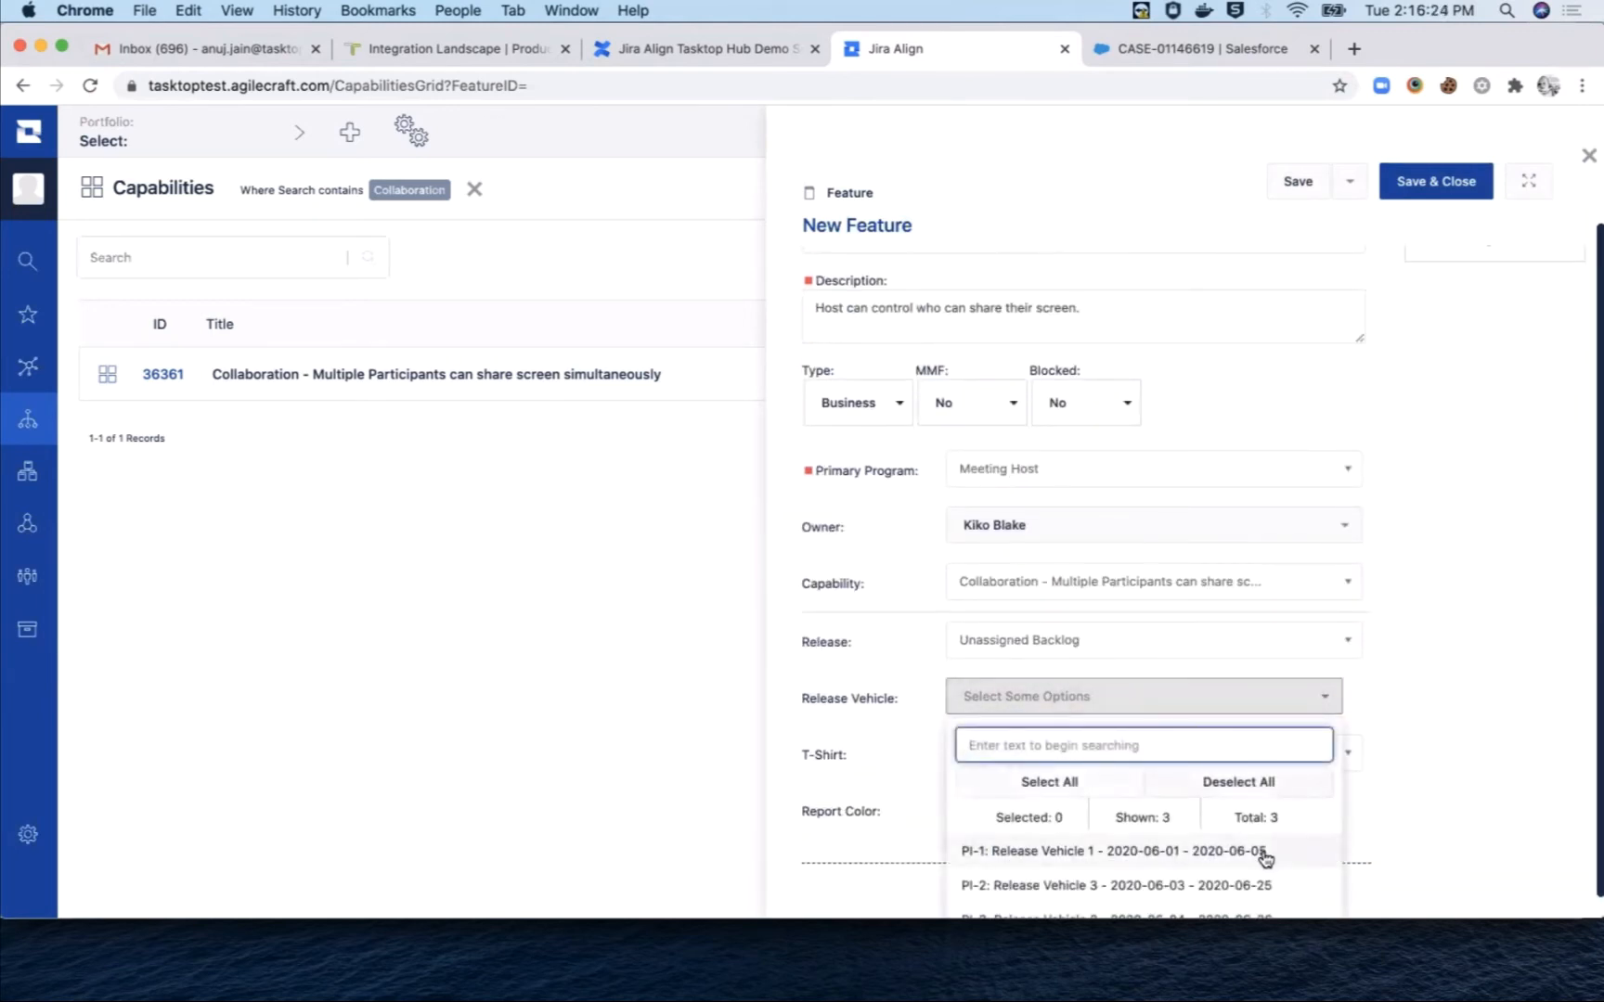
pyautogui.click(1122, 851)
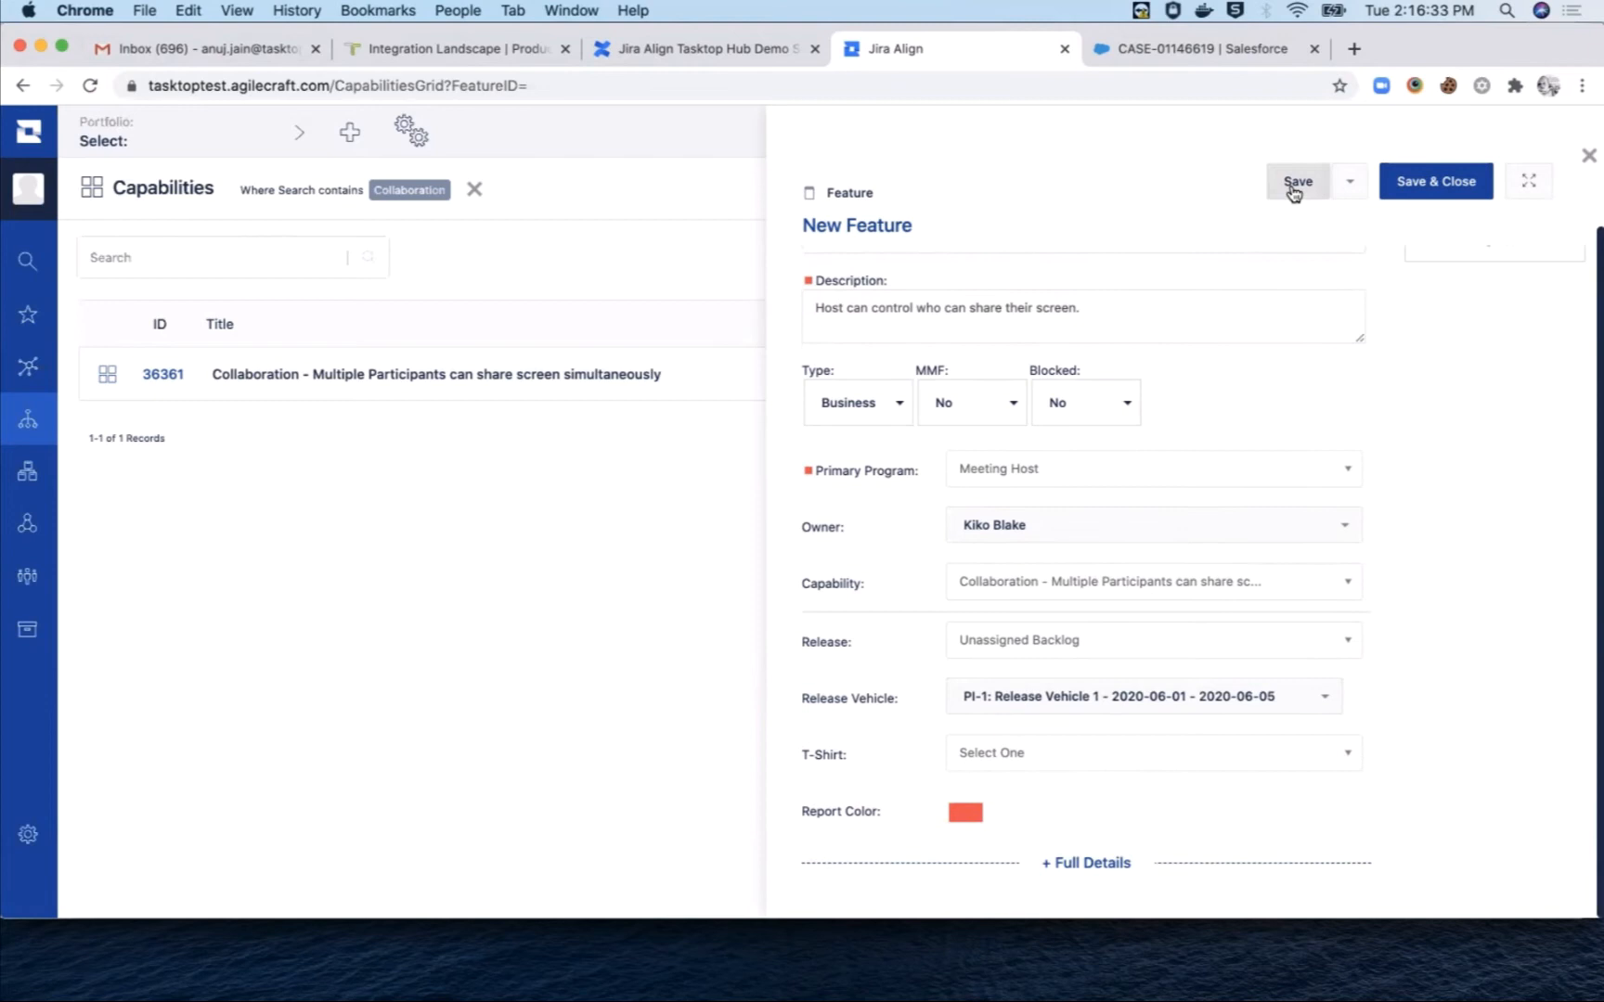
# Step: Save the feature and add enable, disable and default-preferences multi-share acceptance criteria
pyautogui.click(1298, 181)
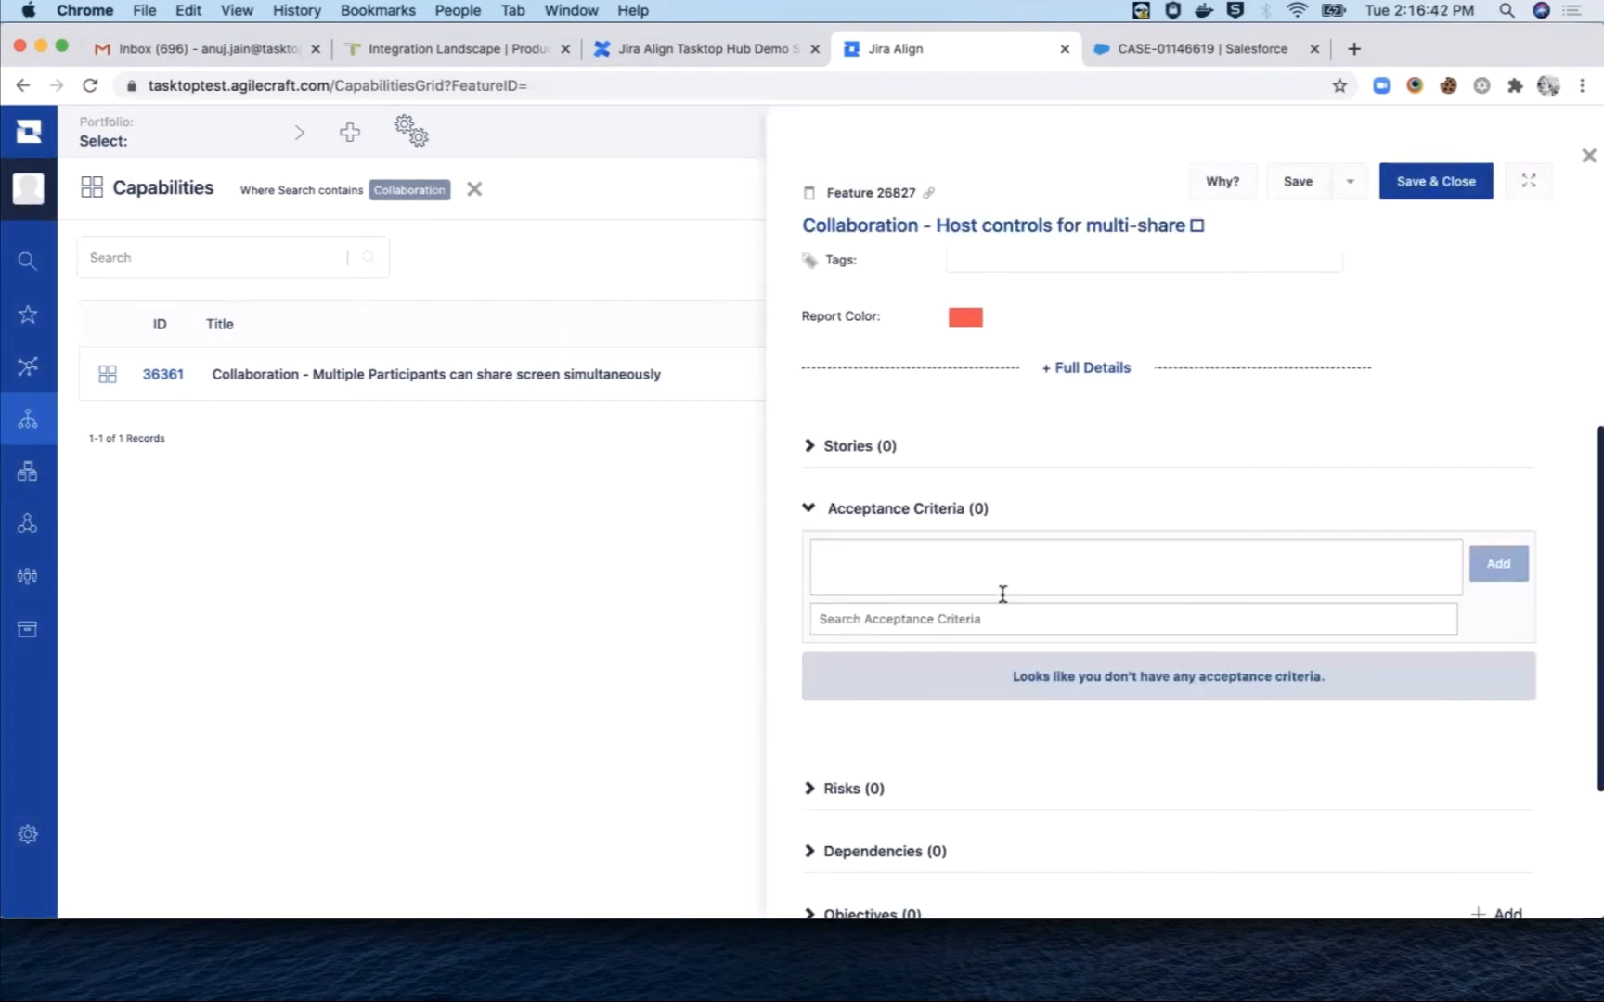
pyautogui.write('Meeting host can enable mu')
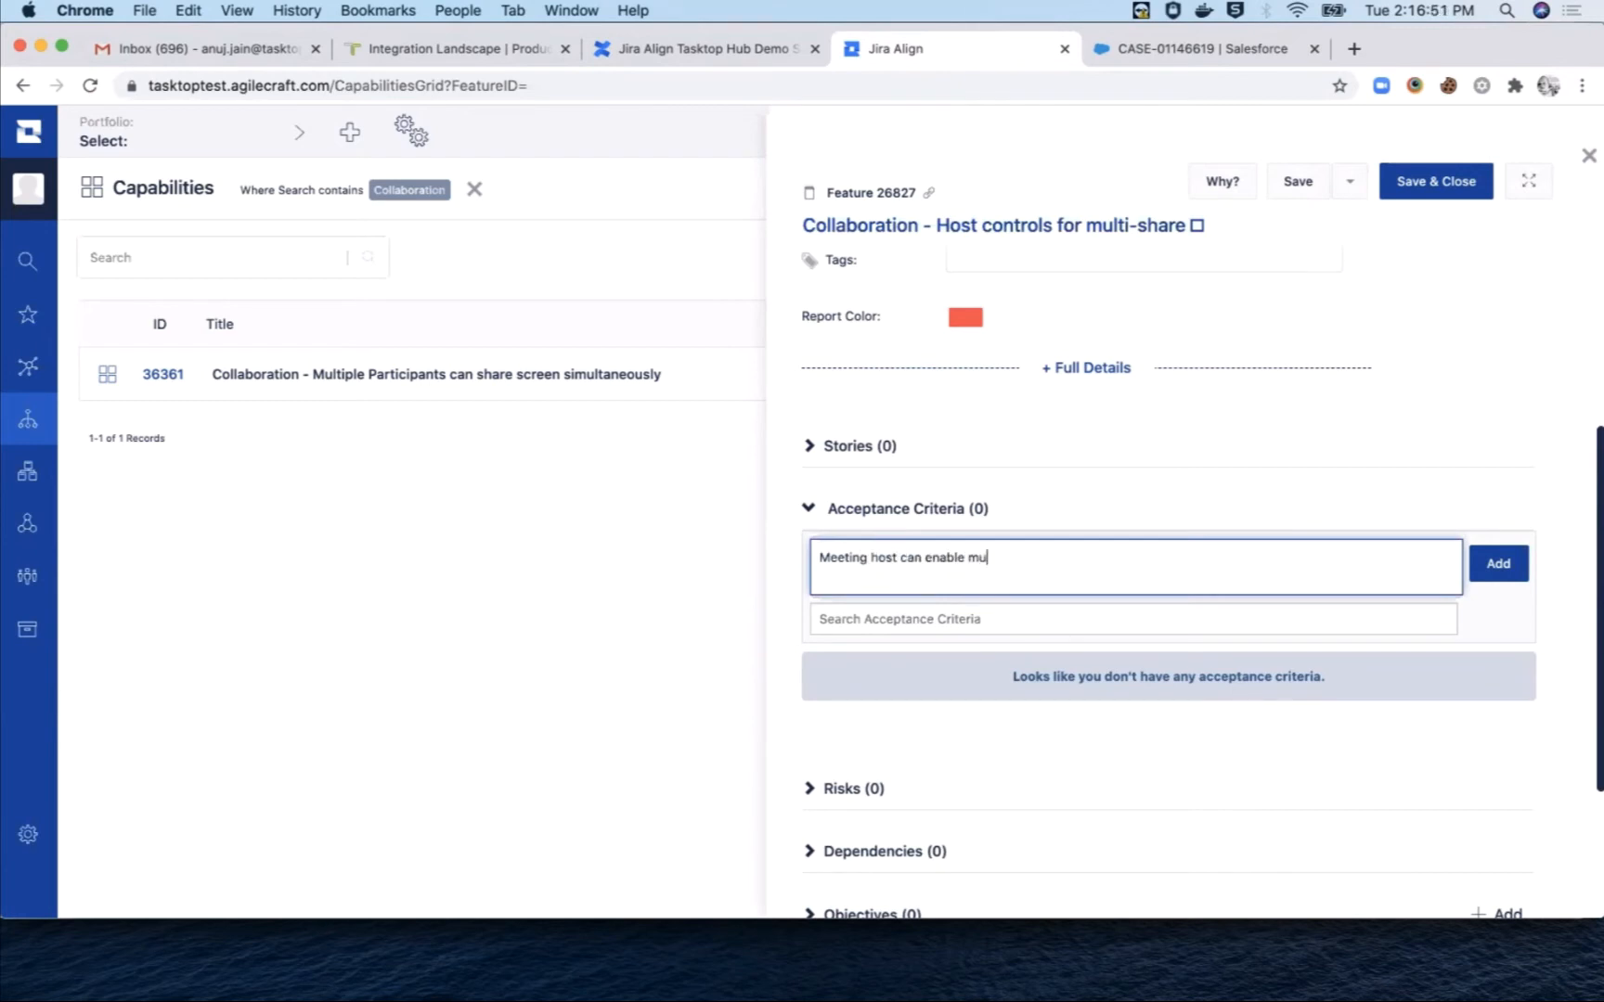
pyautogui.click(1499, 563)
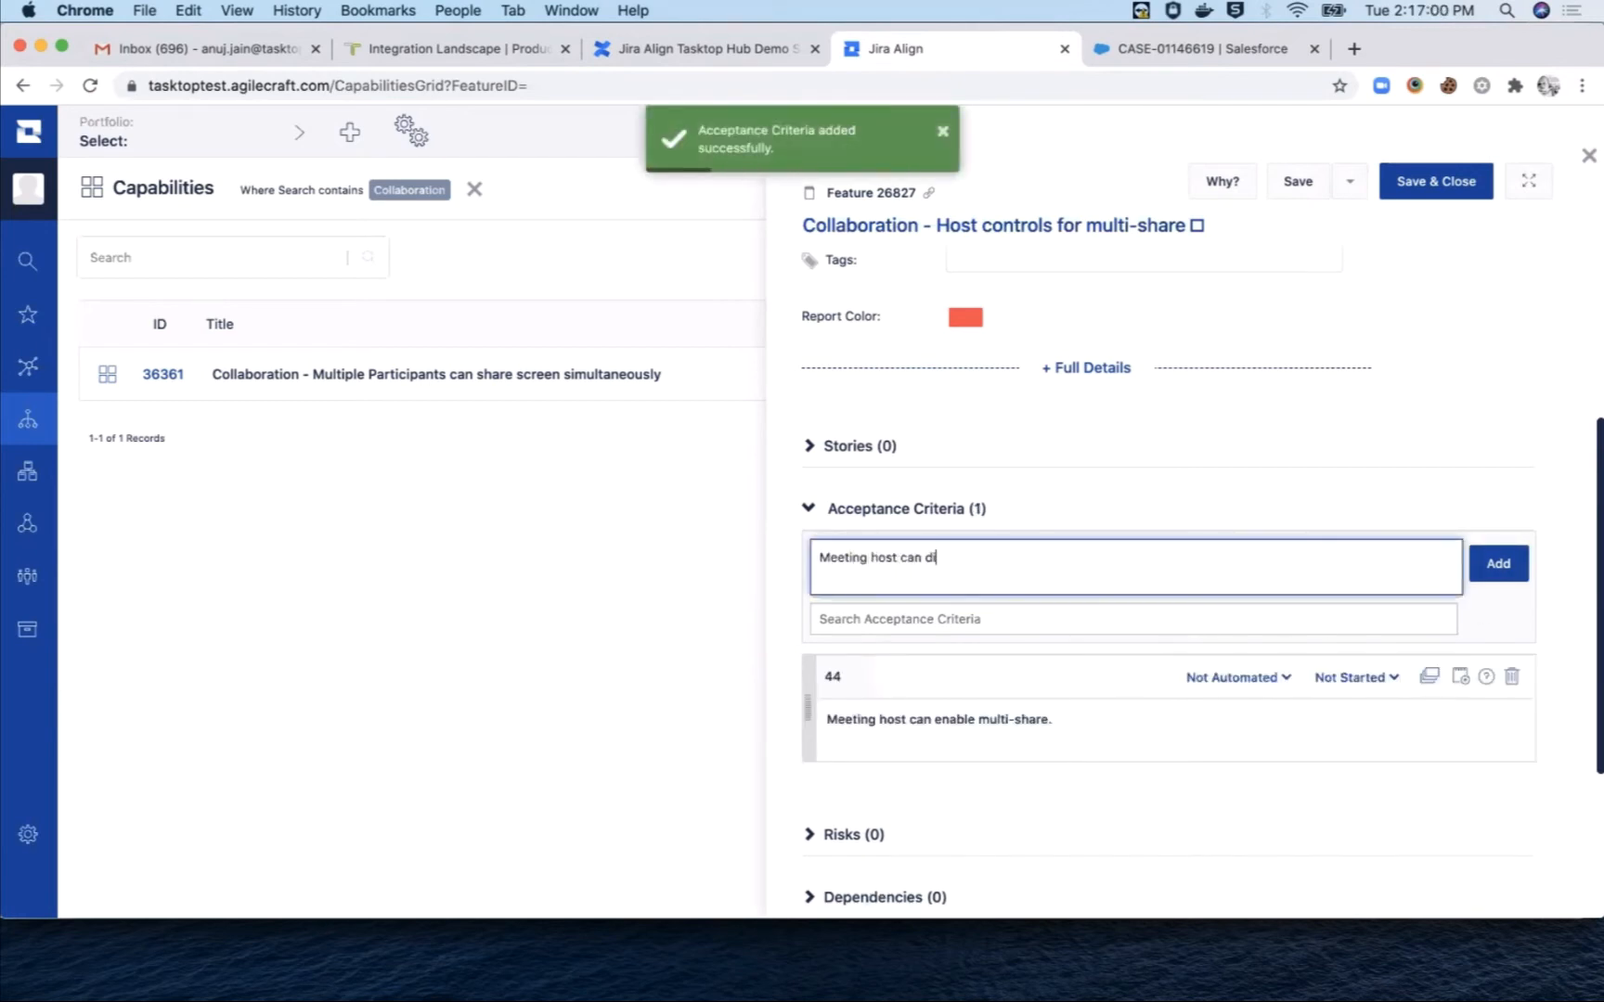
pyautogui.click(1497, 563)
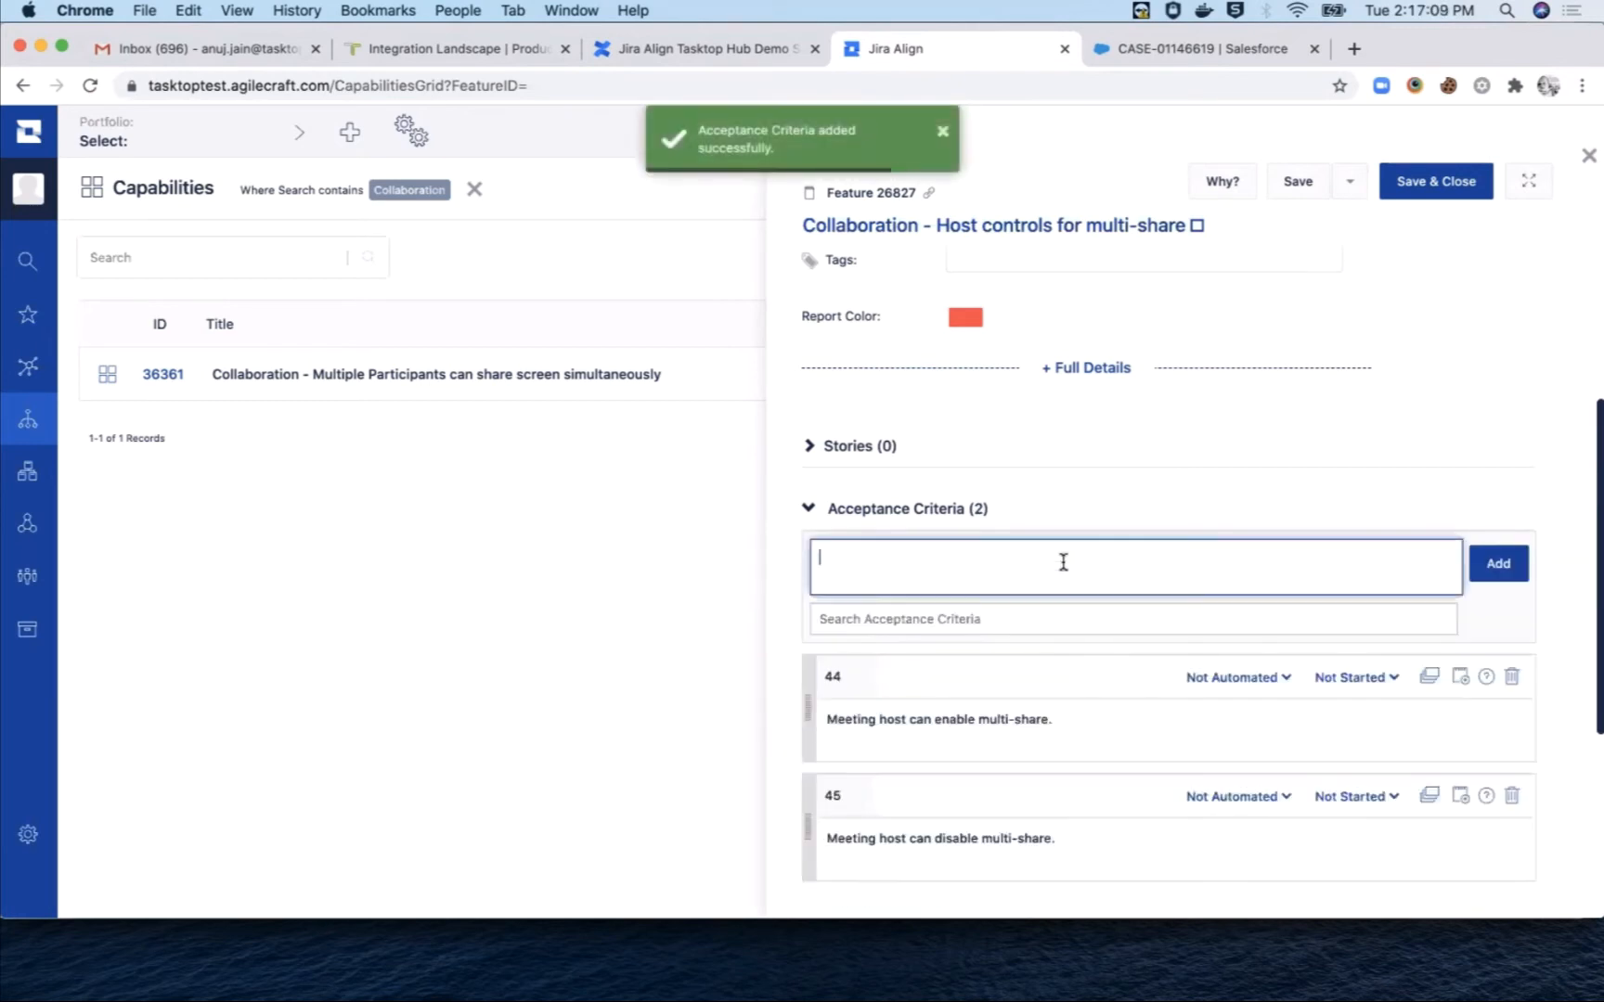
pyautogui.write('Meeting host can set default preferenc')
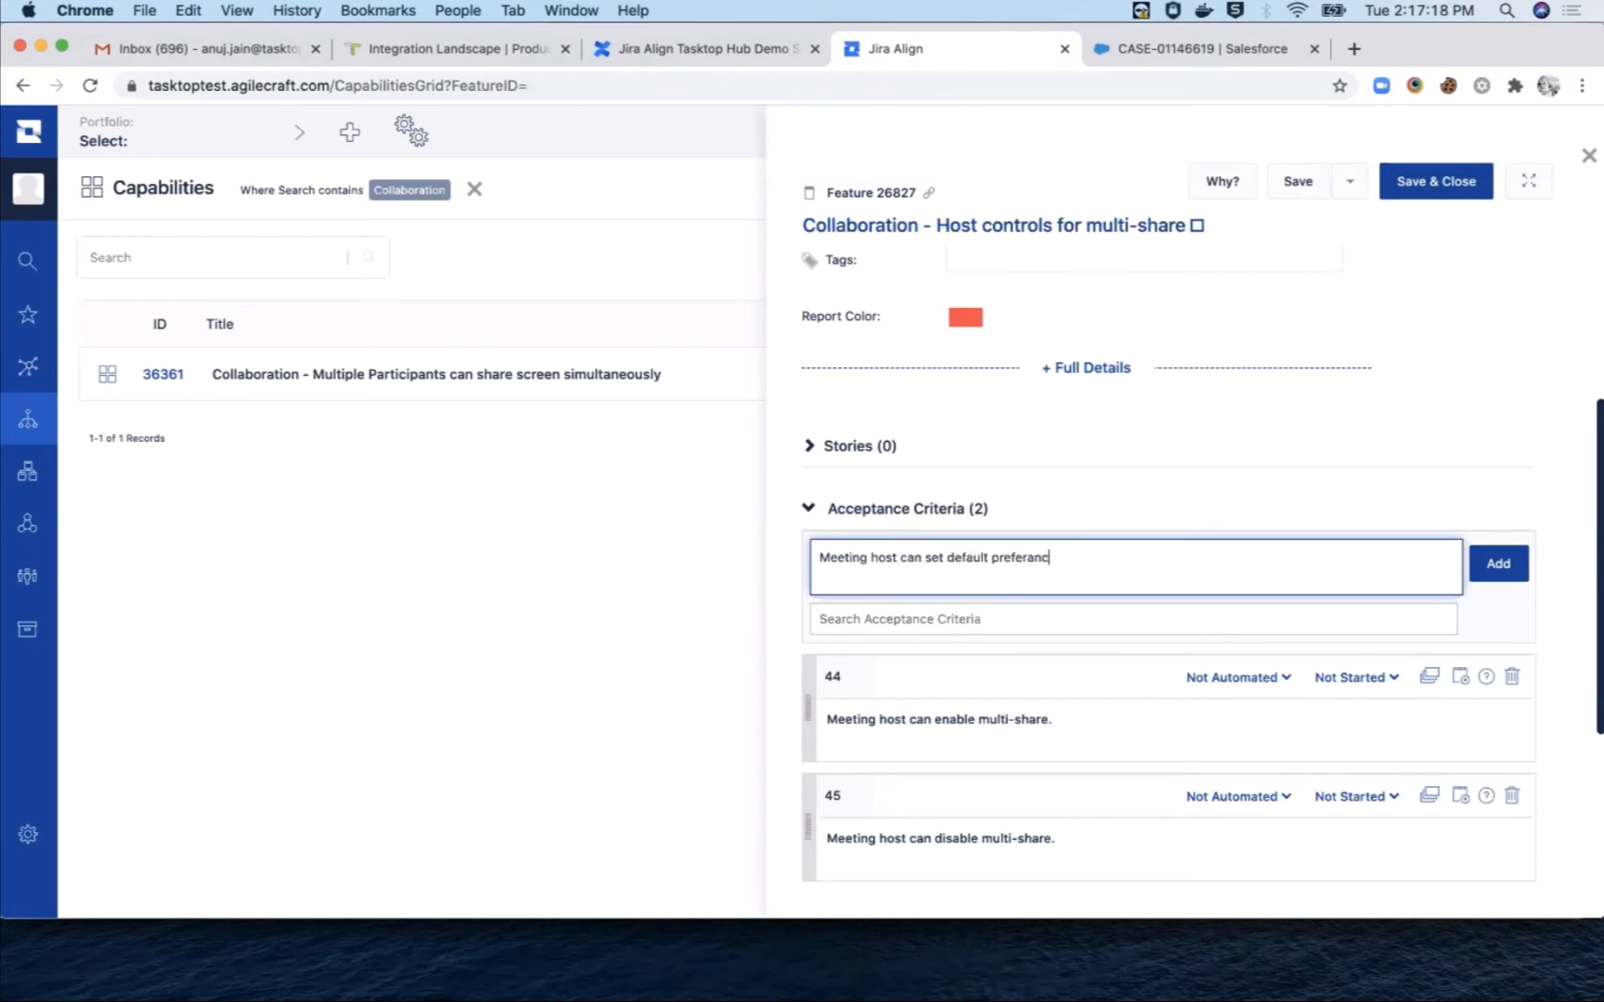
pyautogui.click(1498, 562)
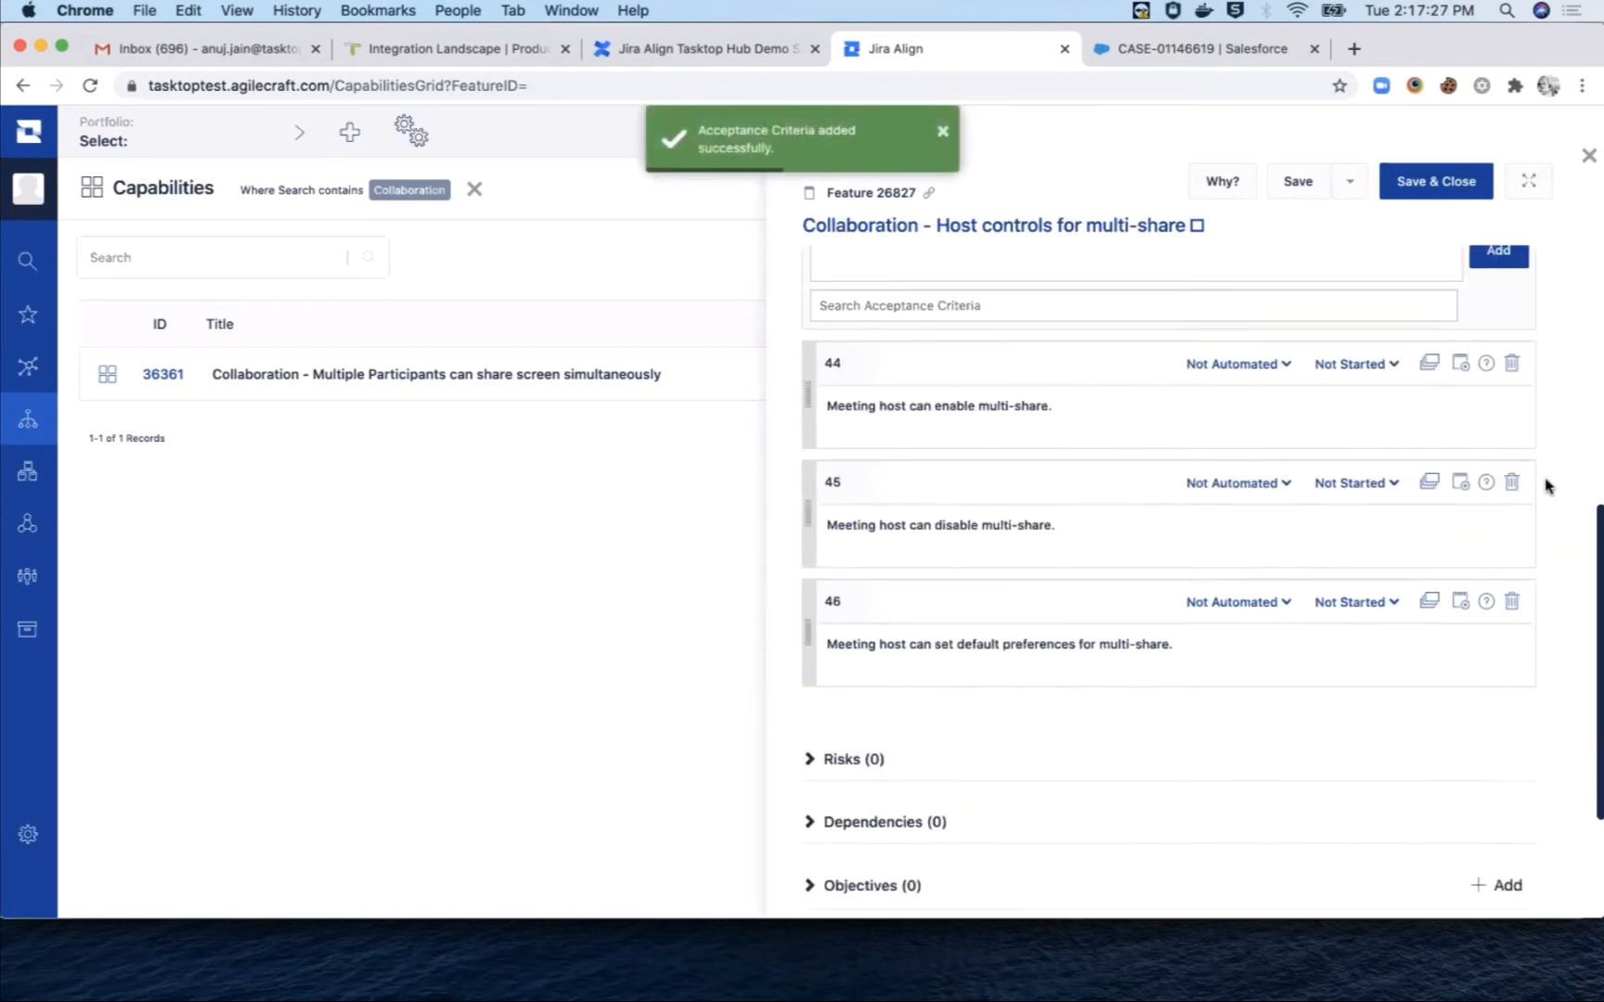
# Step: Set the Host controls feature to 1 - Ready To Start and save and close
pyautogui.click(1509, 381)
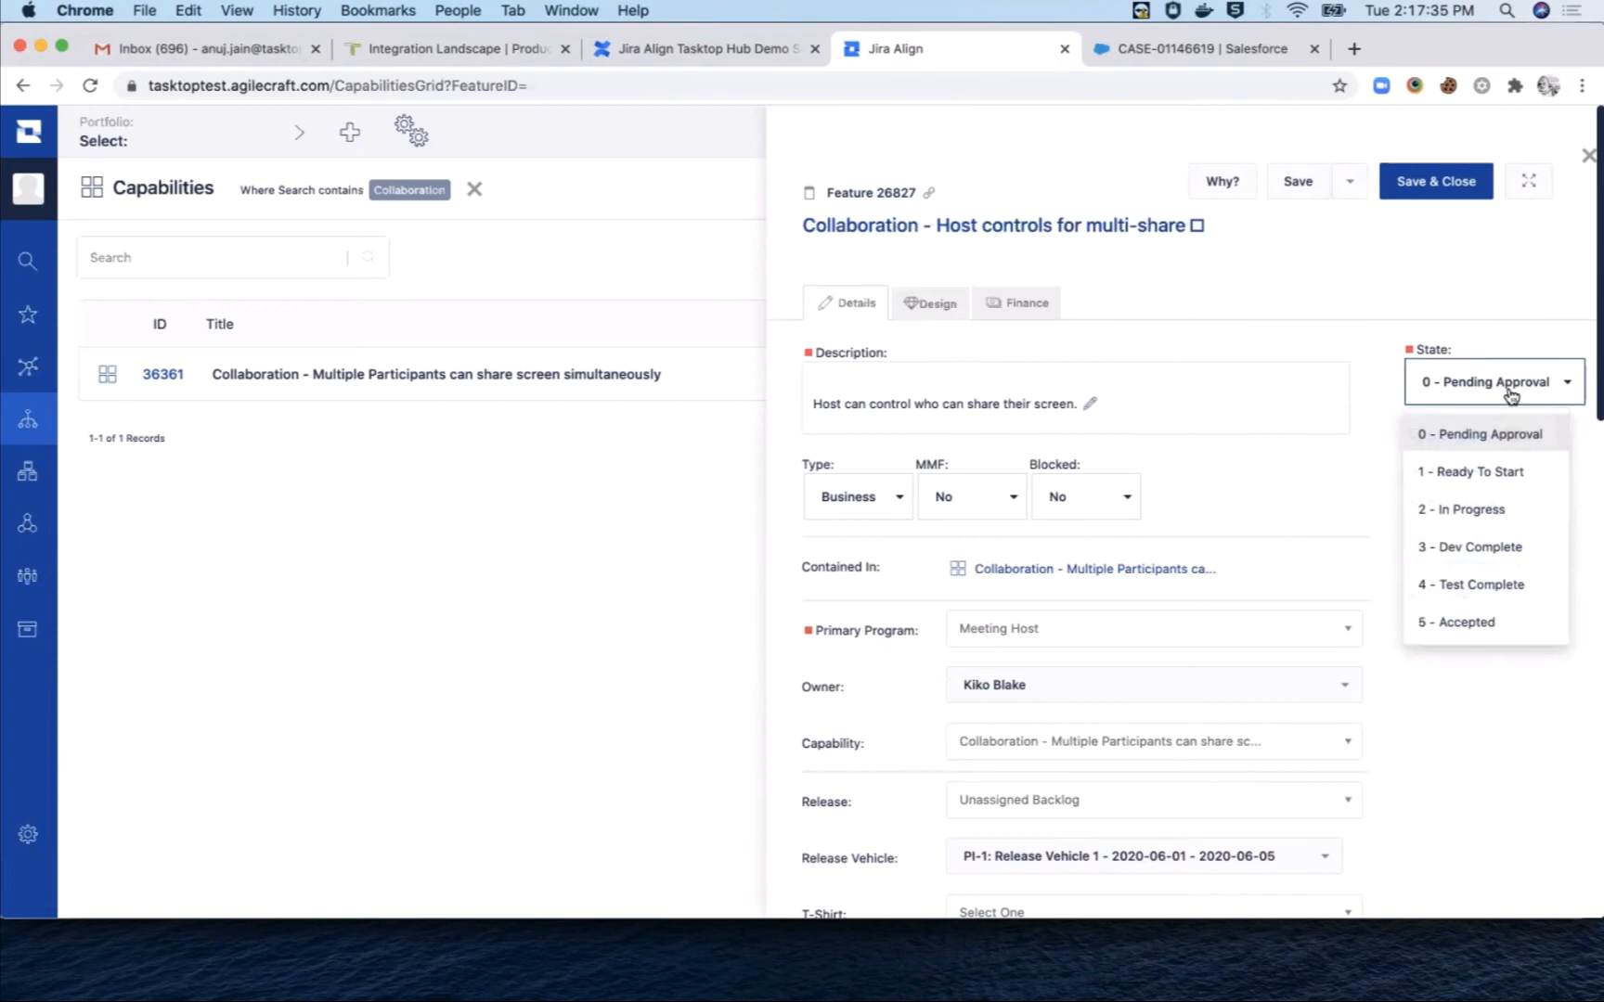
pyautogui.click(1470, 471)
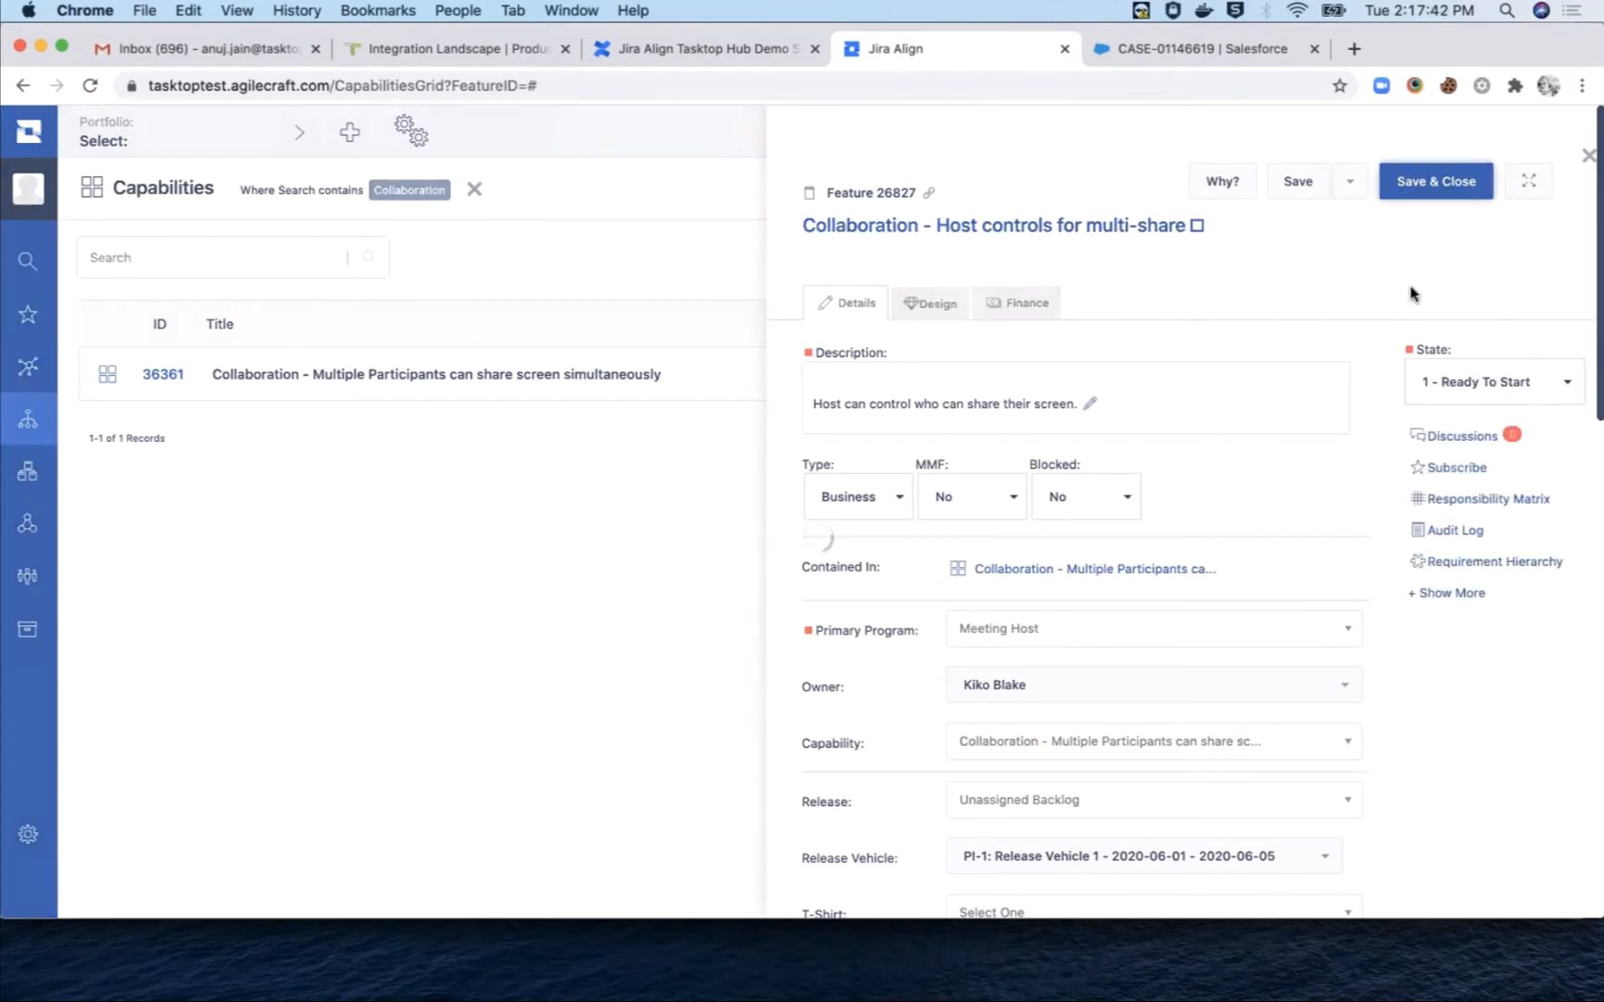
pyautogui.click(1540, 131)
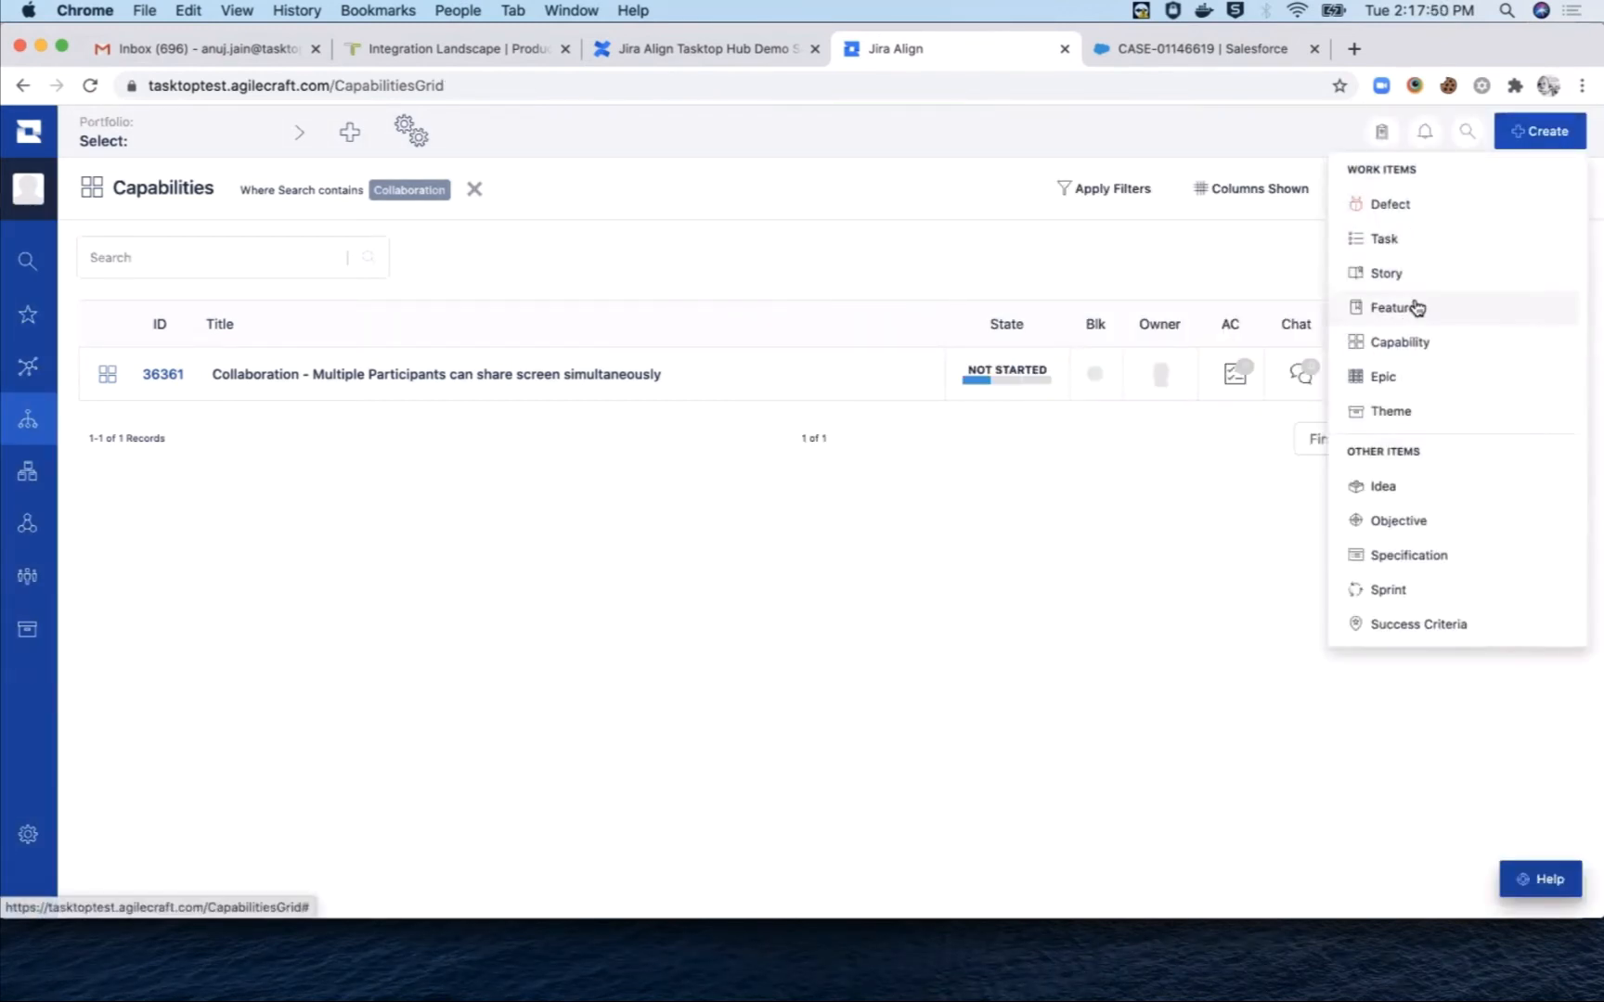
# Step: Save a participant multi-share feature for Meeting Participant, screen-sharing capability and first release vehicle
pyautogui.click(1393, 308)
pyautogui.write('Collaboration - Participant experience during multi-sh')
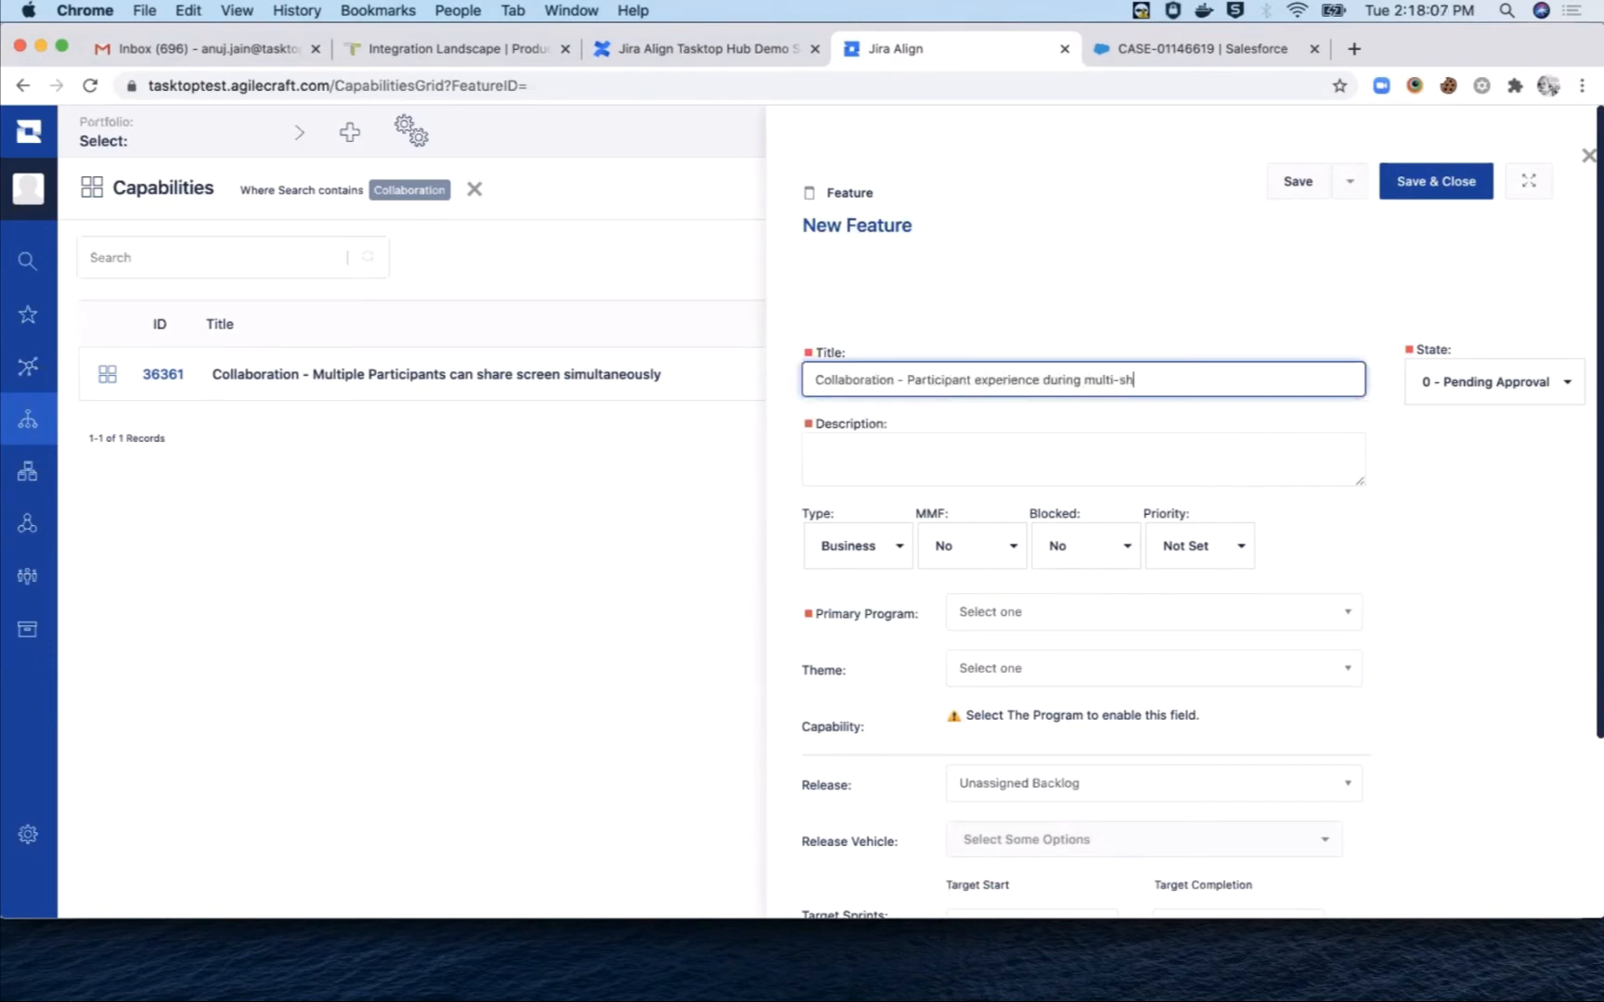
pyautogui.write('Participants can toggle between multiple shared screens depending on device.')
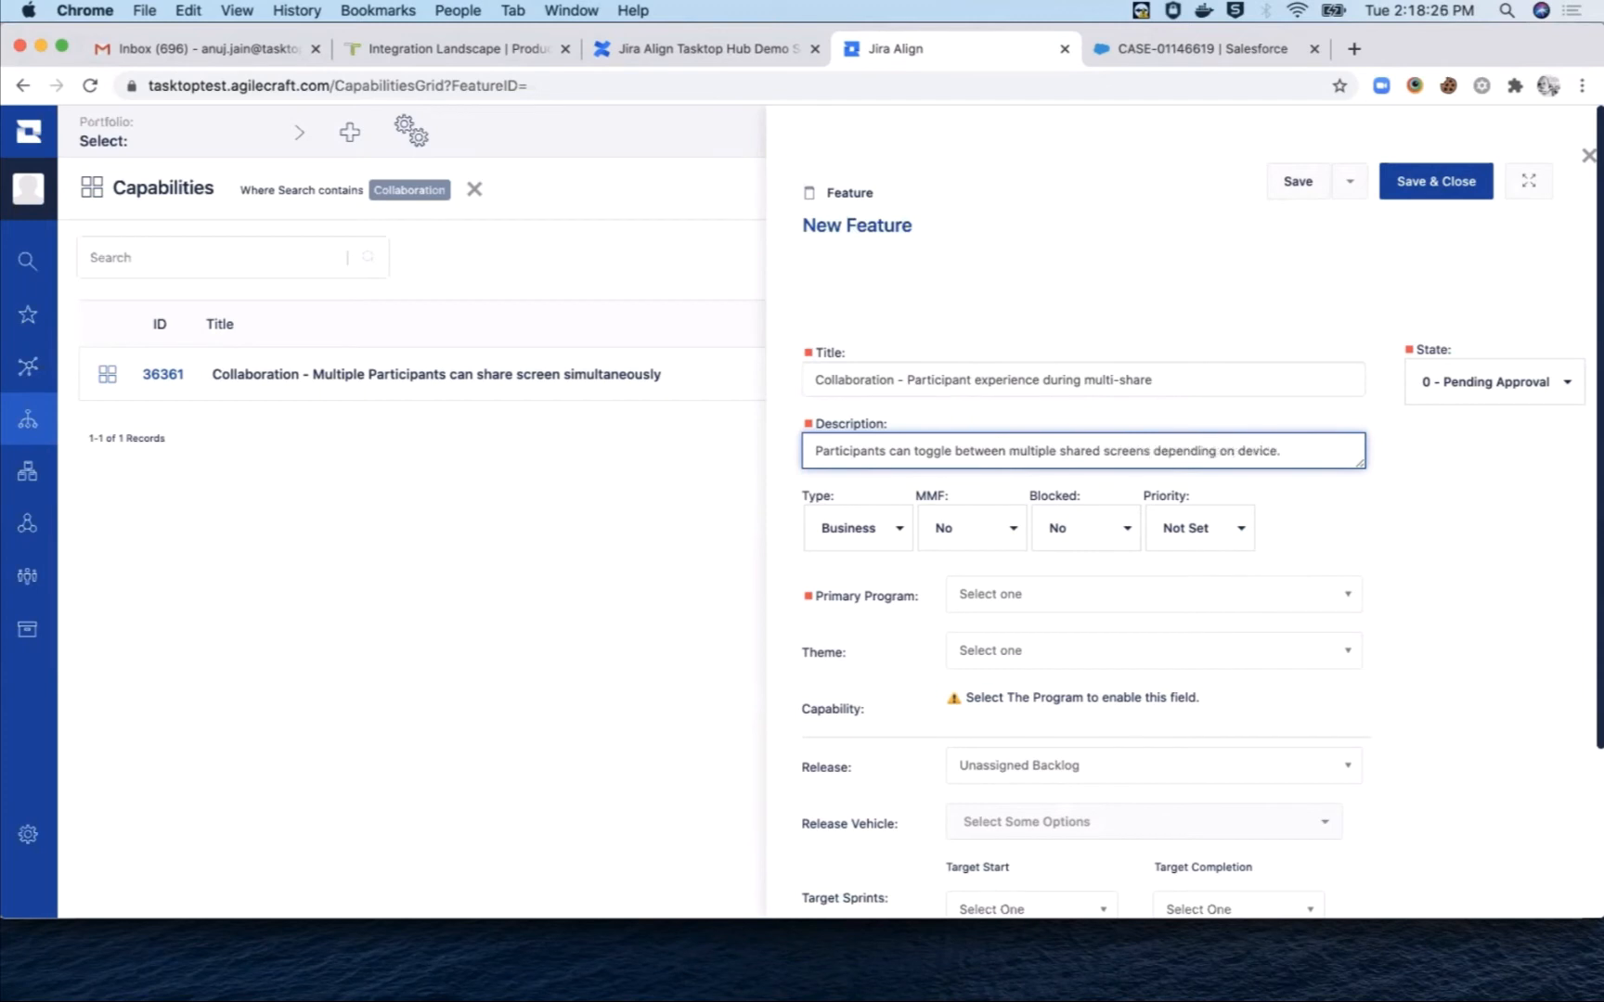
pyautogui.click(1154, 594)
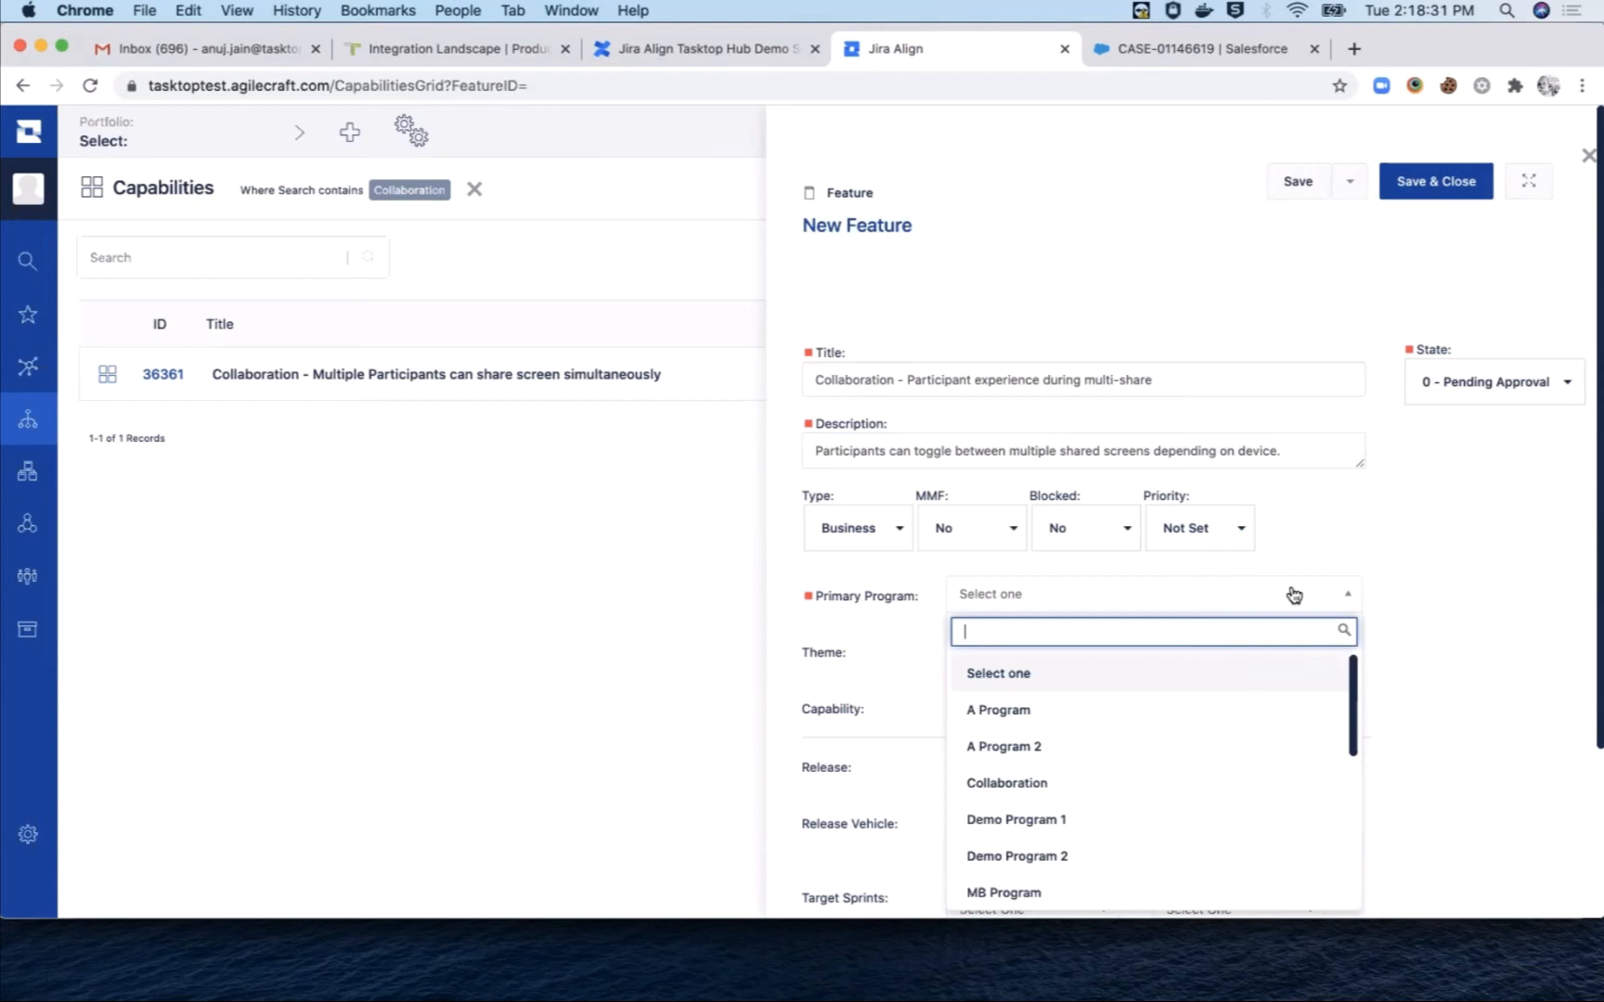
pyautogui.write('Meeting')
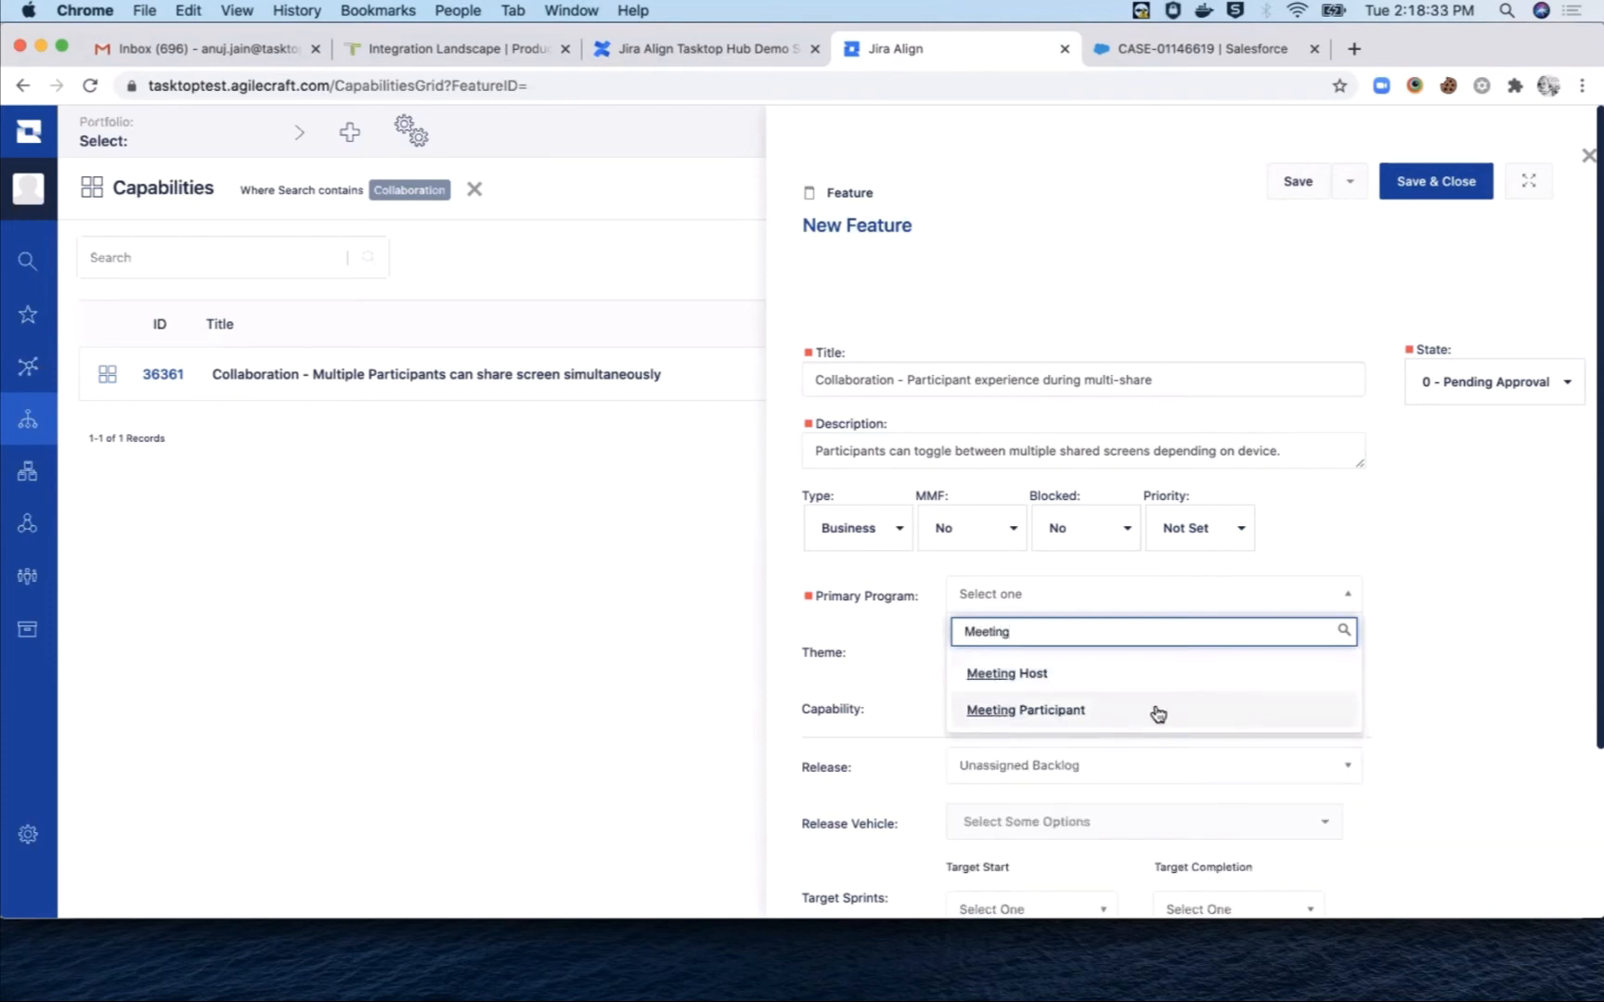
pyautogui.click(1025, 710)
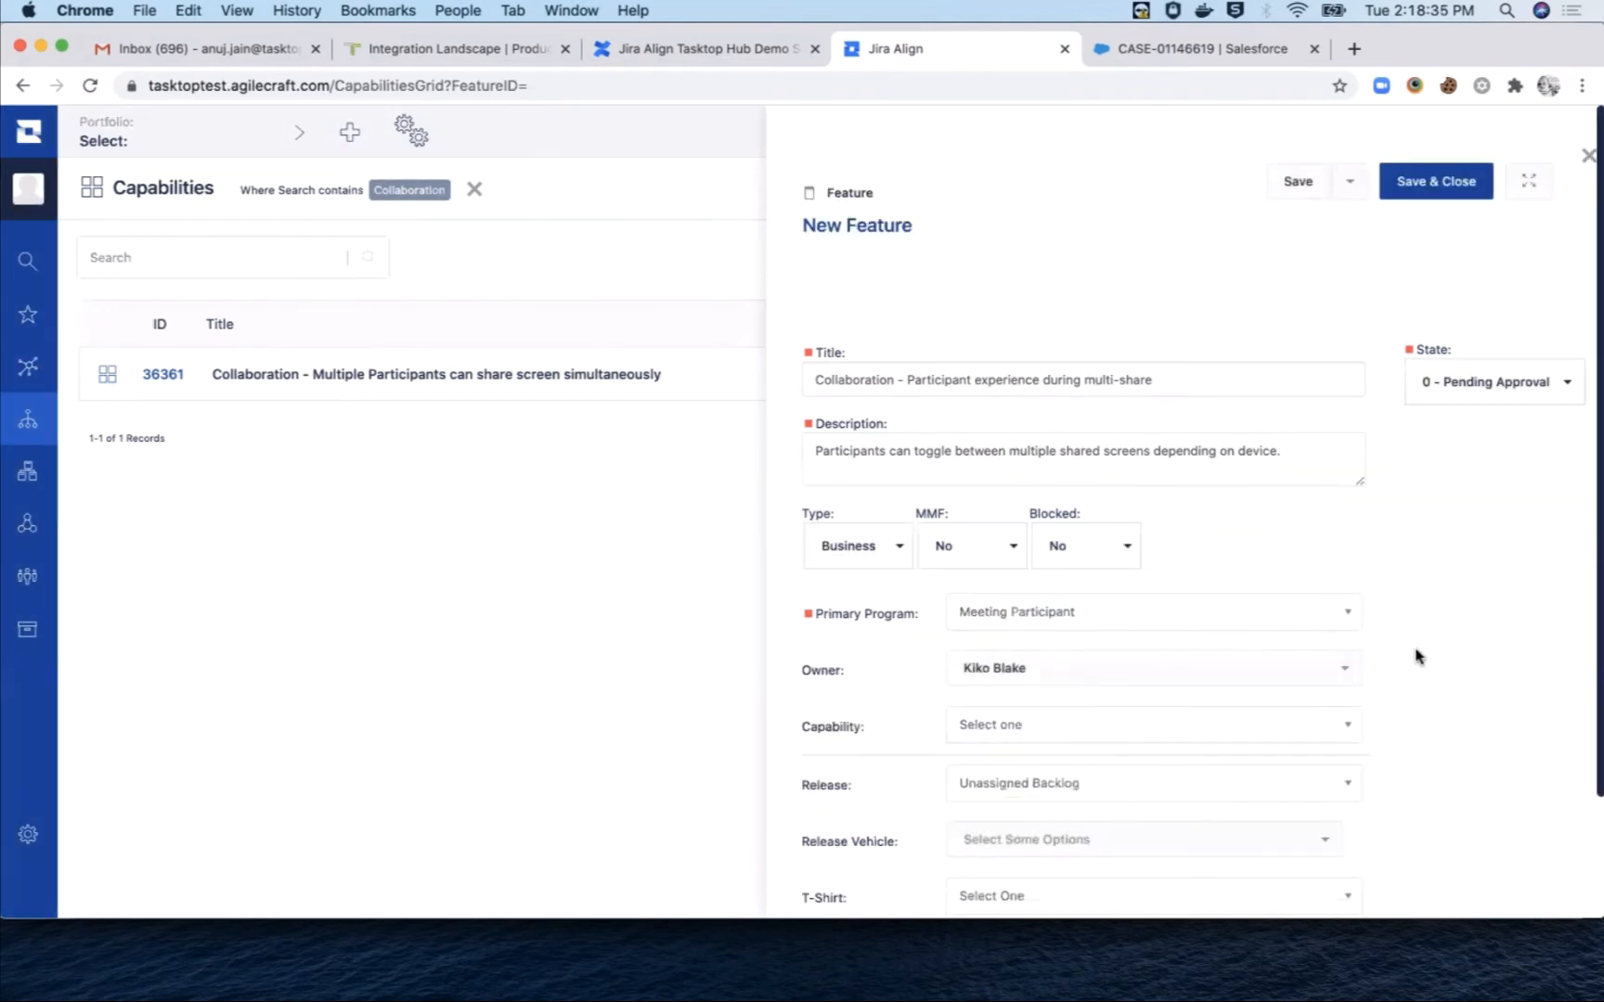
pyautogui.scroll(-3)
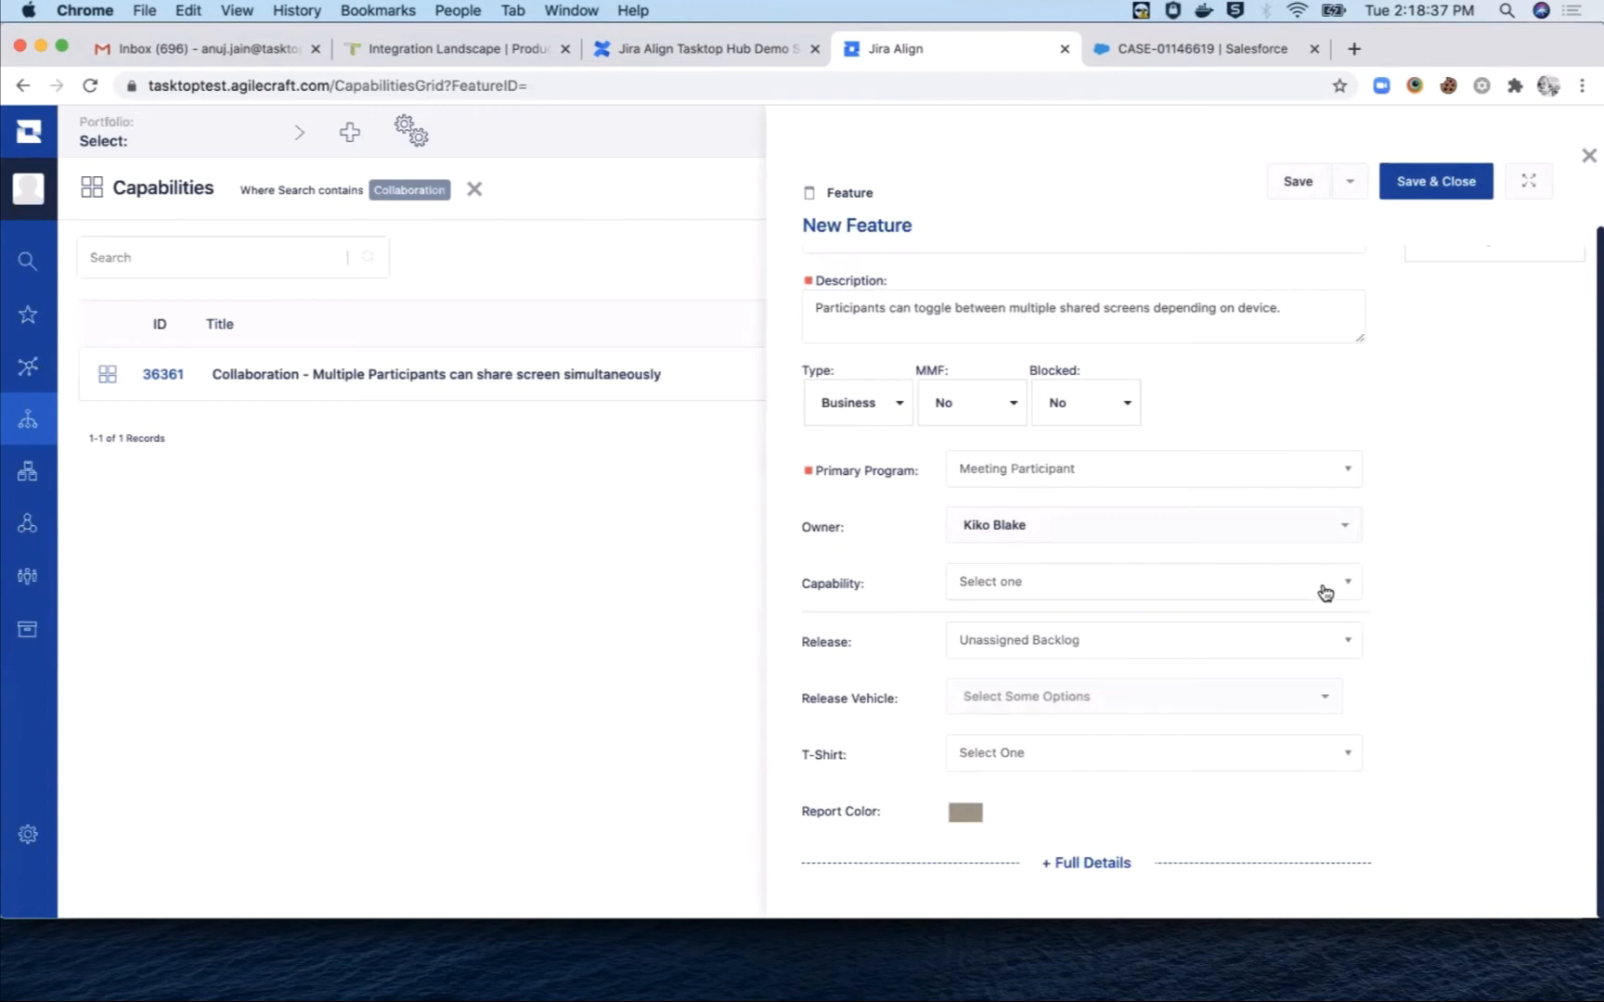
pyautogui.click(1155, 581)
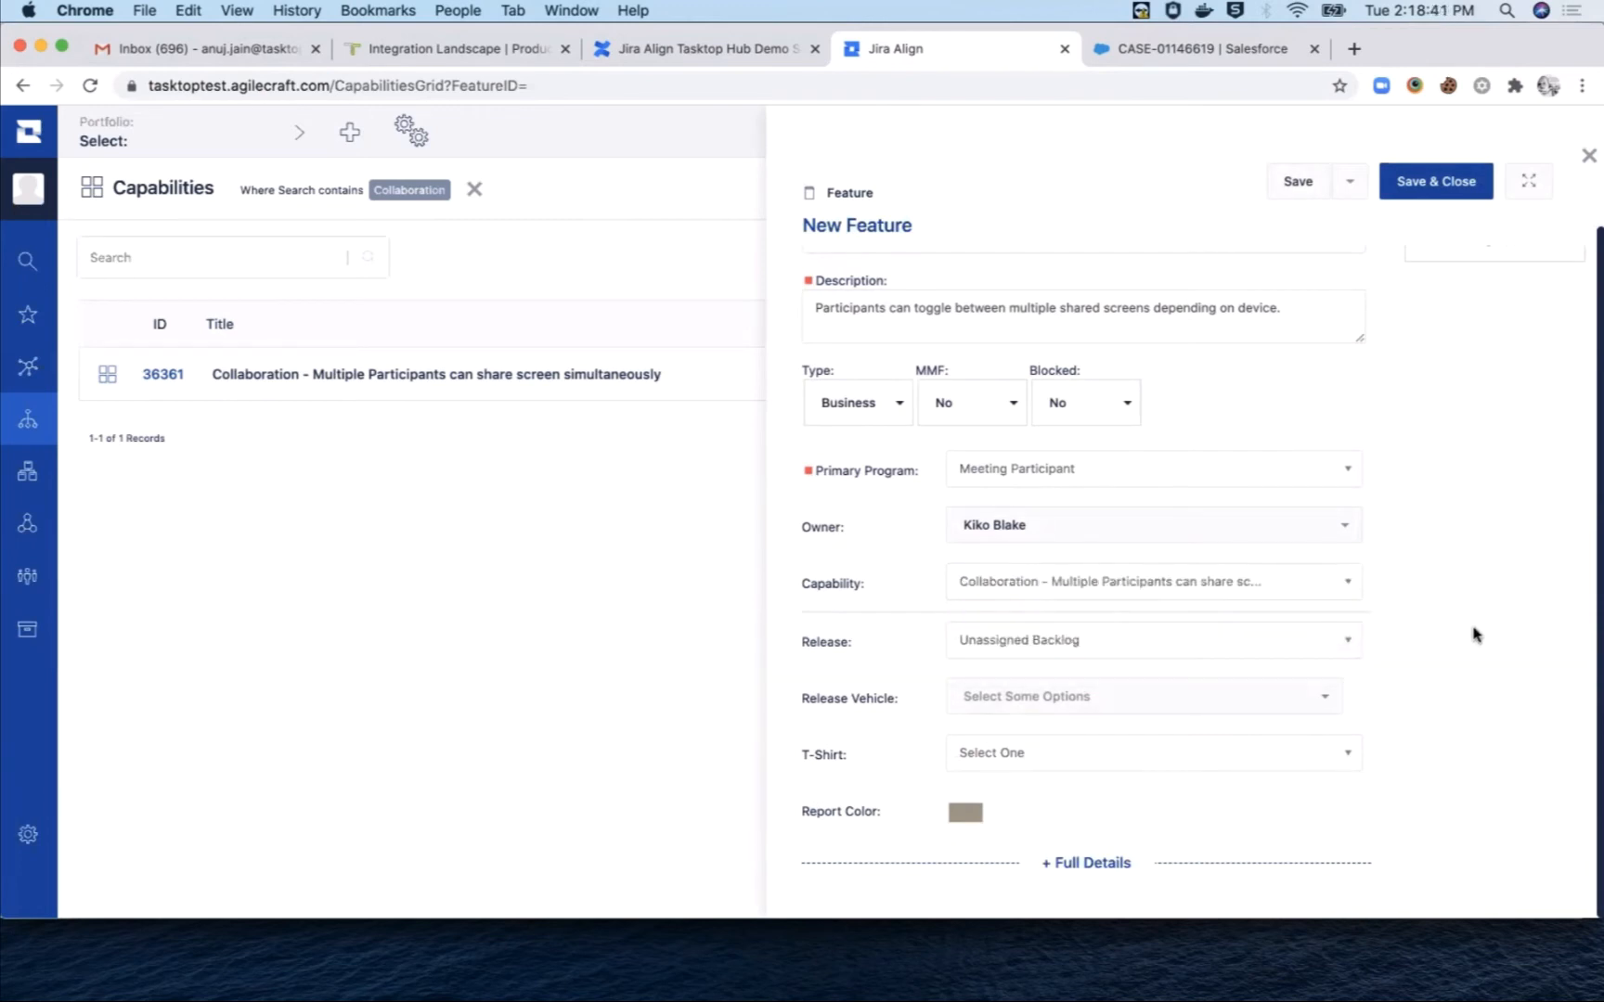
pyautogui.click(1144, 696)
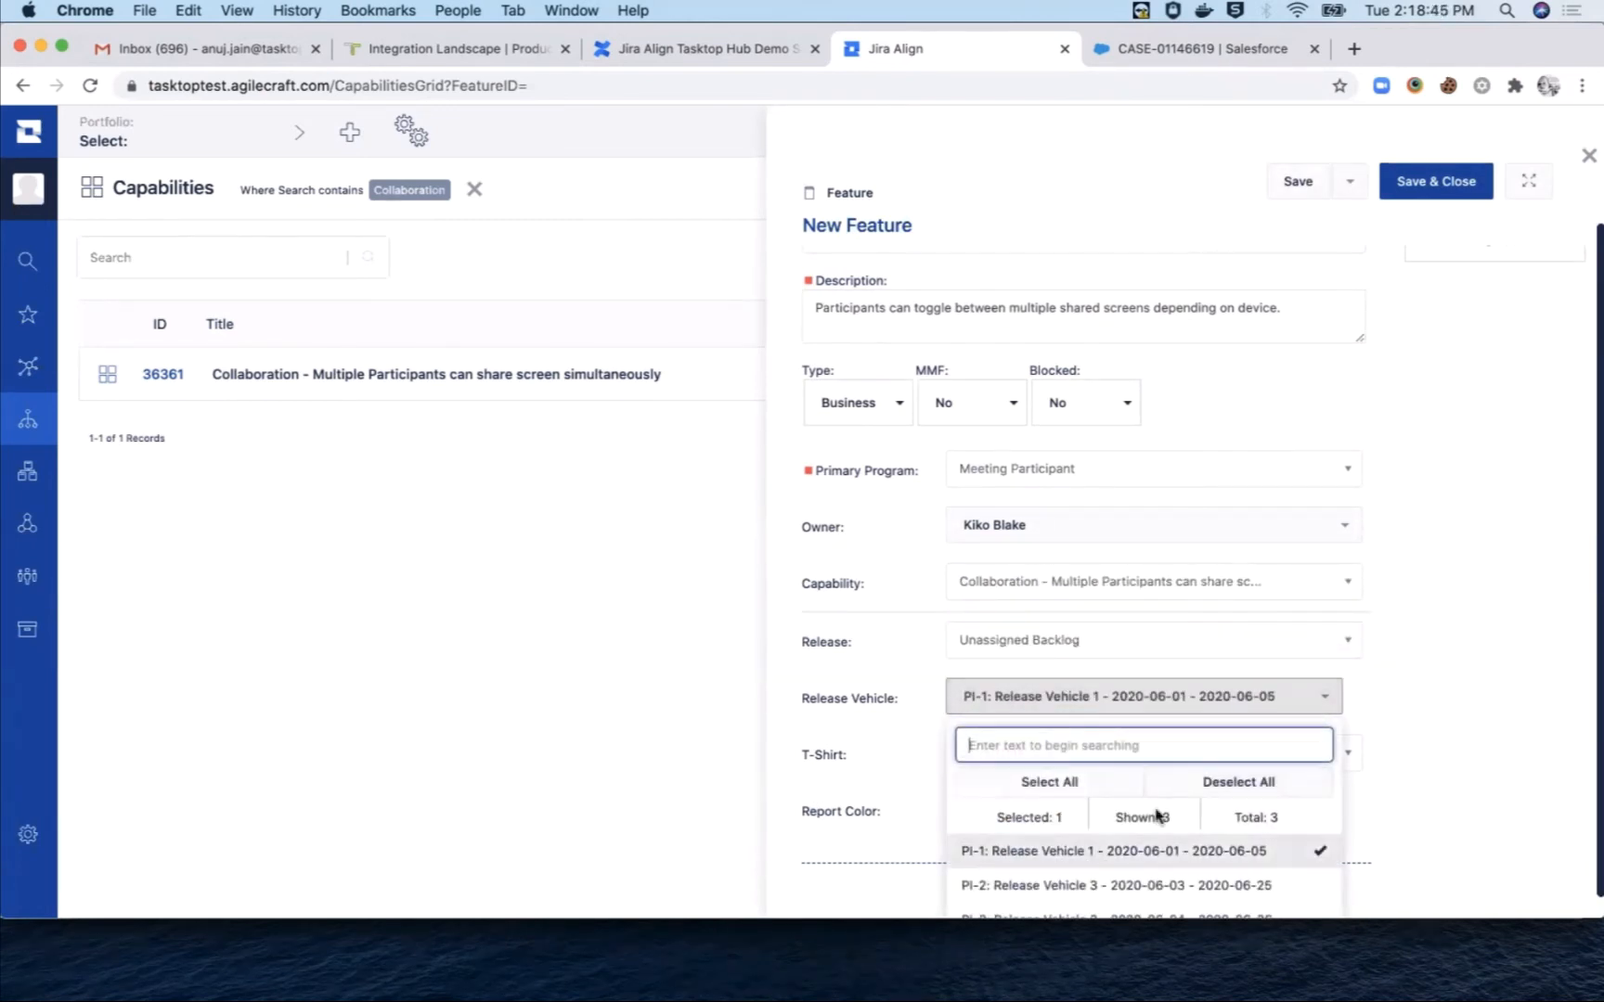
pyautogui.click(1297, 181)
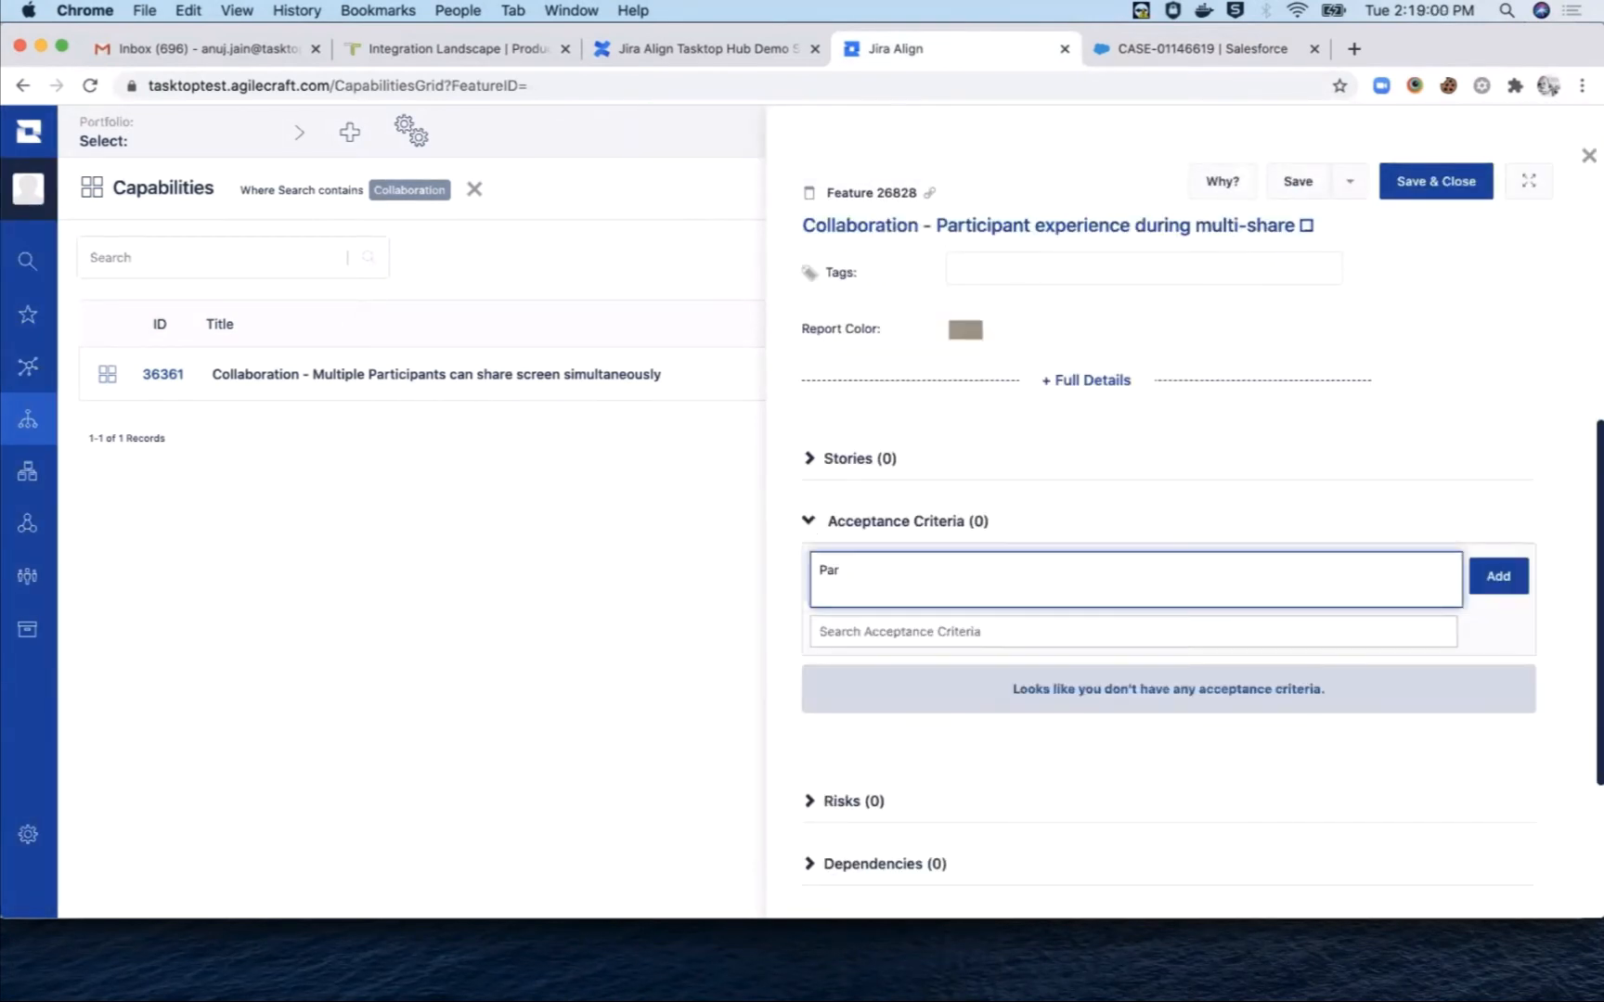
# Step: Add the dual-monitors acceptance criterion and set the feature's state
pyautogui.write('Participants with dual monitors can see the')
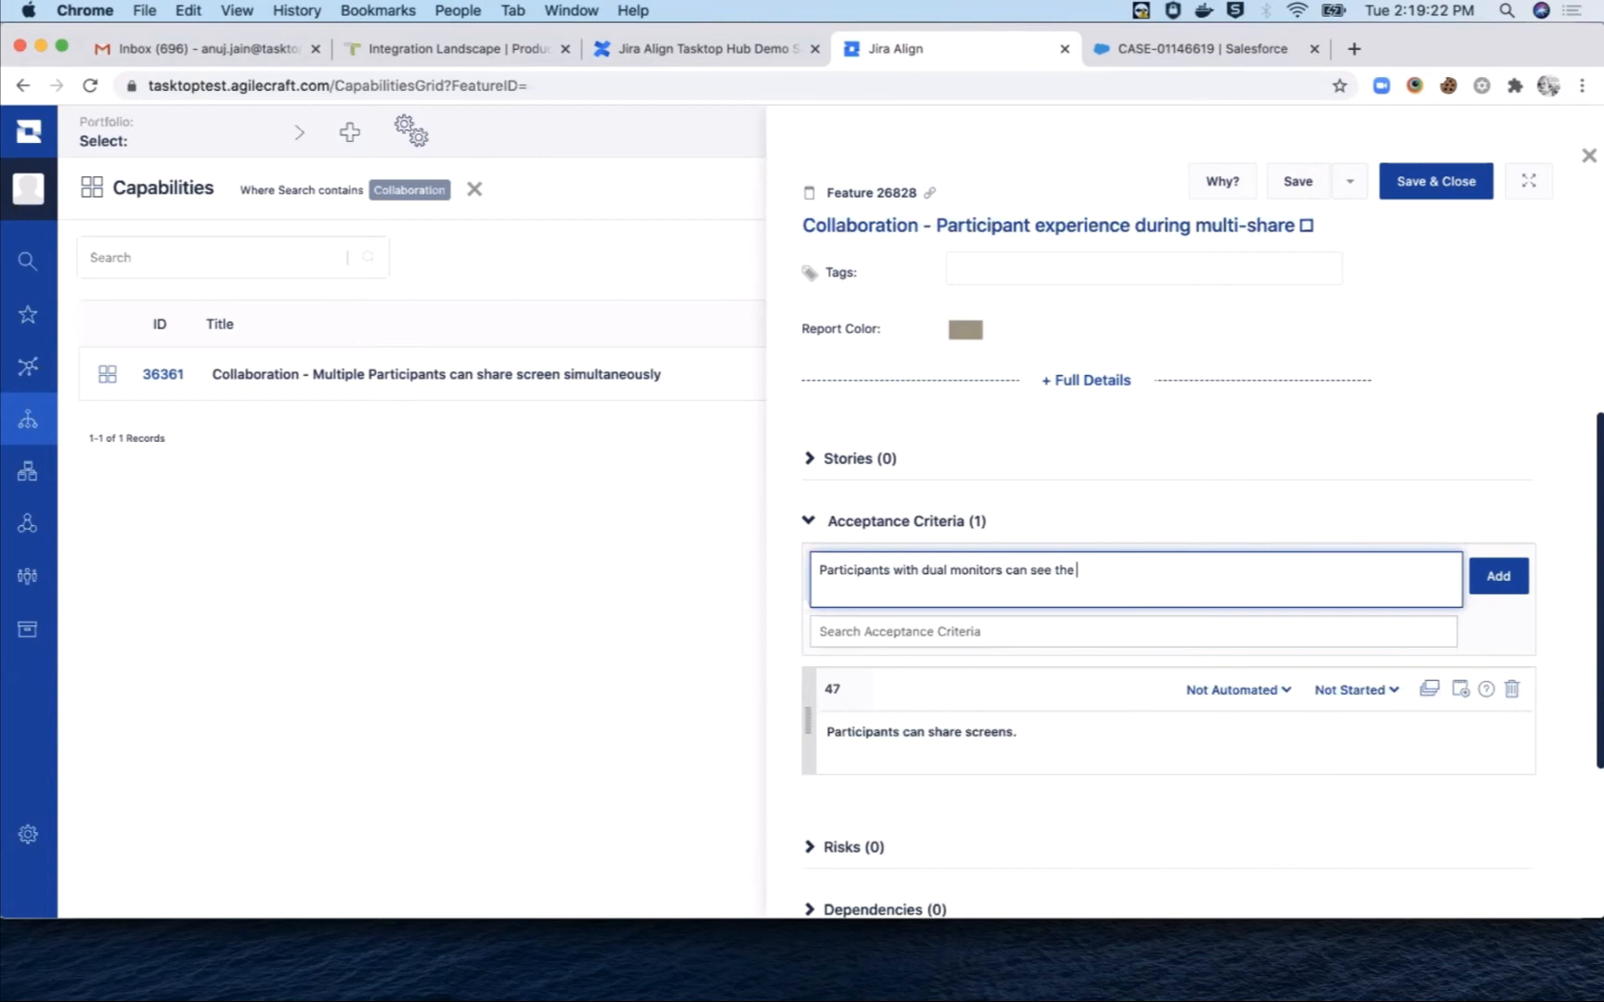
pyautogui.click(1497, 576)
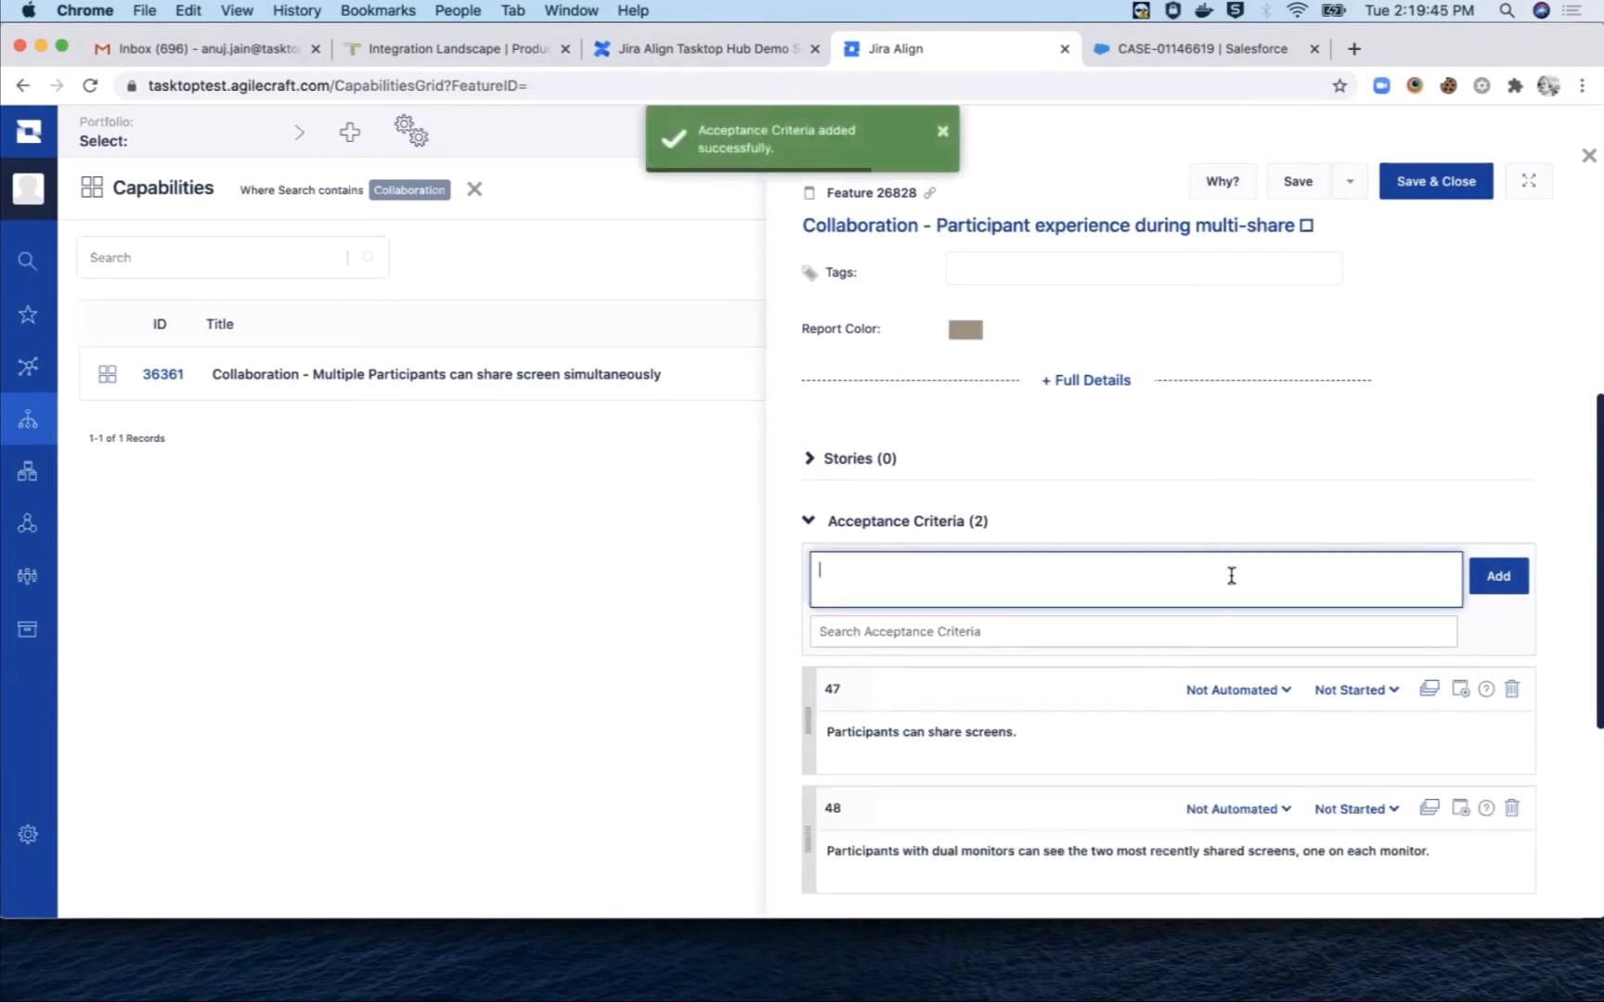
pyautogui.click(1497, 575)
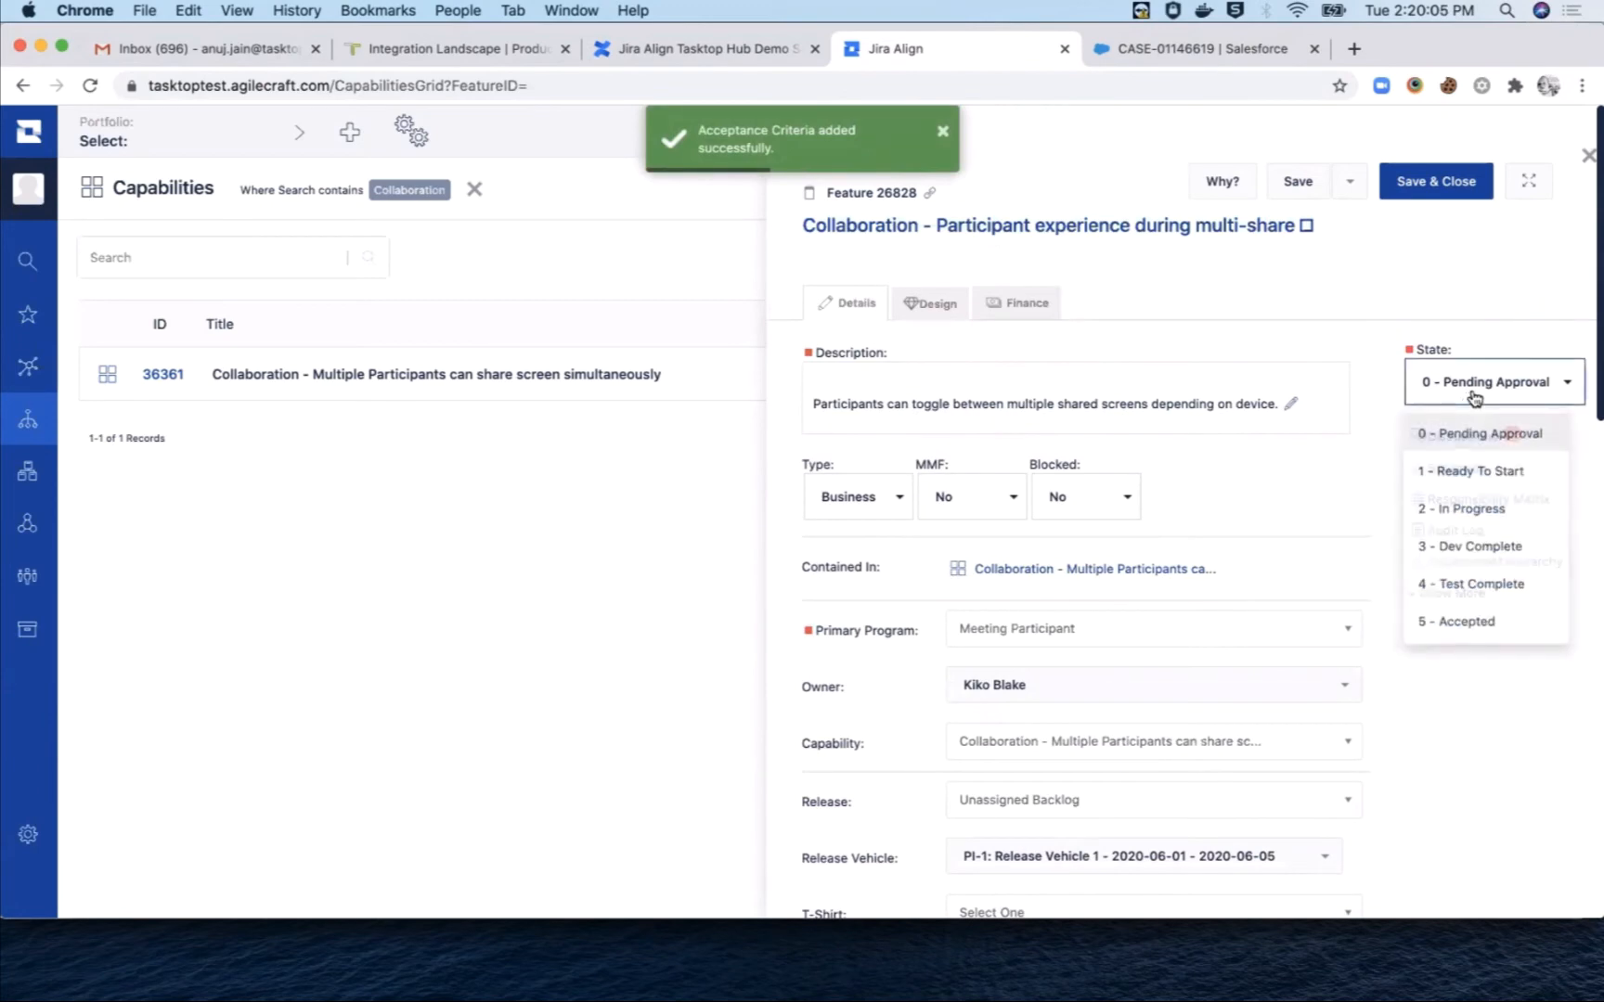
pyautogui.click(1471, 470)
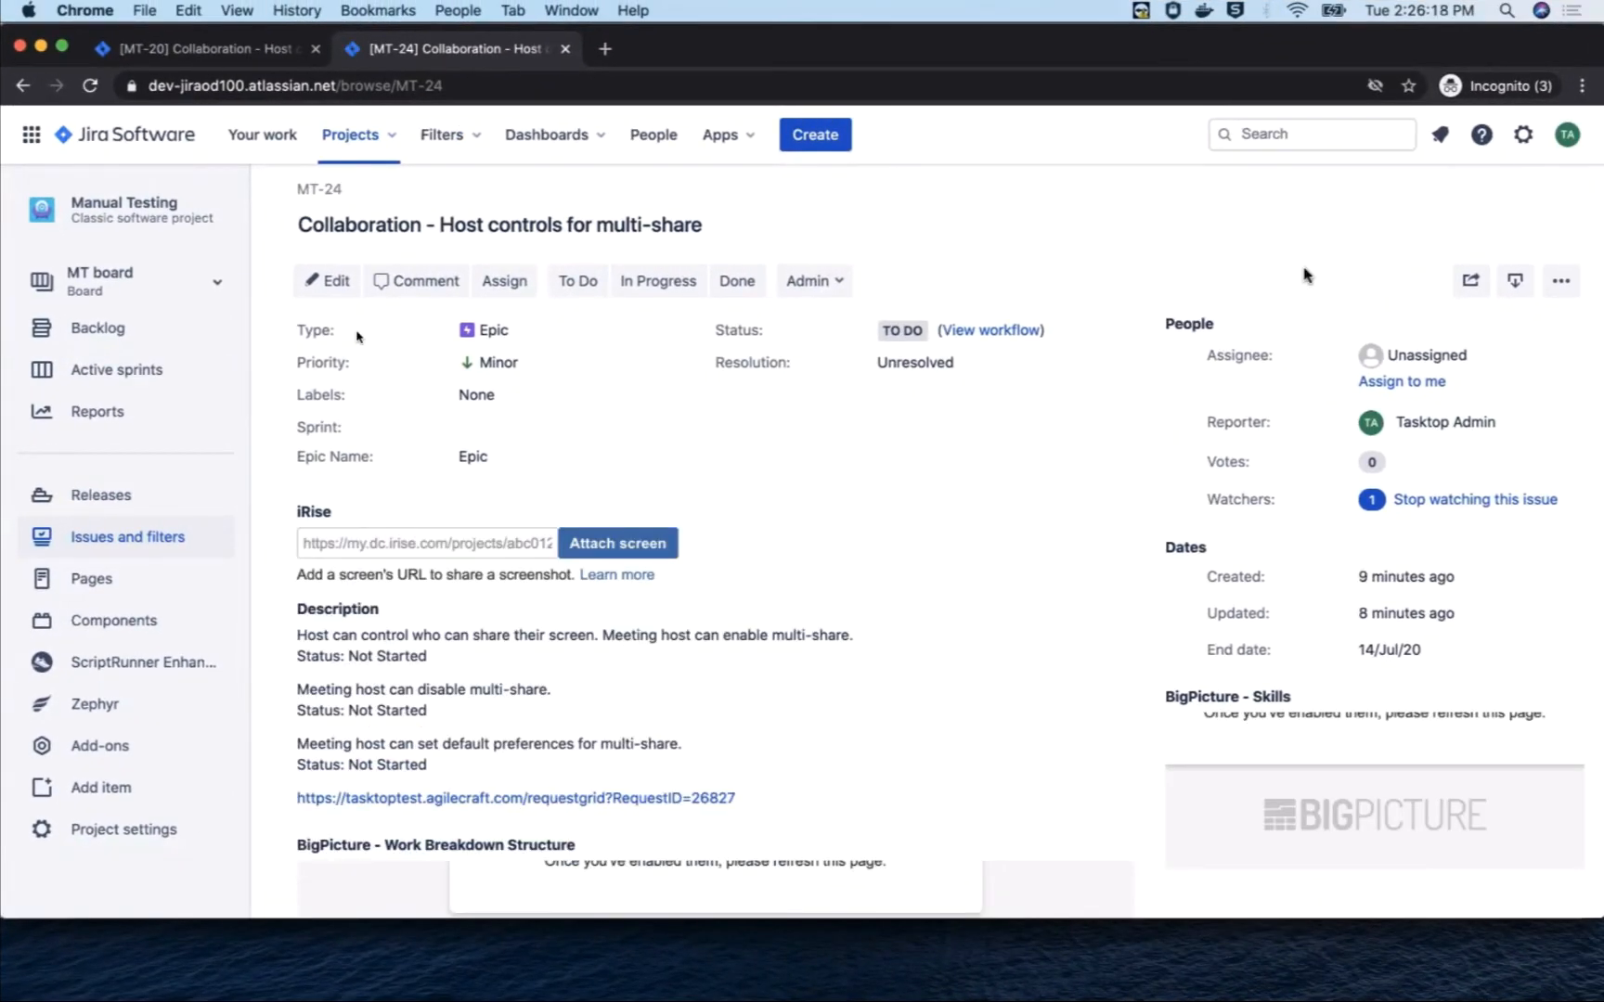
# Step: Move epic MT-24 to In Progress and start creating a new issue
pyautogui.click(499, 224)
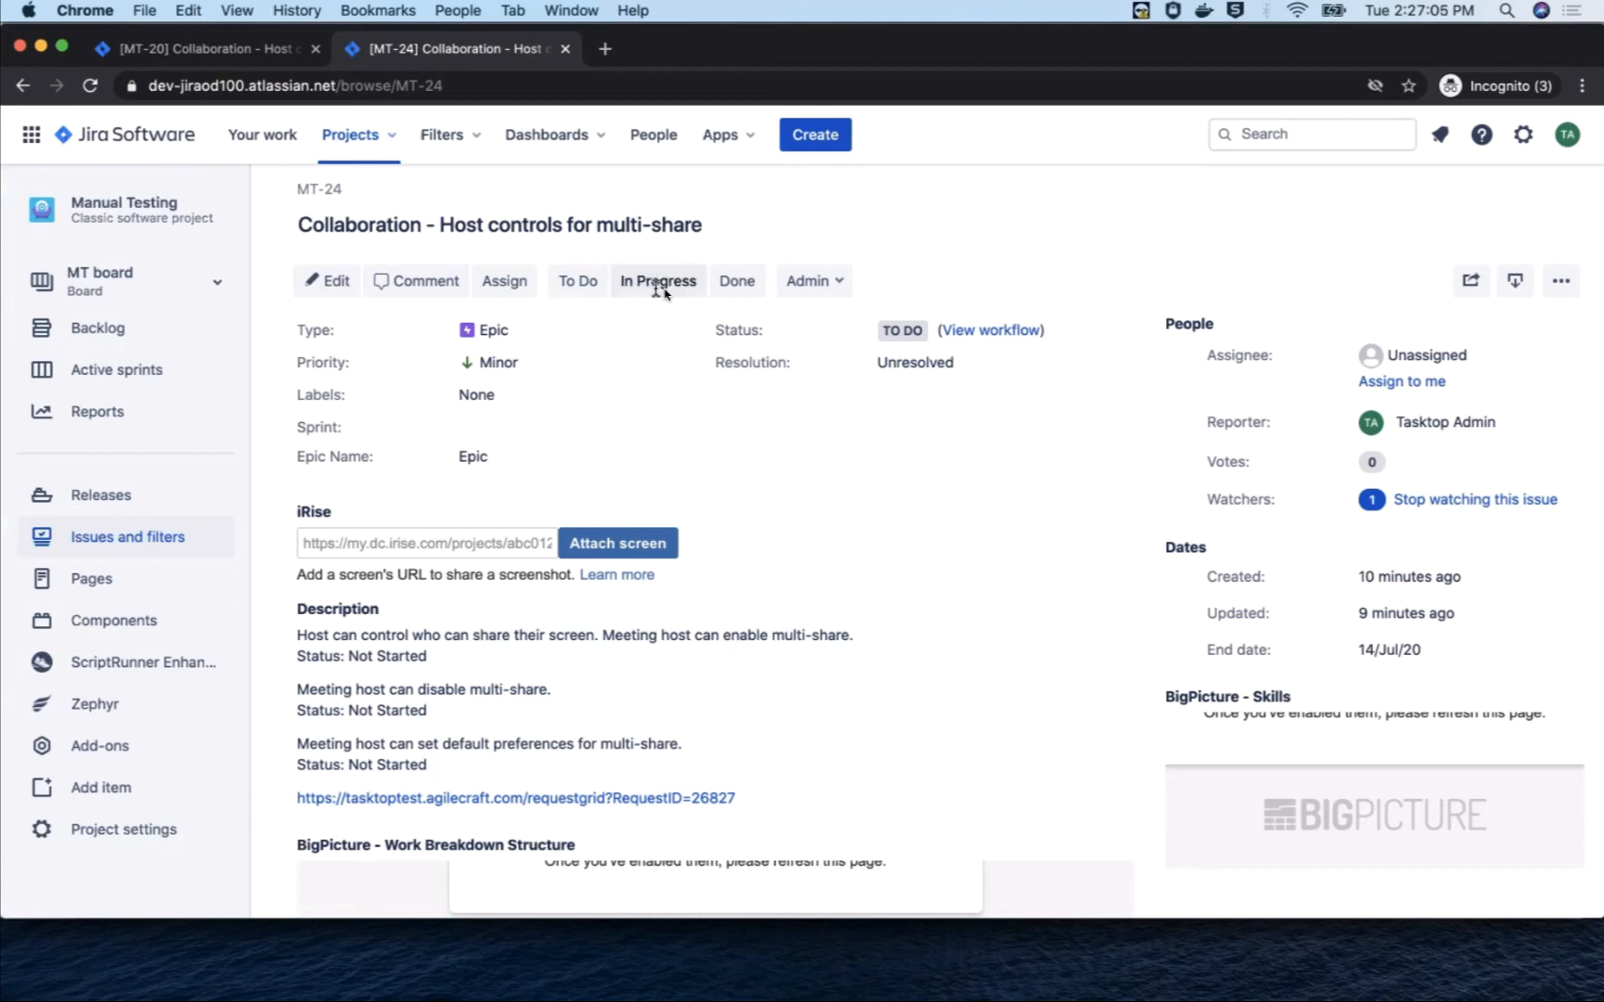
pyautogui.click(657, 280)
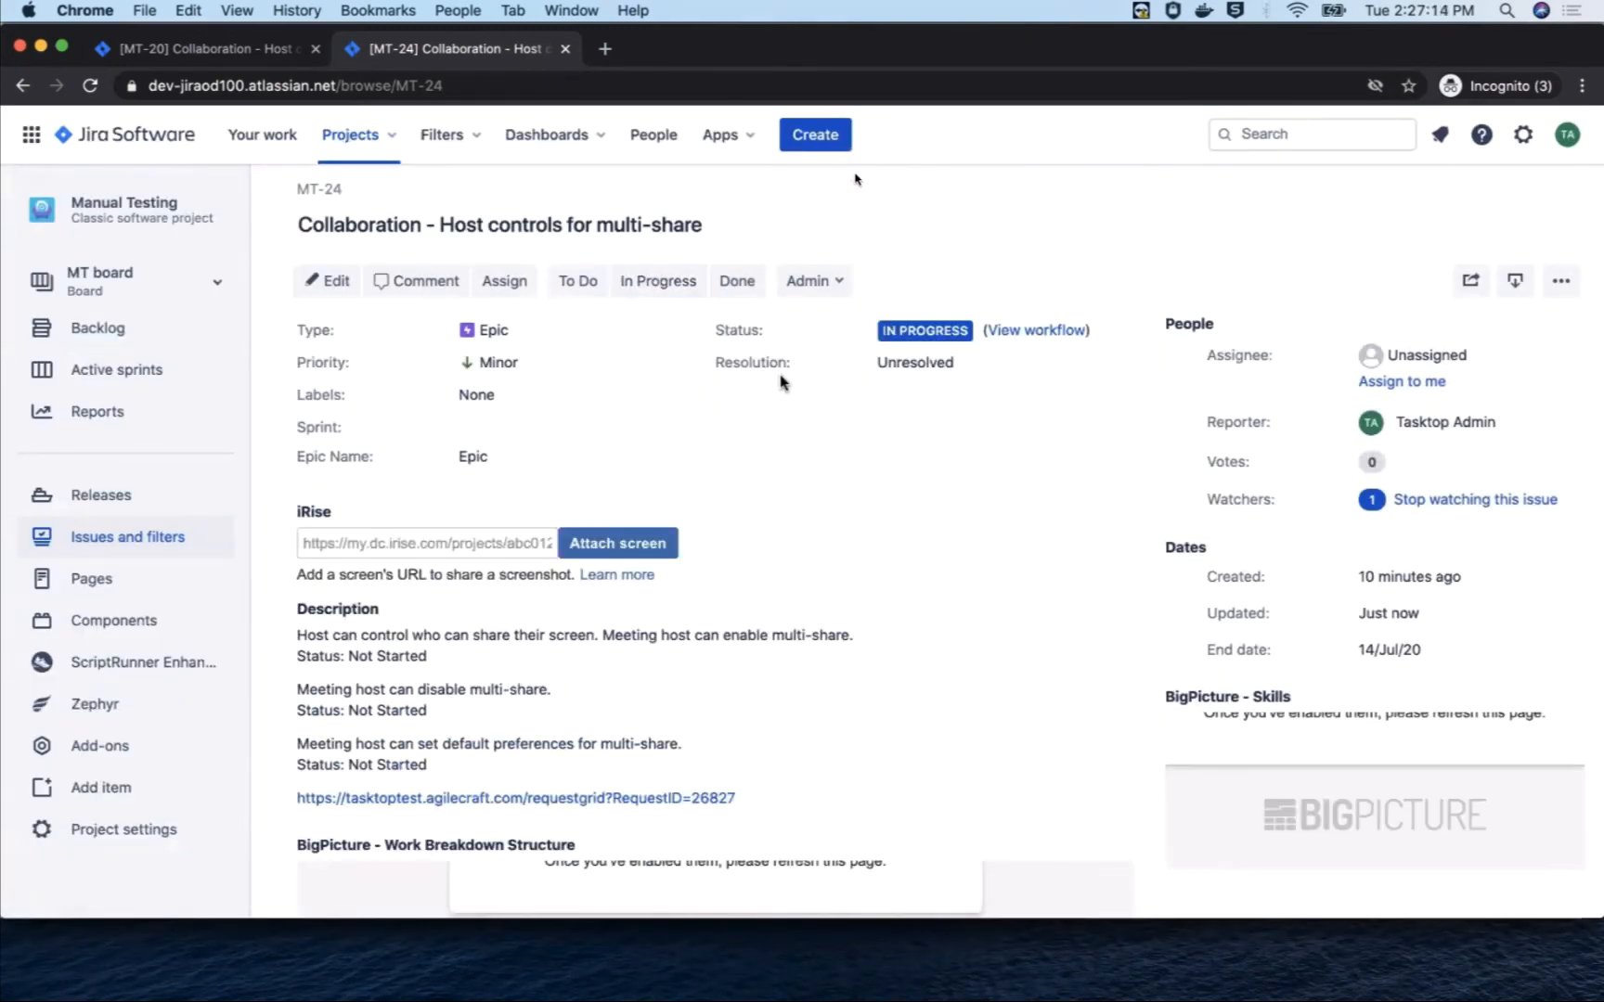
pyautogui.click(815, 135)
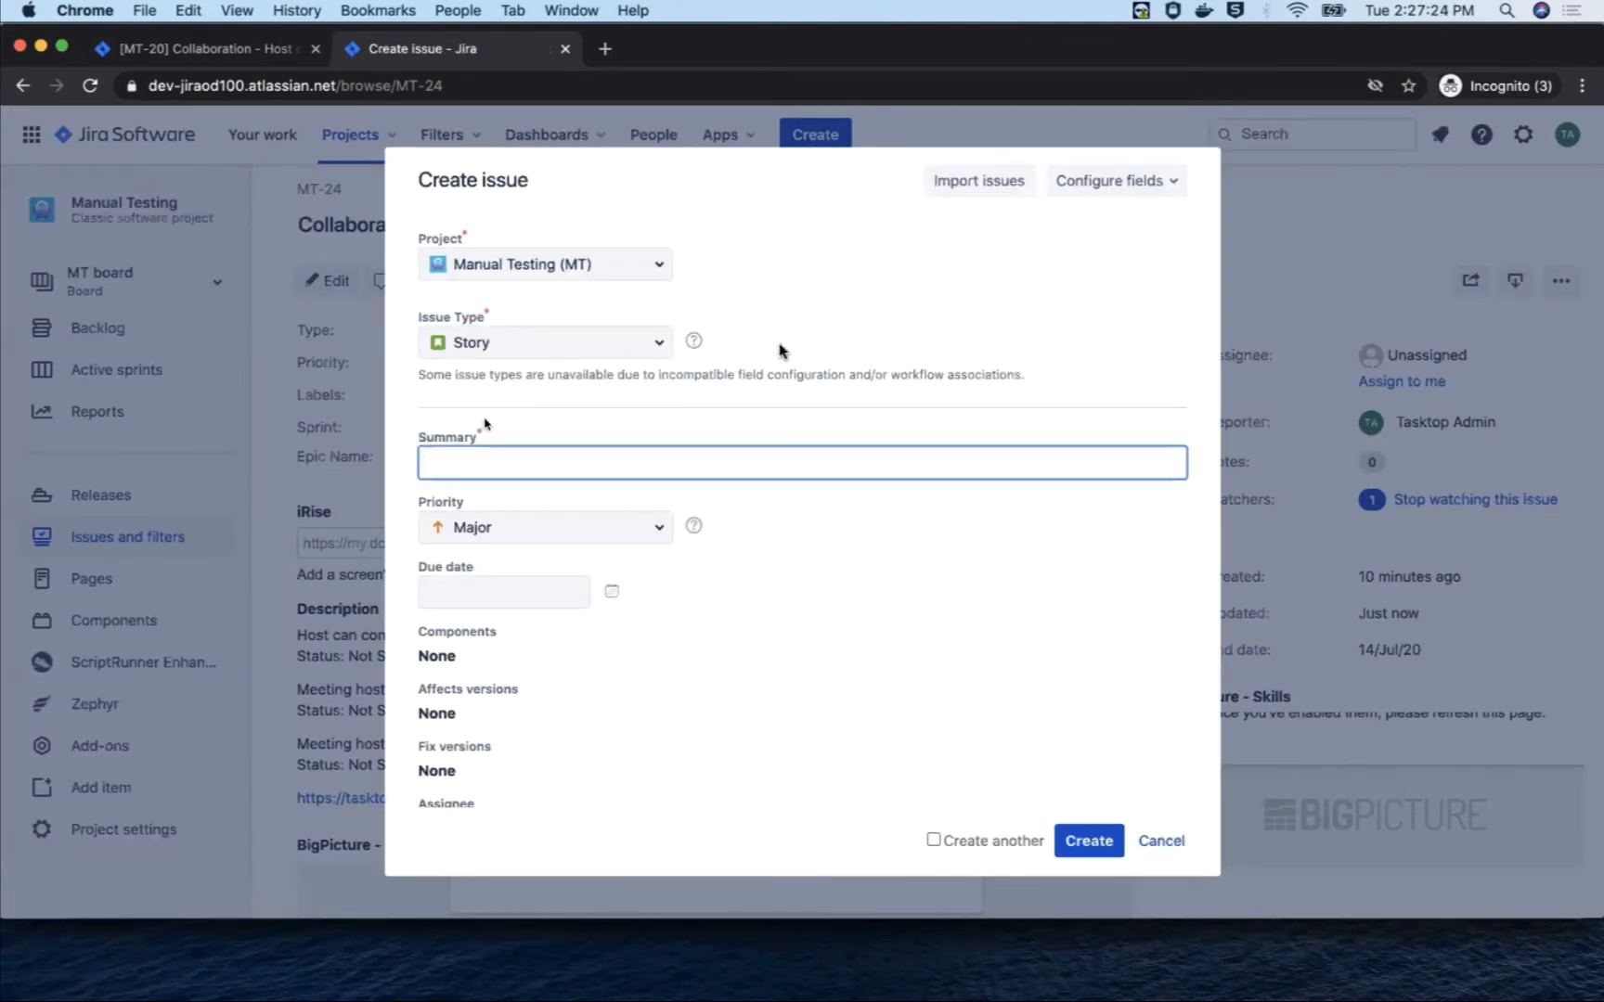
# Step: Create story 'Collaboration - As the meeting host I have an advanced sha…' linked to the epic
pyautogui.write('Collaboration - As the meeting host I have an advanced sha')
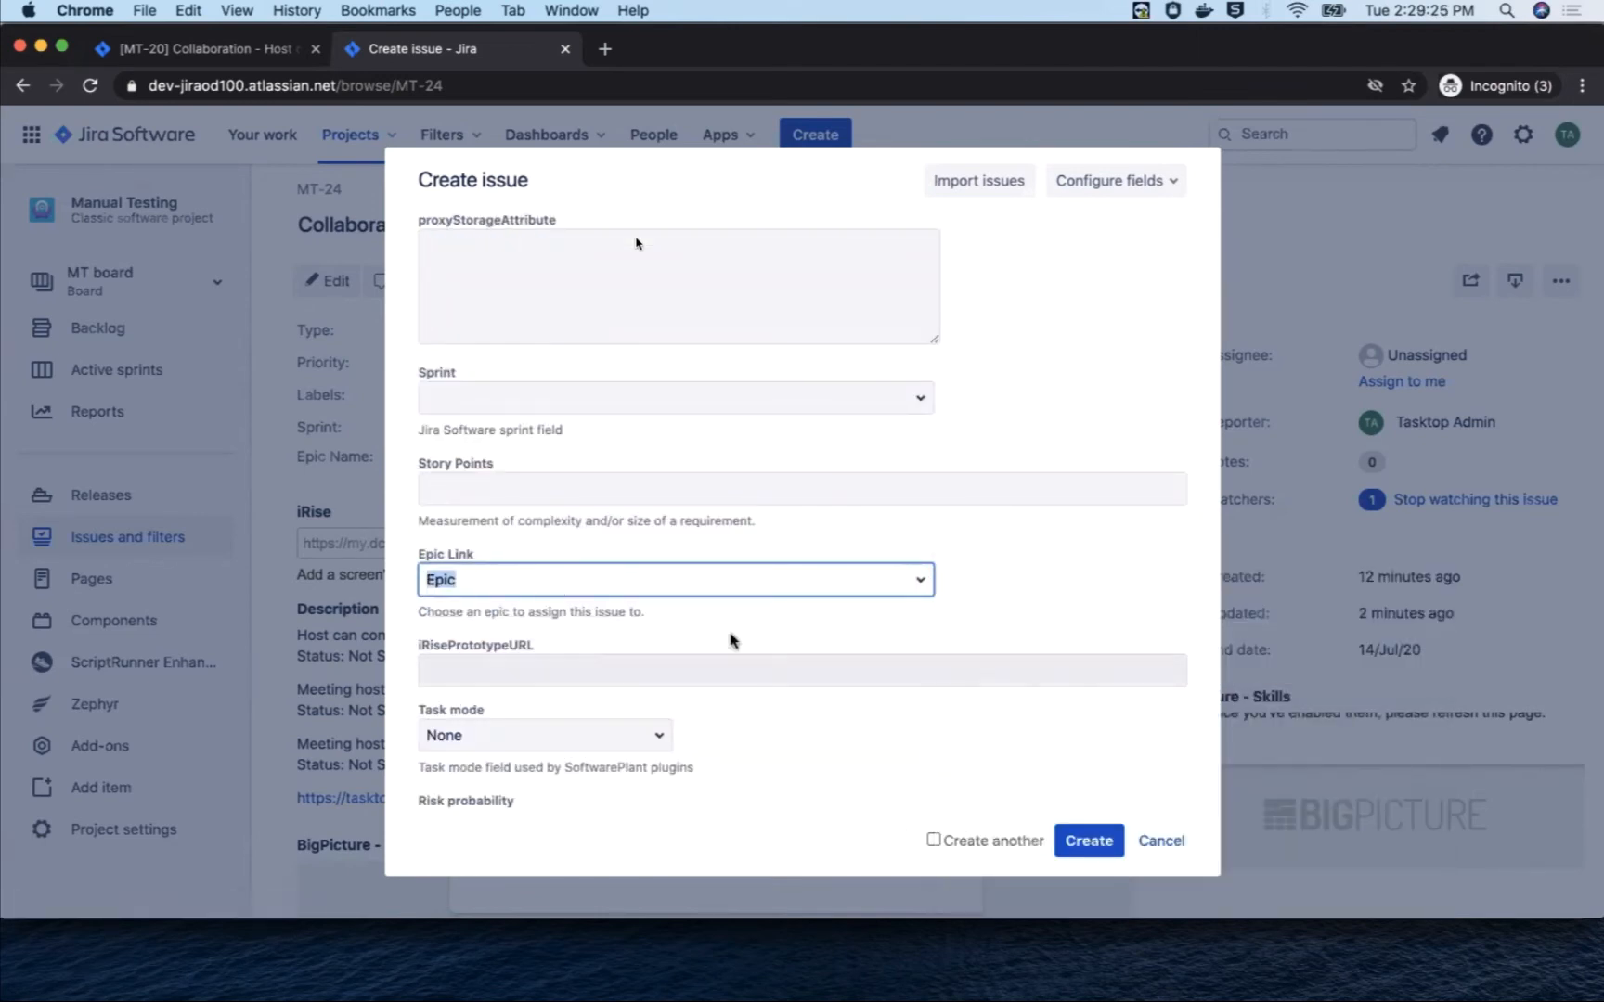
pyautogui.click(1089, 841)
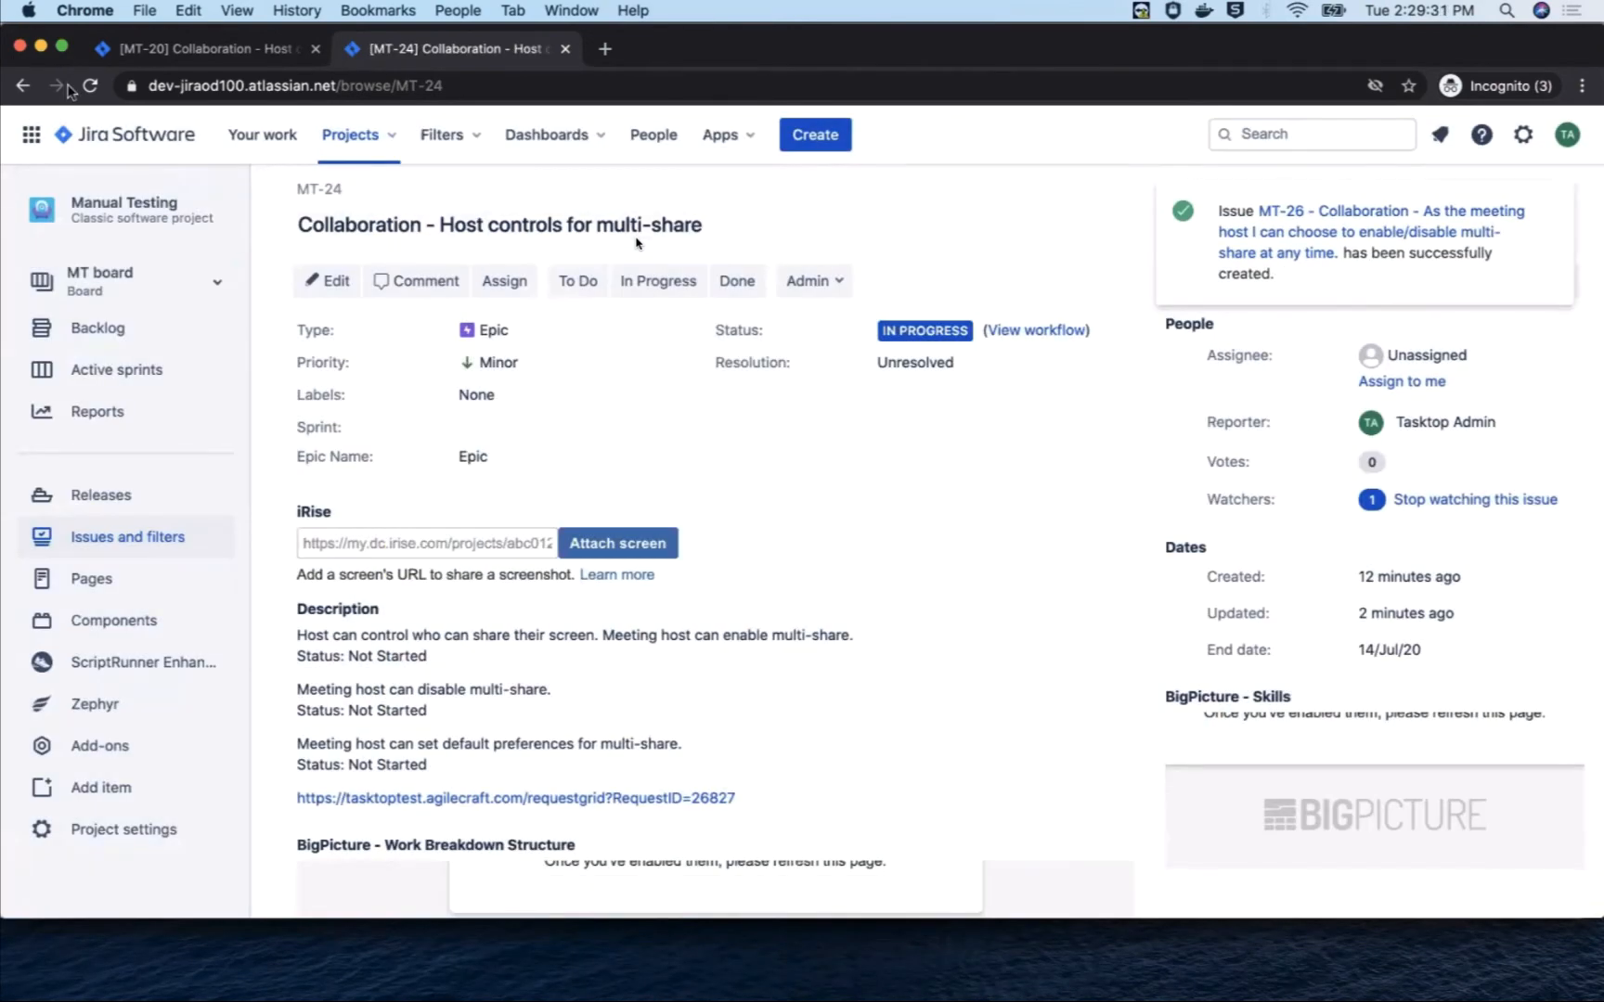
pyautogui.scroll(-3)
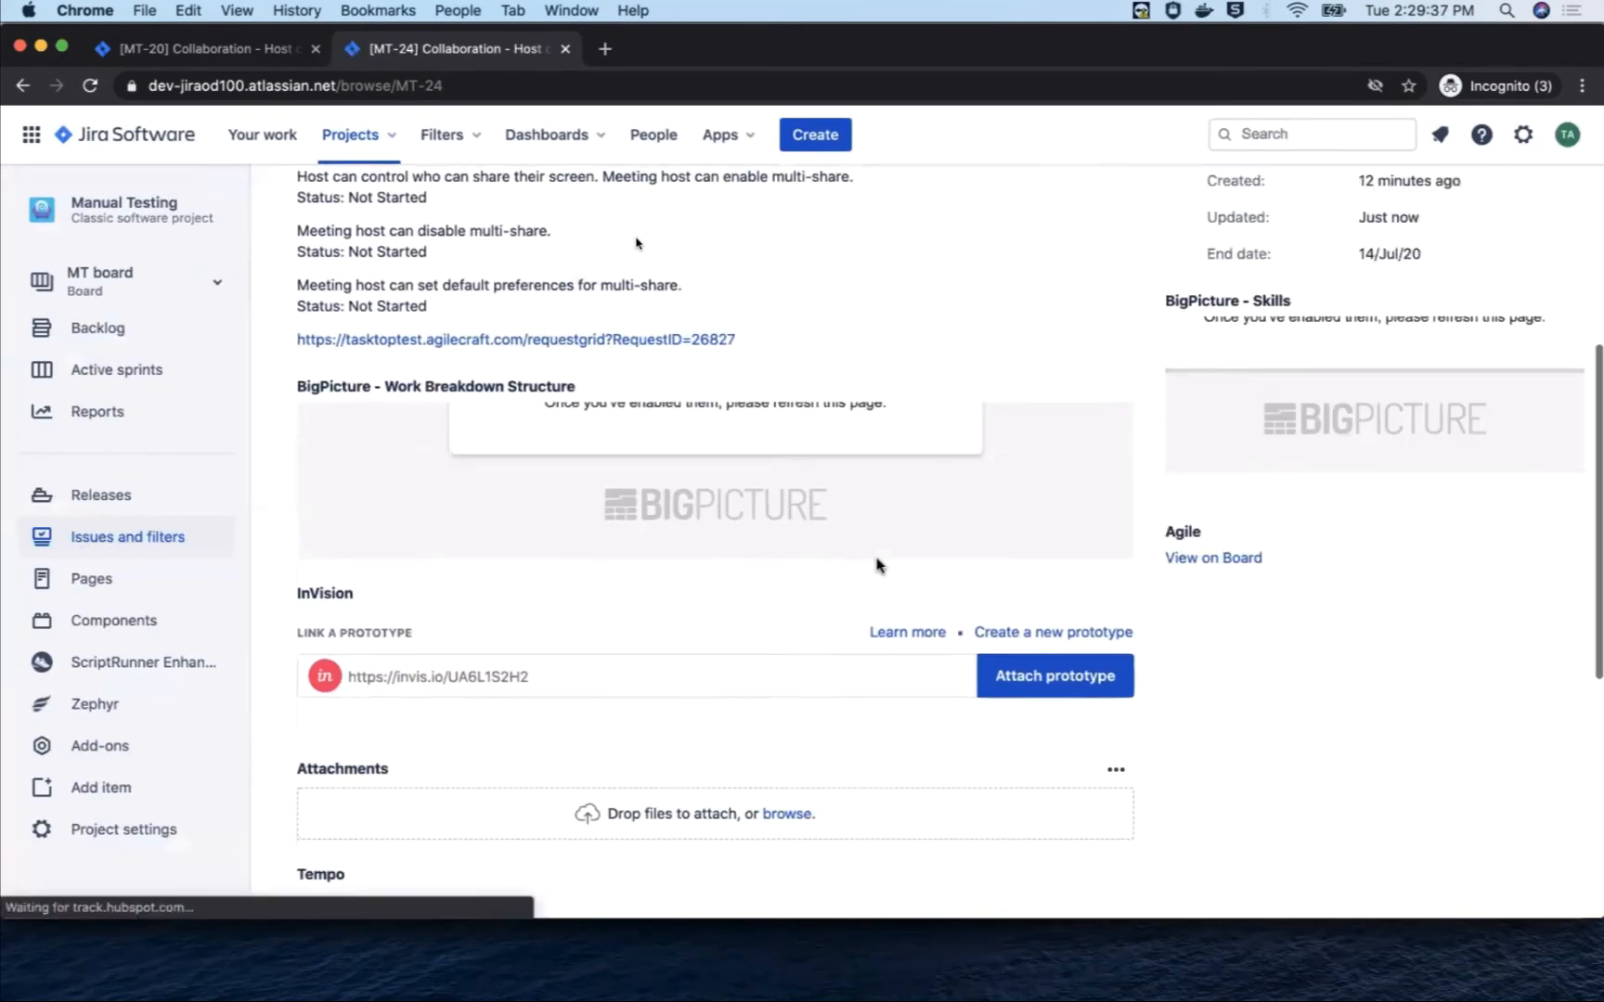
pyautogui.scroll(-3)
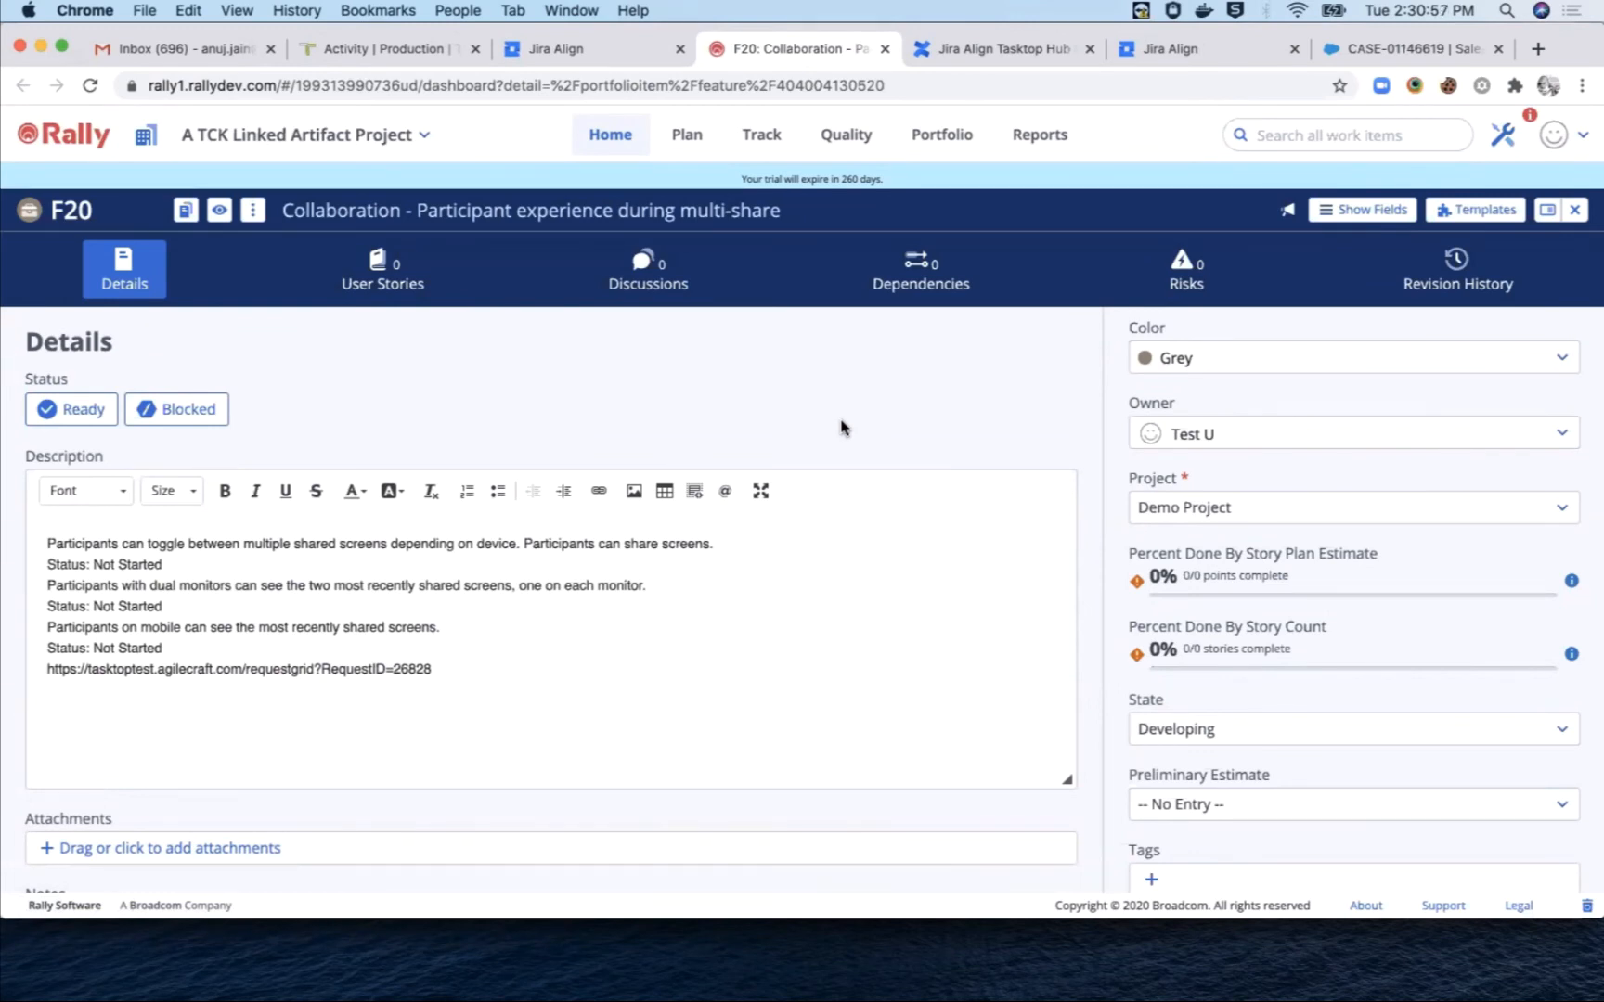
# Step: Create user story US87 under F20 about seeing shared screens on each monitor
pyautogui.click(162, 565)
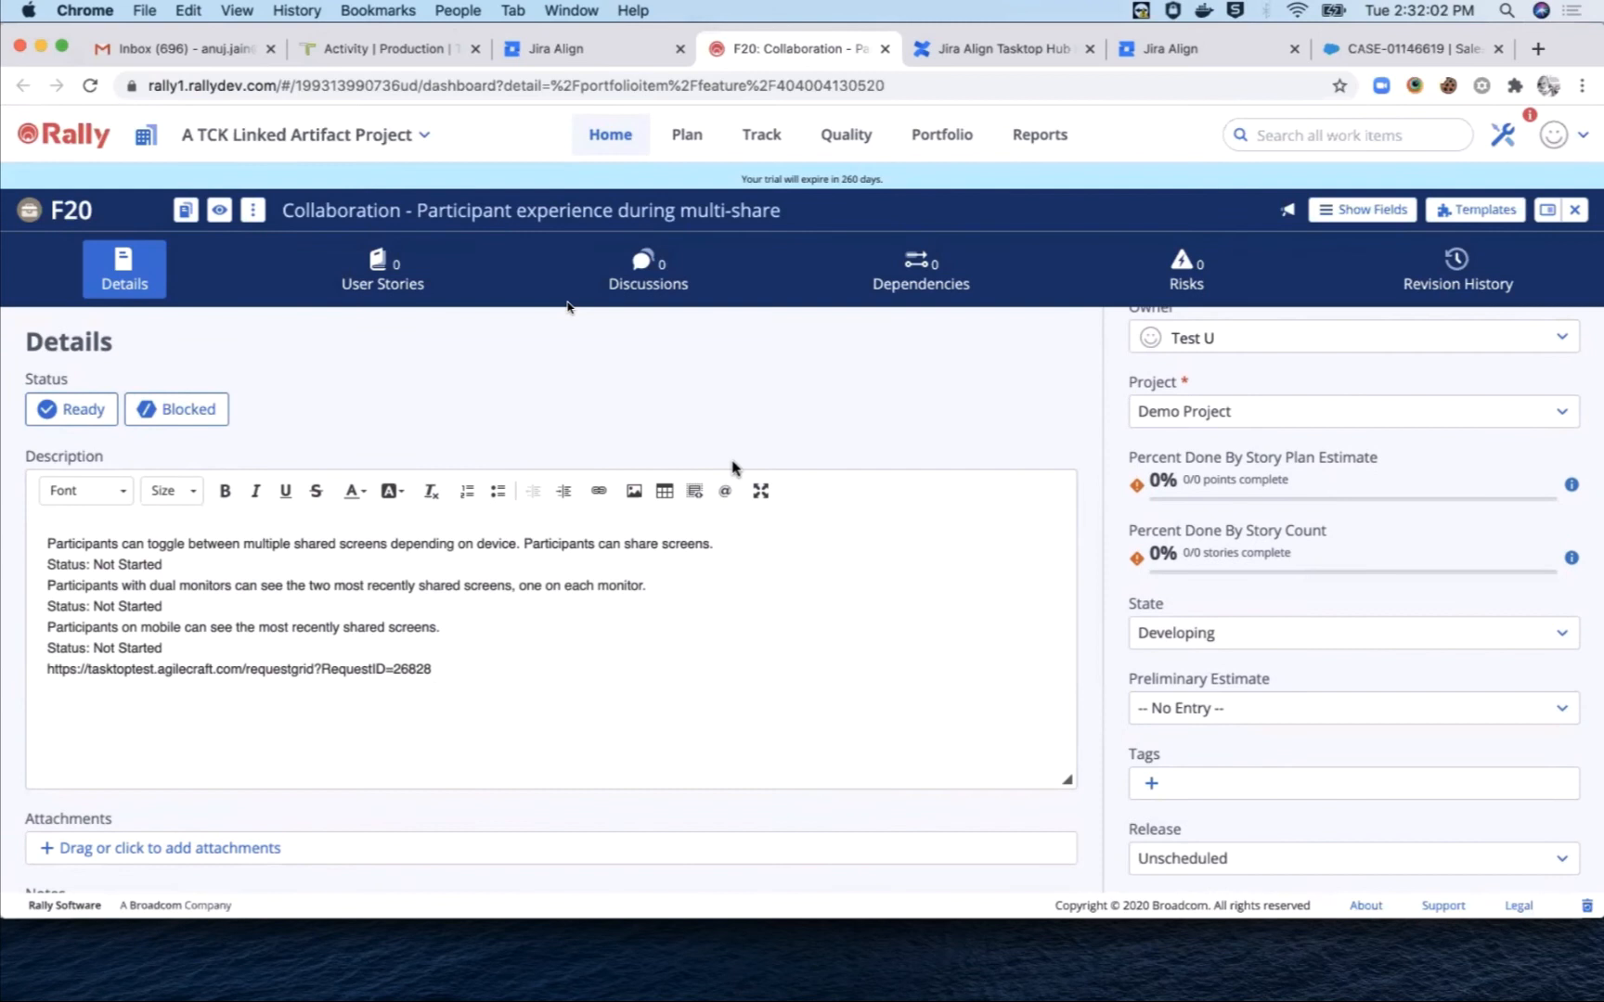
pyautogui.click(382, 268)
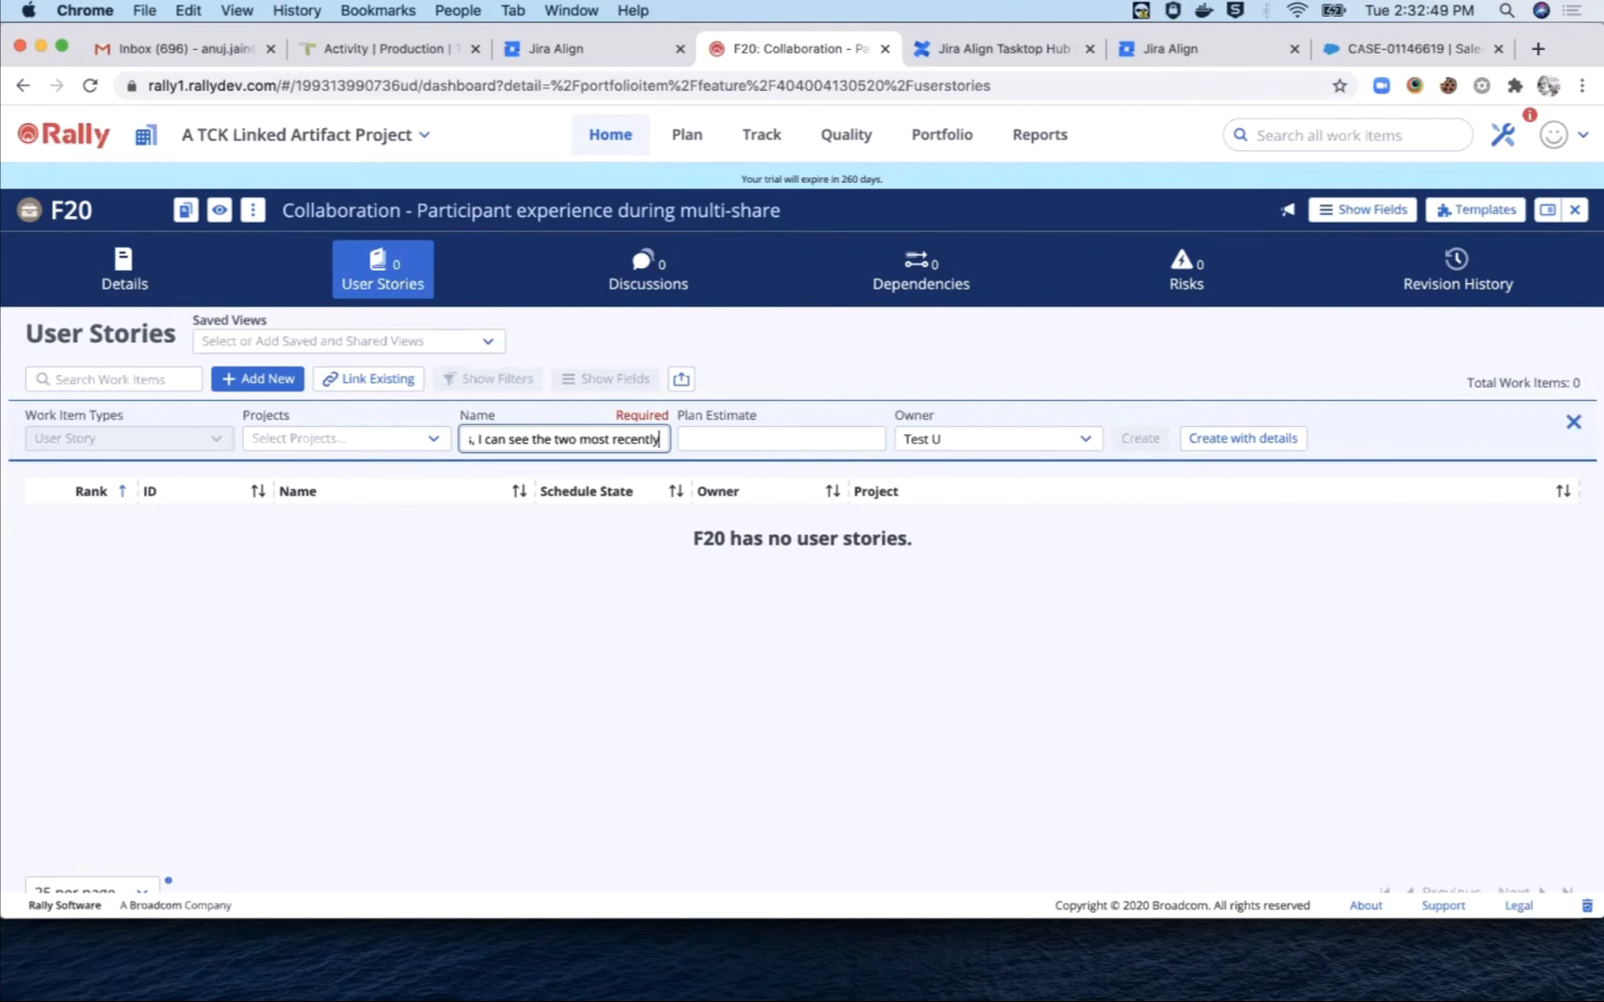
pyautogui.write('shared screens on each monitor.')
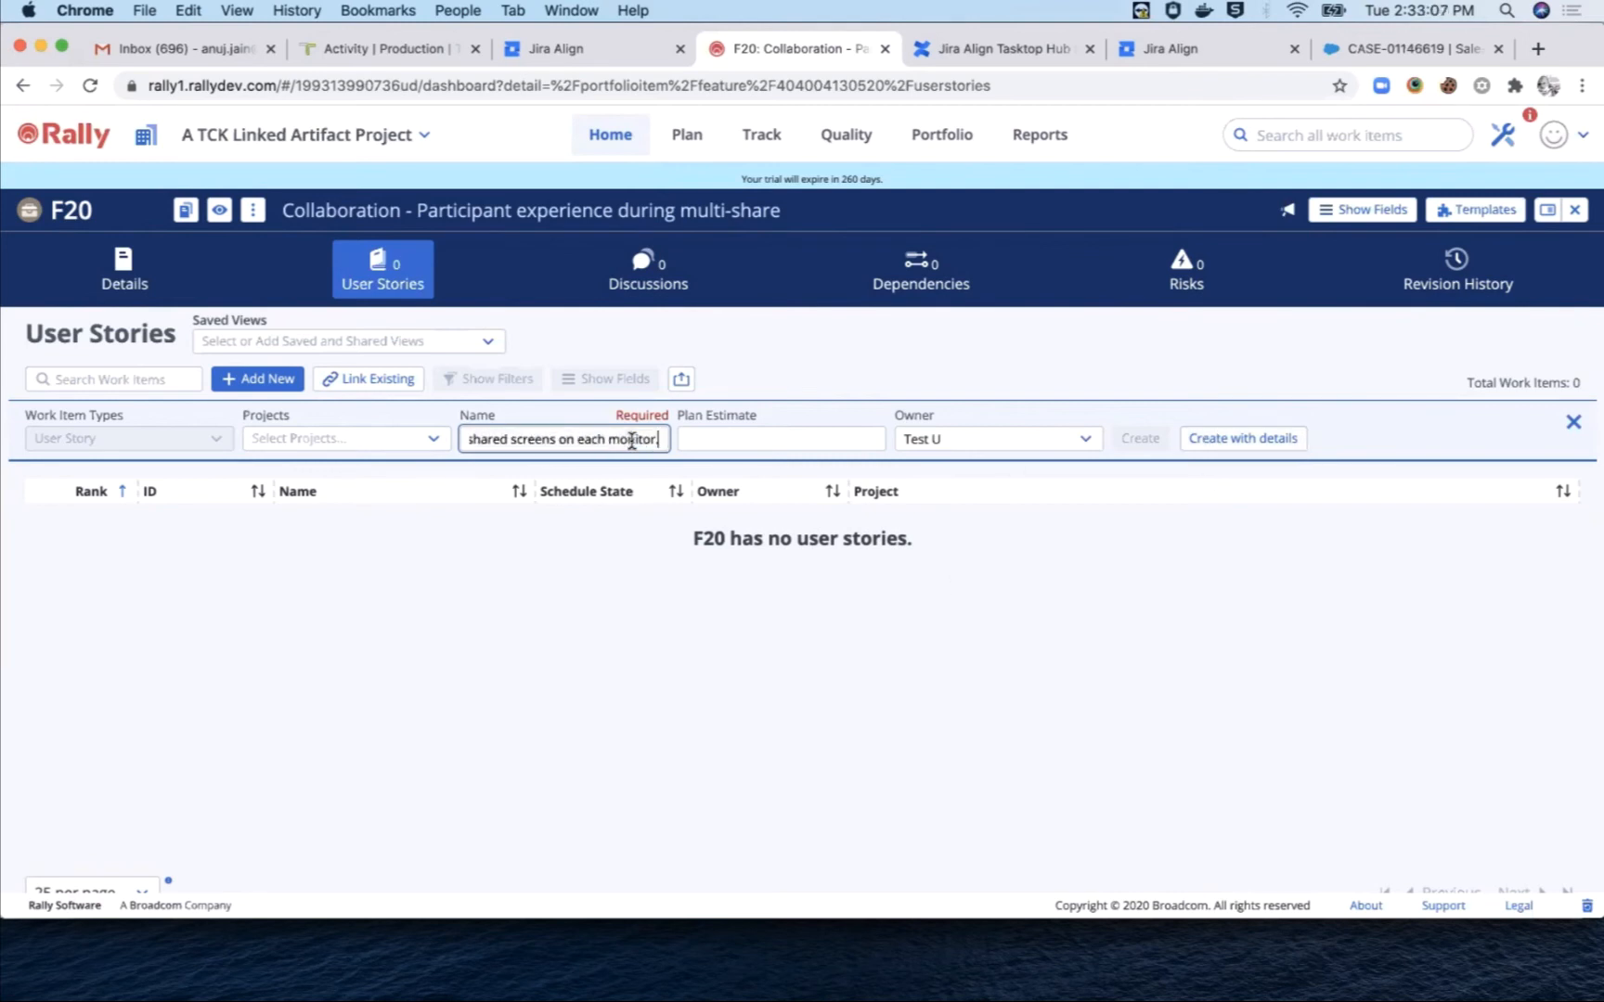
pyautogui.click(1243, 438)
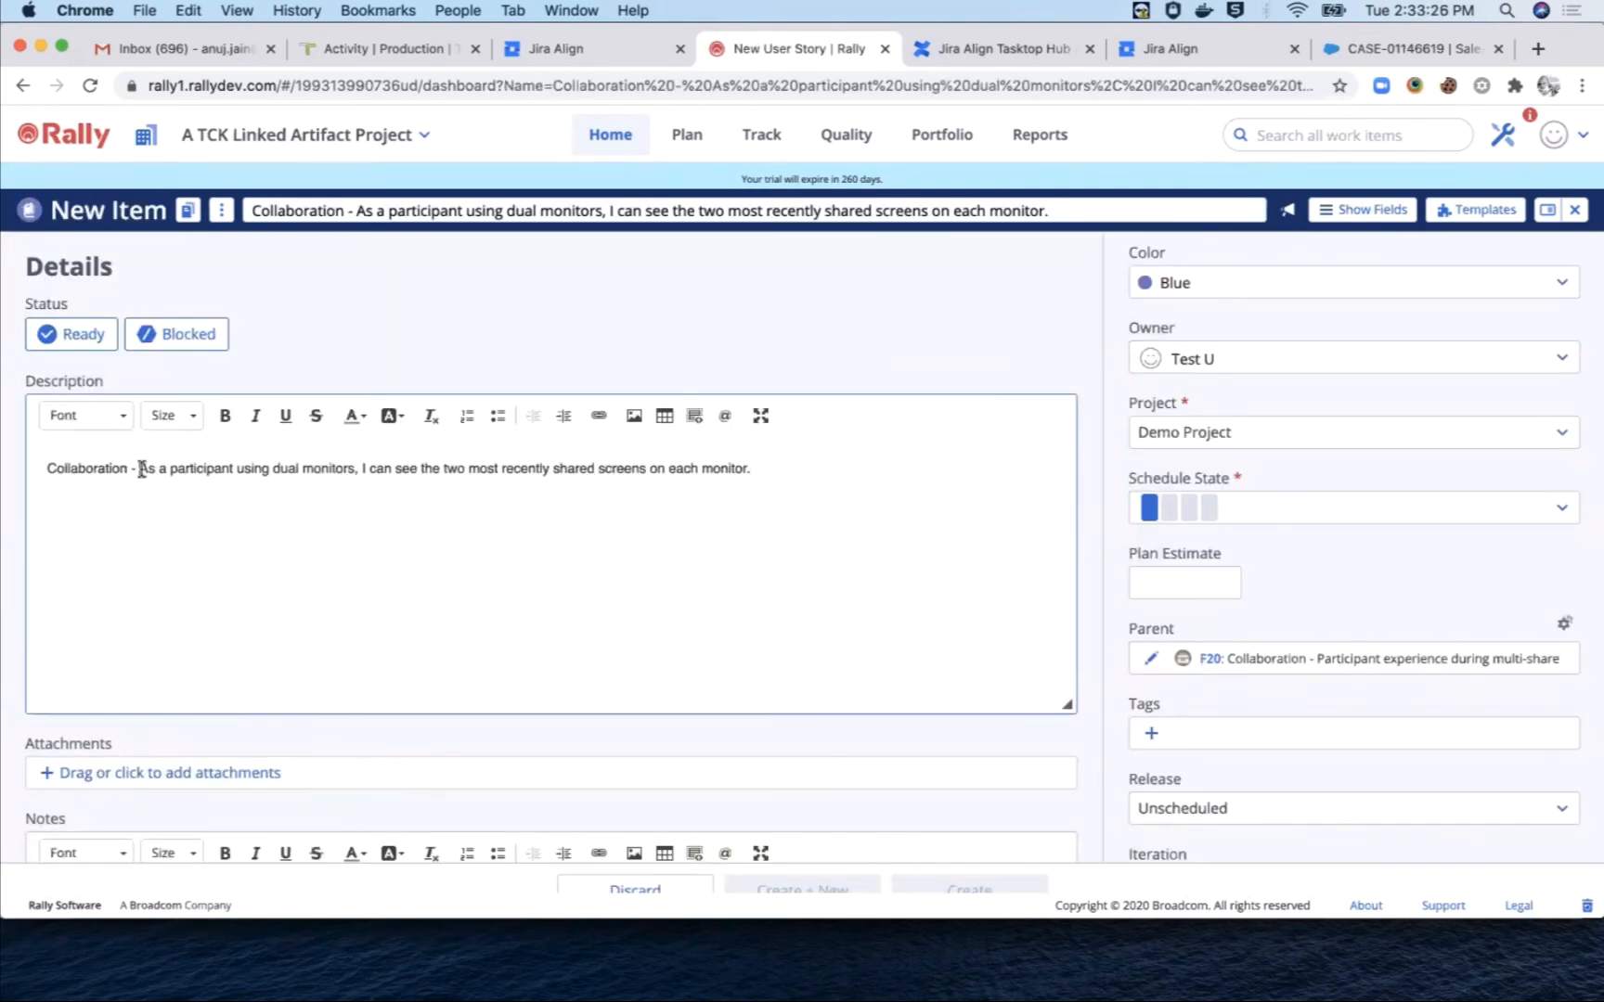
pyautogui.click(968, 889)
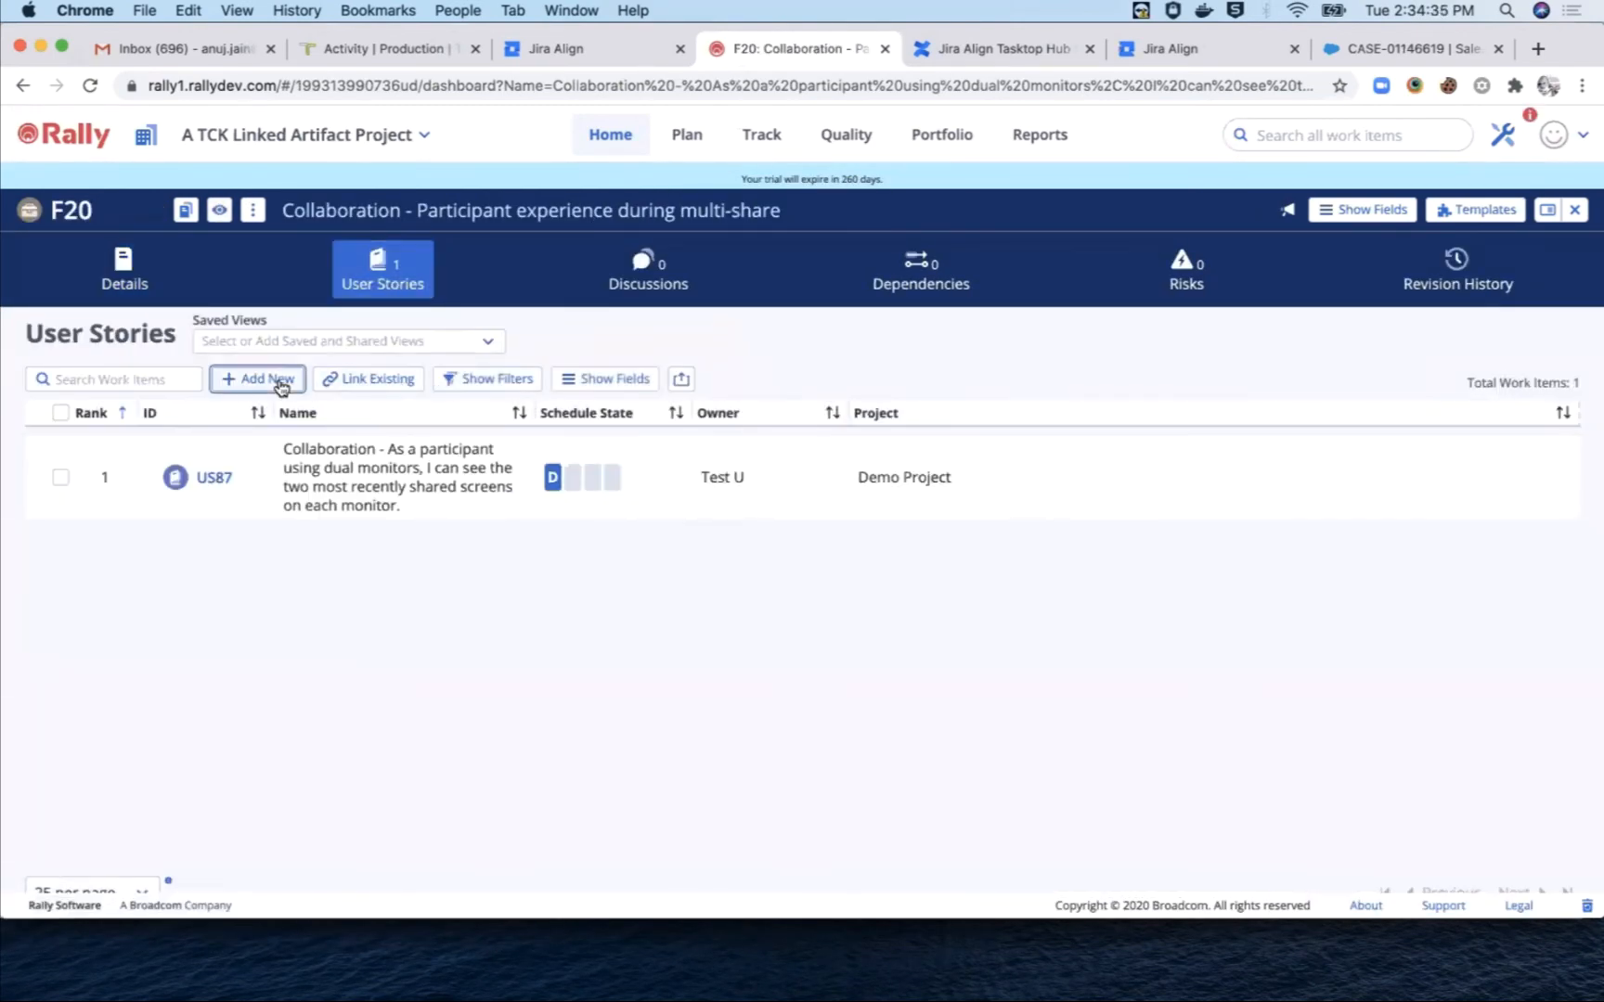
# Step: Create F20 story 'Collaboration - As a participant using a single monitor or a mobile device…'
pyautogui.click(257, 379)
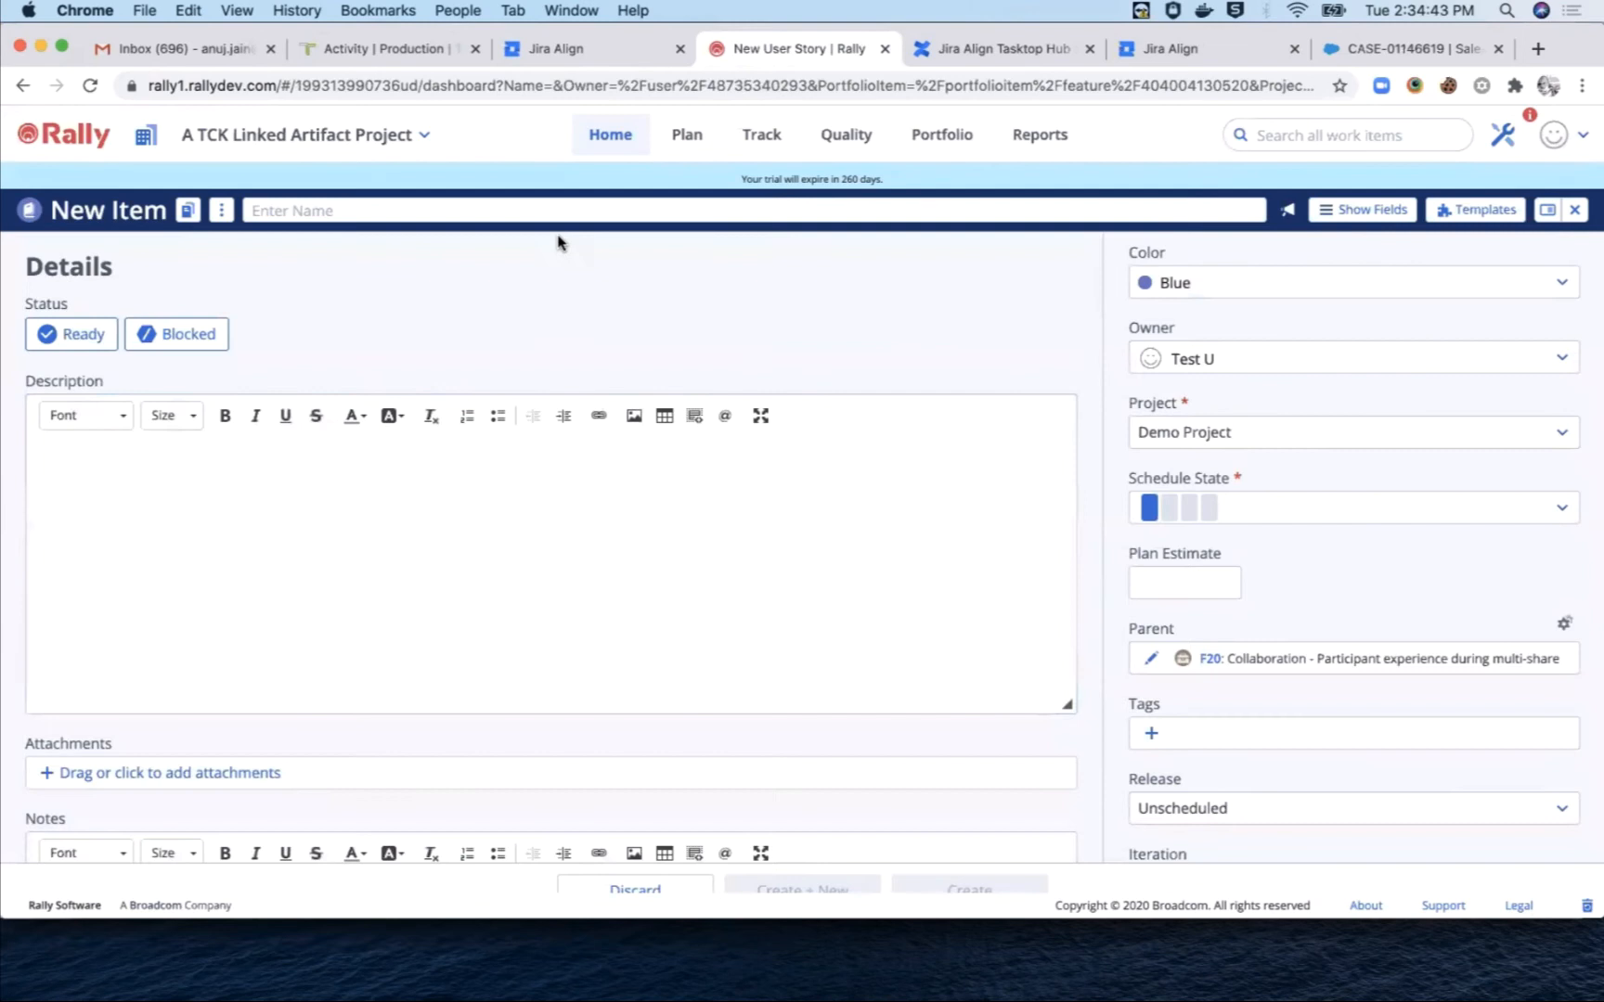
pyautogui.write('Collaboration -')
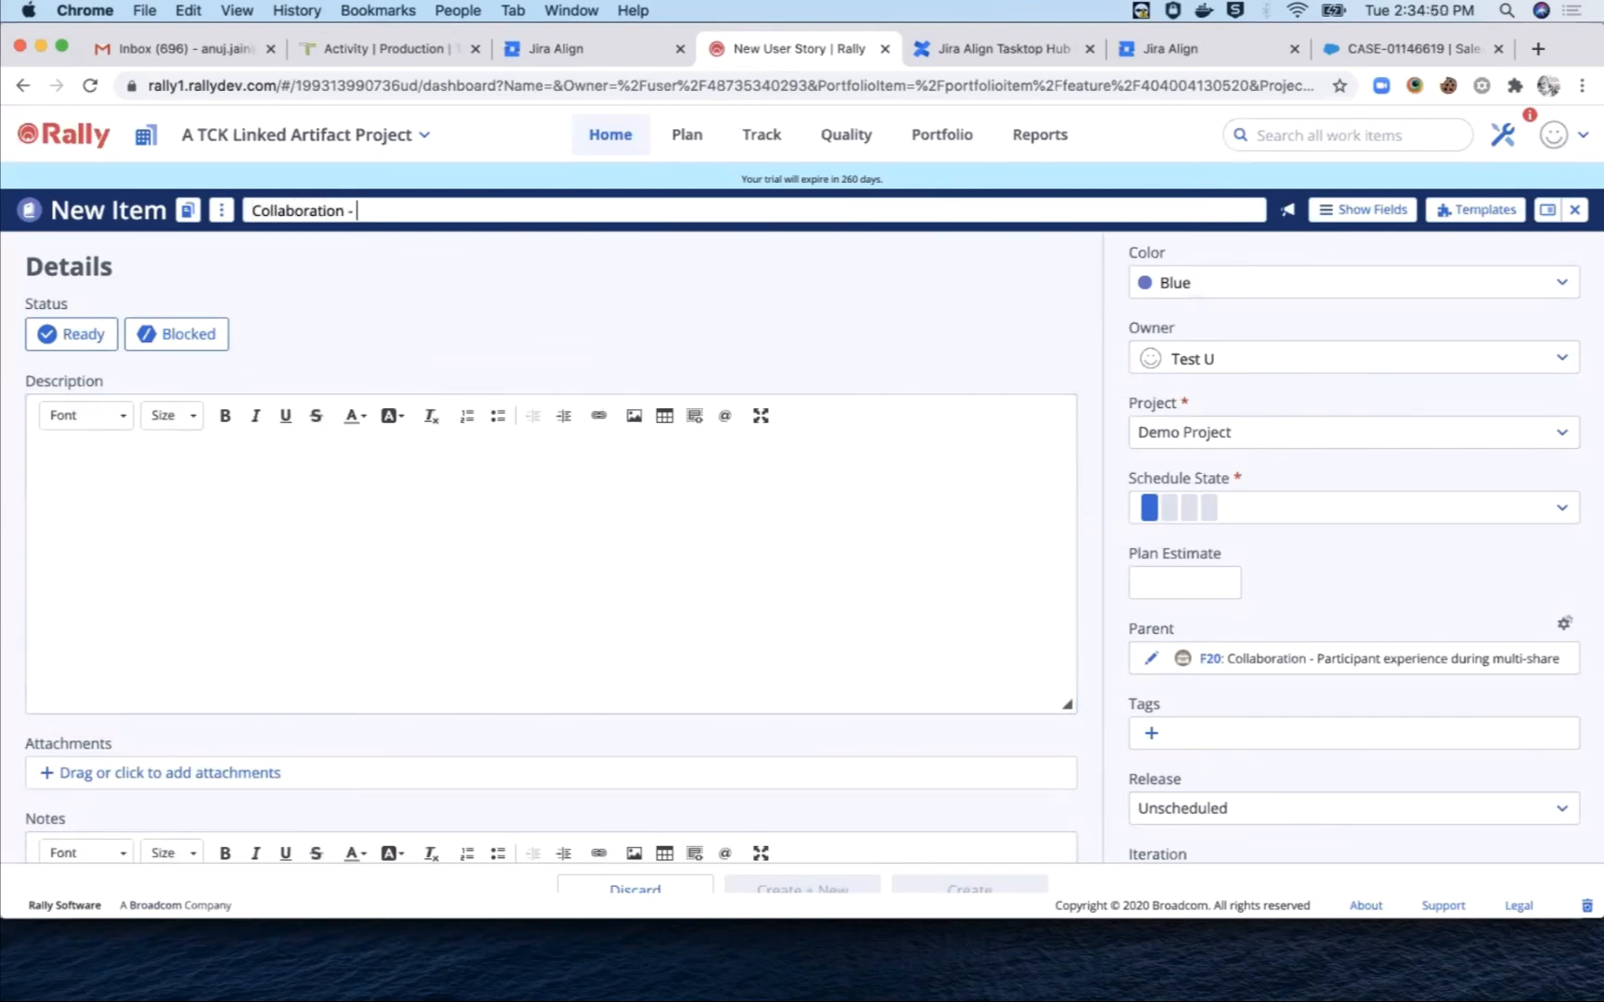
pyautogui.write('As a participant using a single monitor or a mobile device')
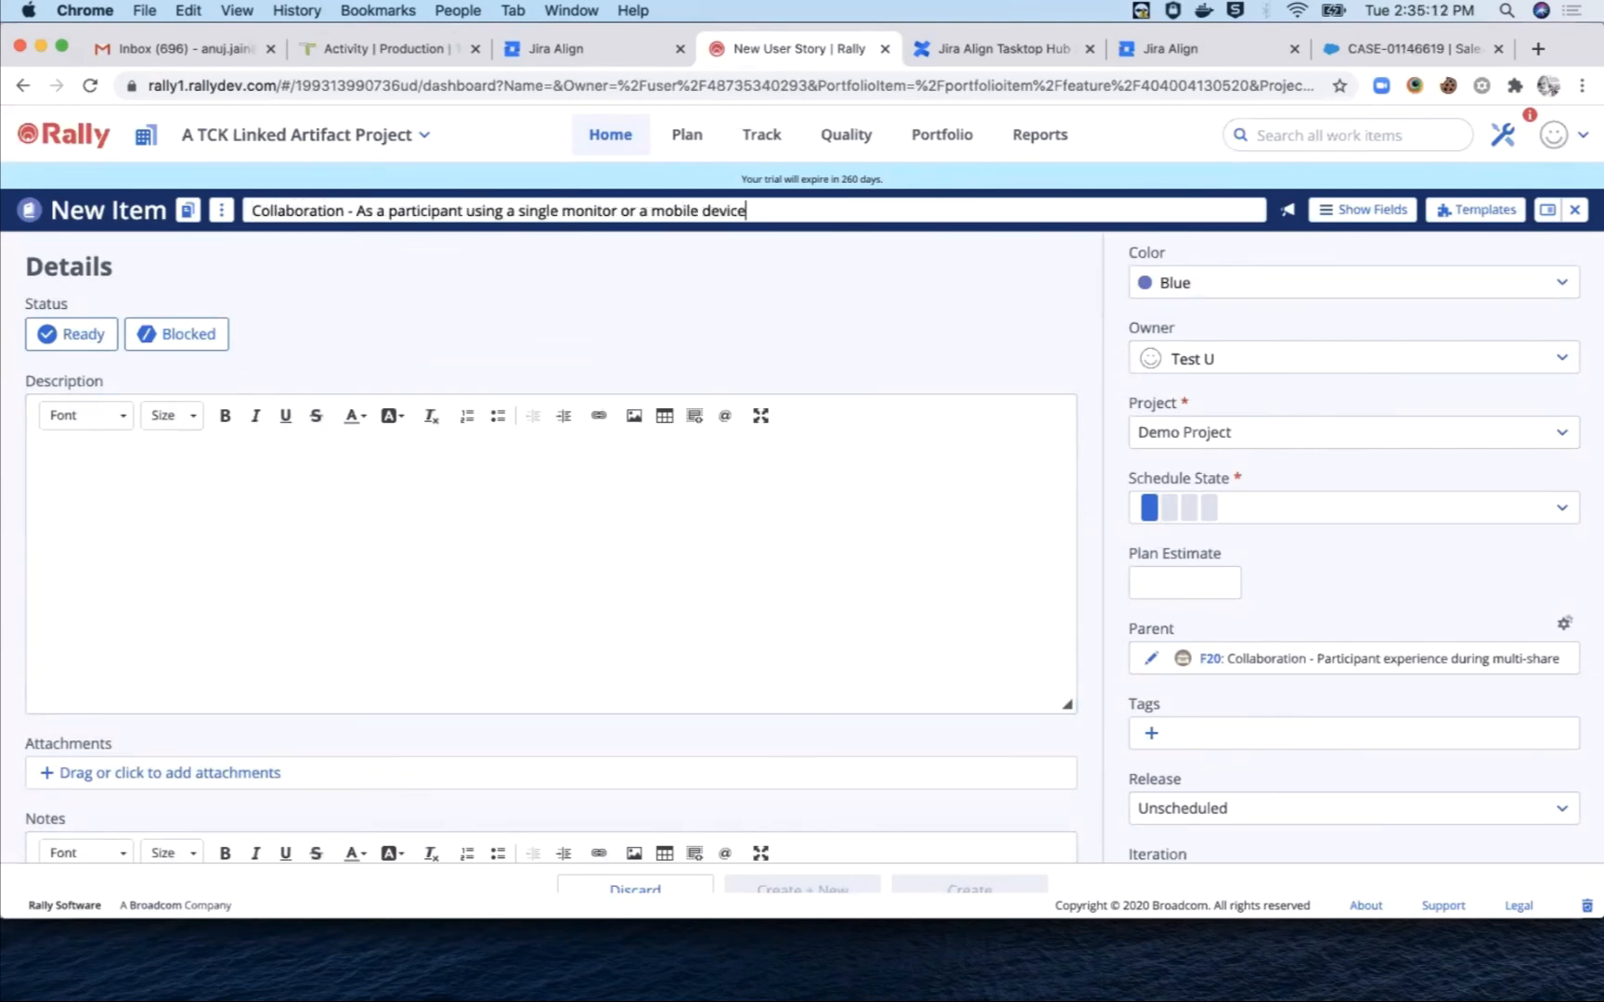
pyautogui.write('I can only see the most recently shared screen.')
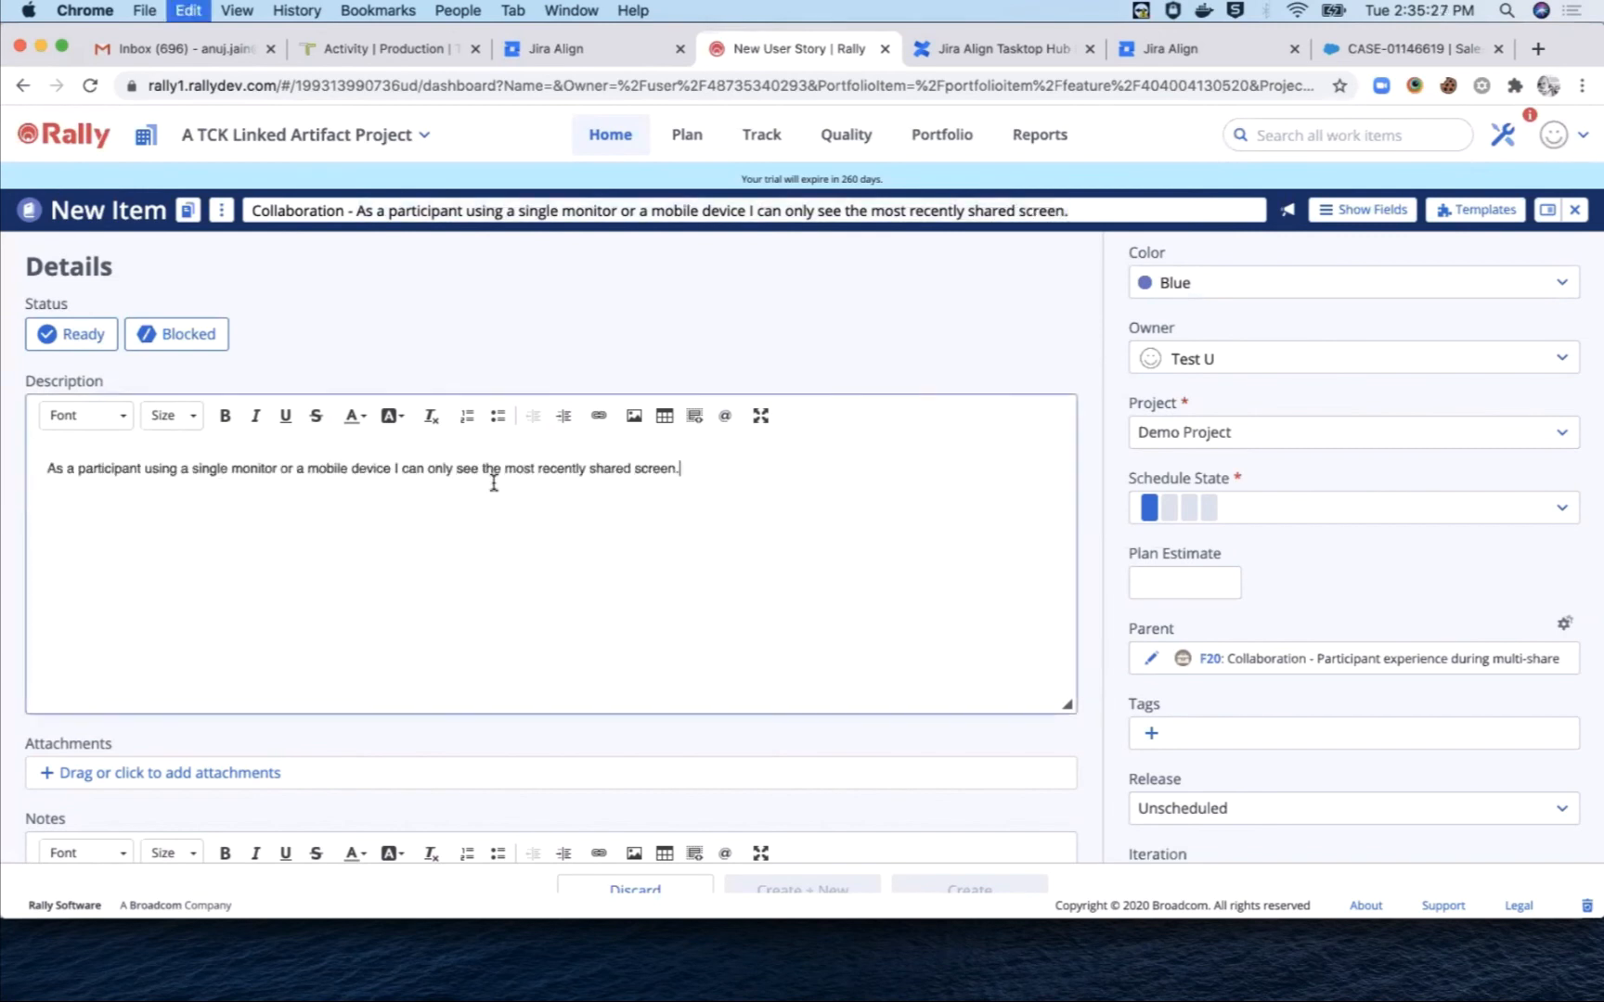
pyautogui.moveTo(1252, 599)
pyautogui.write('101')
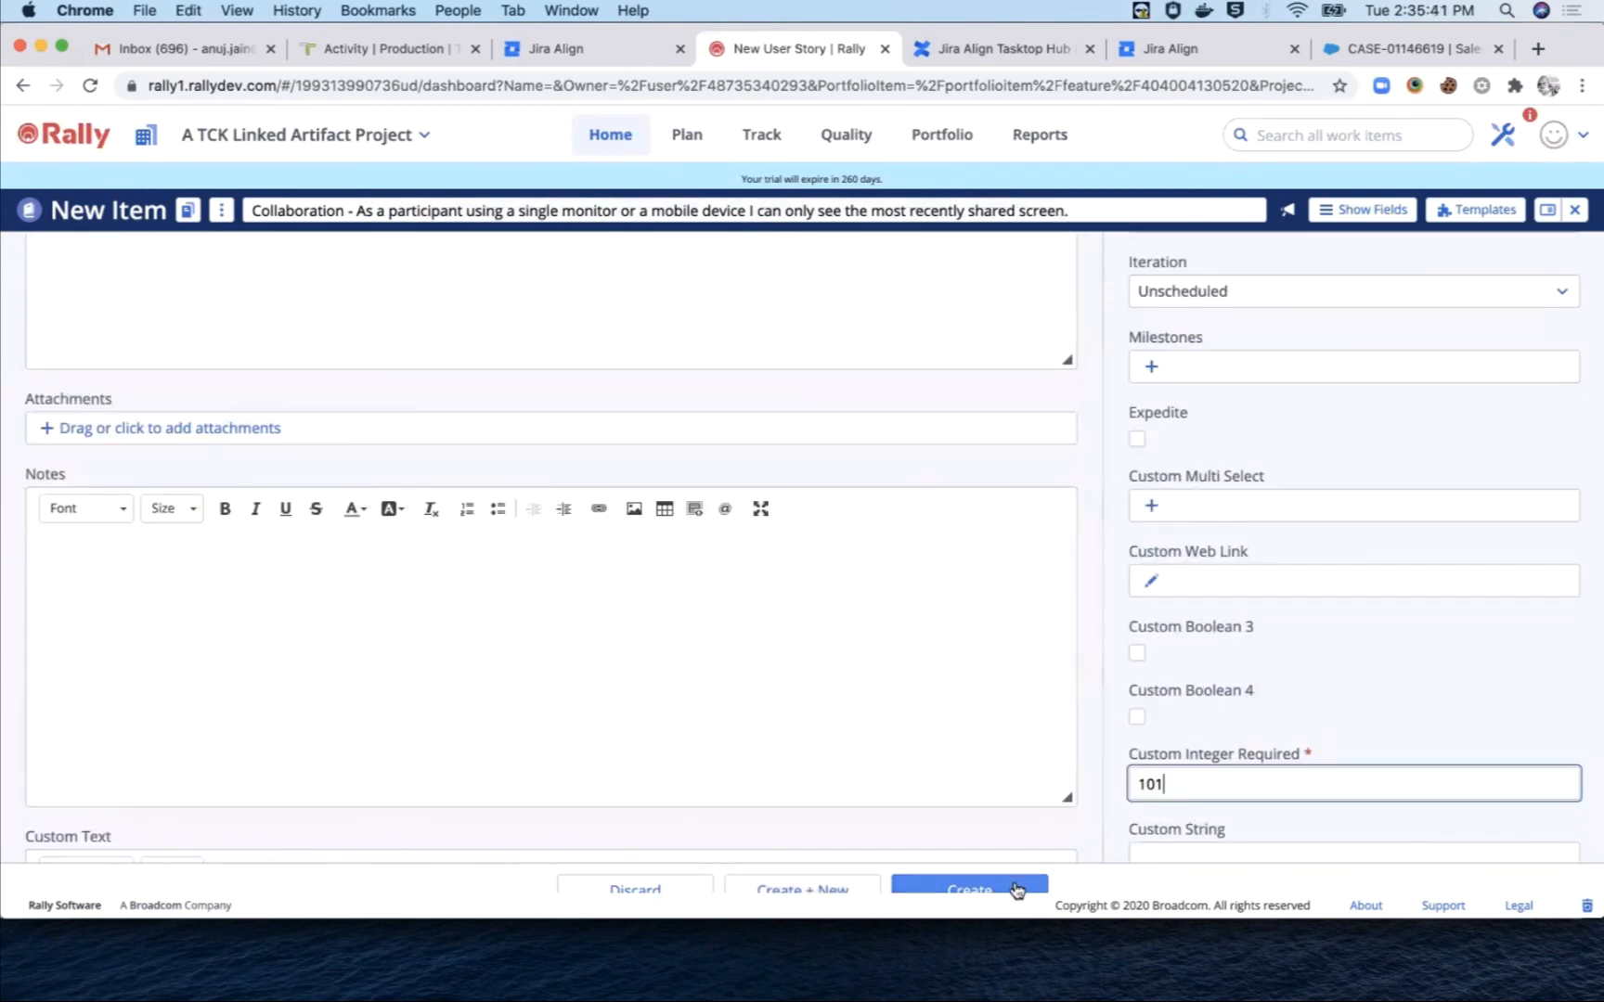
pyautogui.click(970, 889)
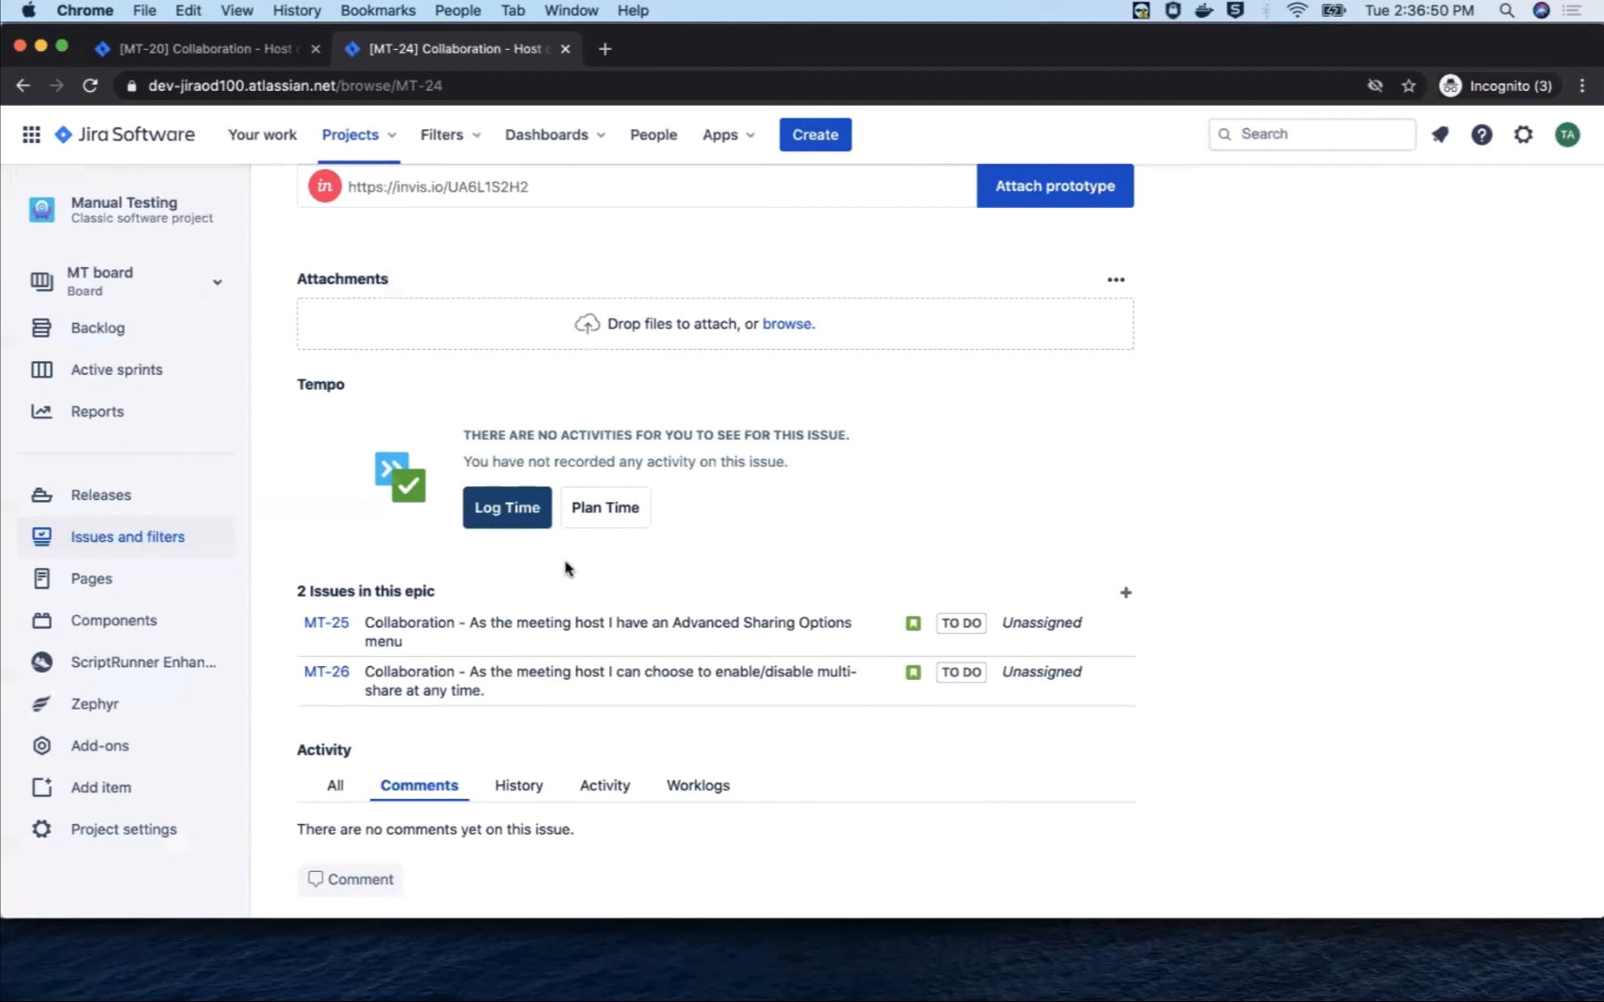
pyautogui.moveTo(457, 611)
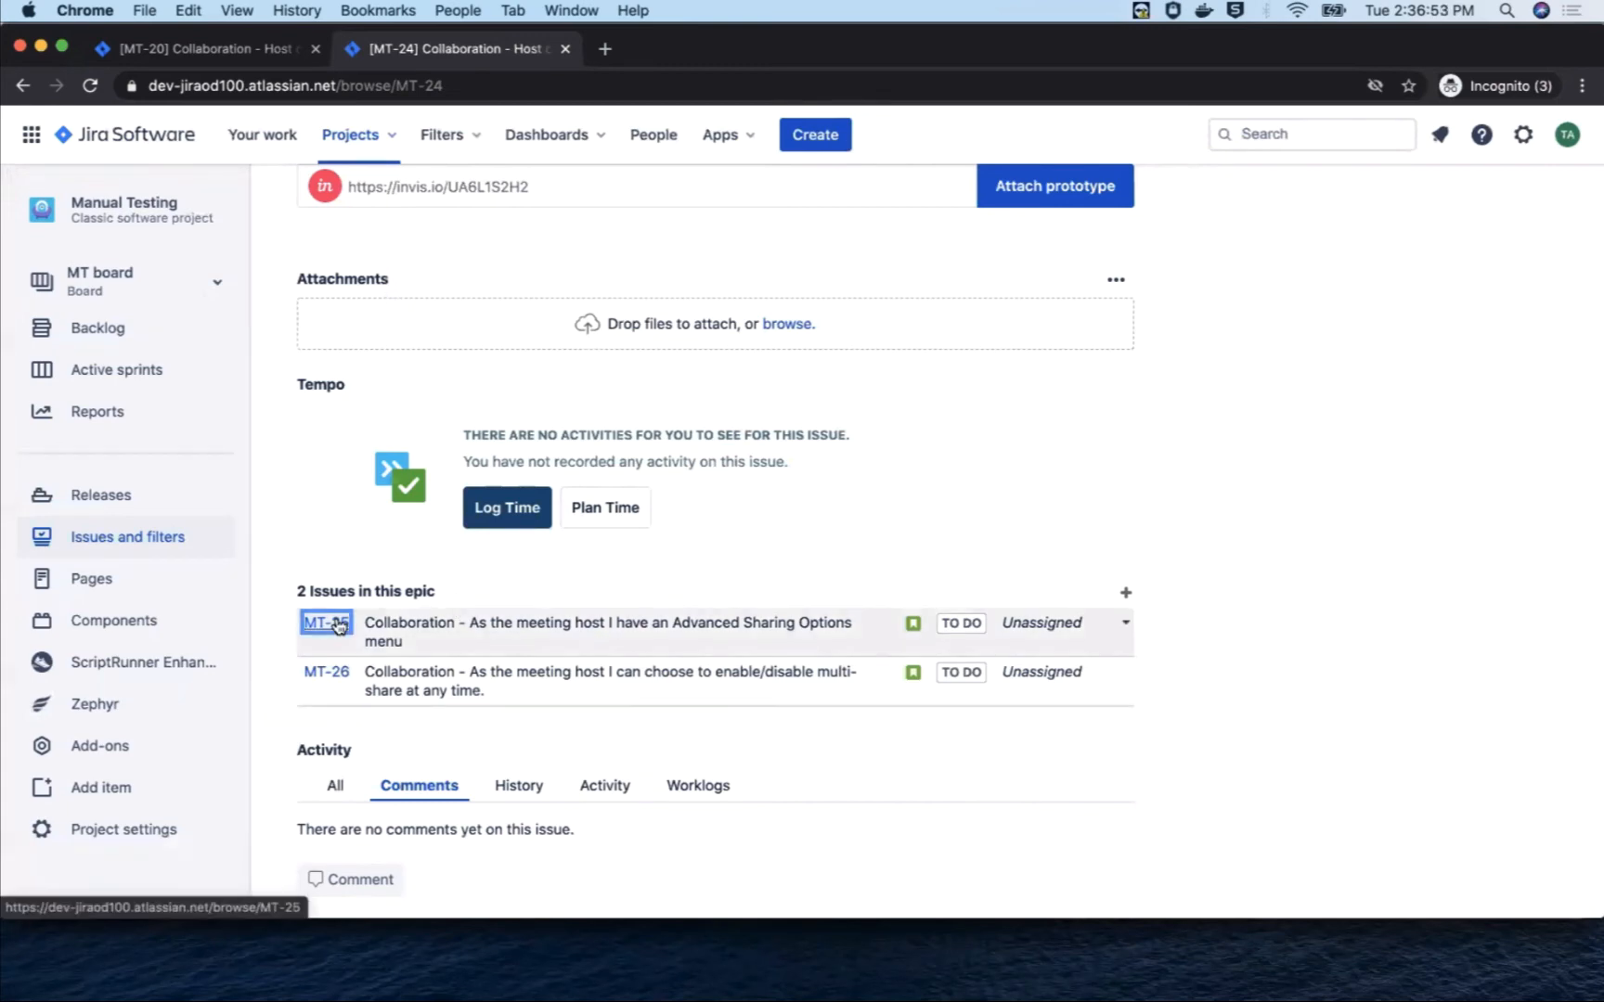
# Step: Move Jira story MT-25 through In Progress to Done, then open MT-26
pyautogui.click(325, 623)
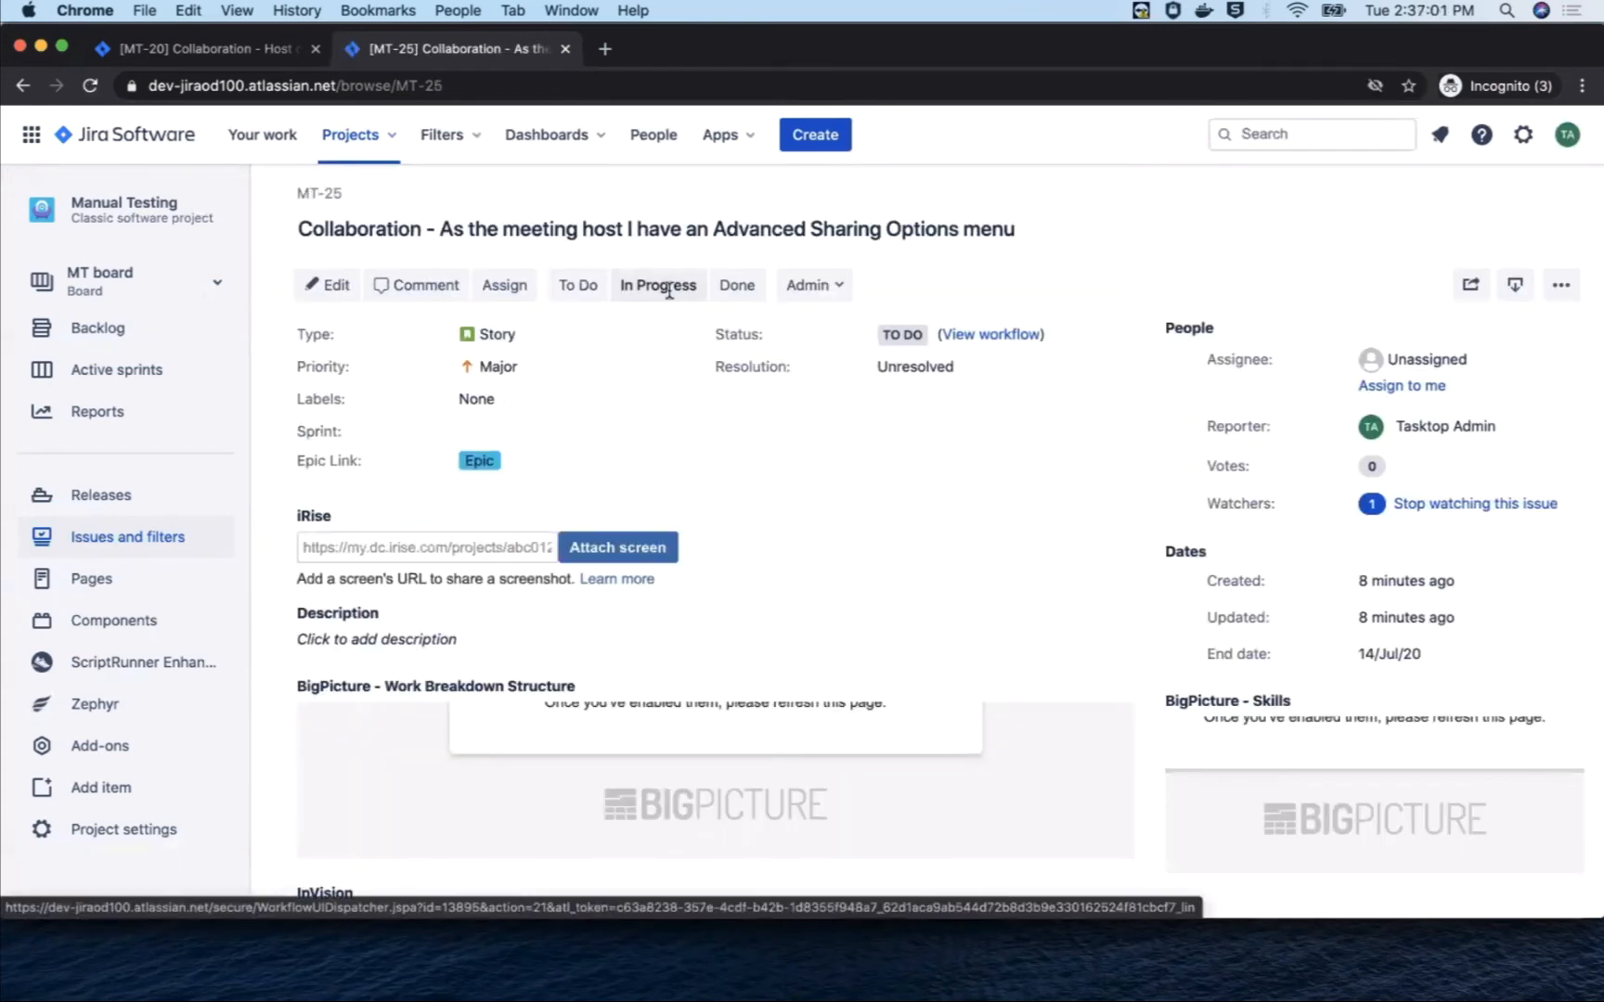
pyautogui.click(658, 285)
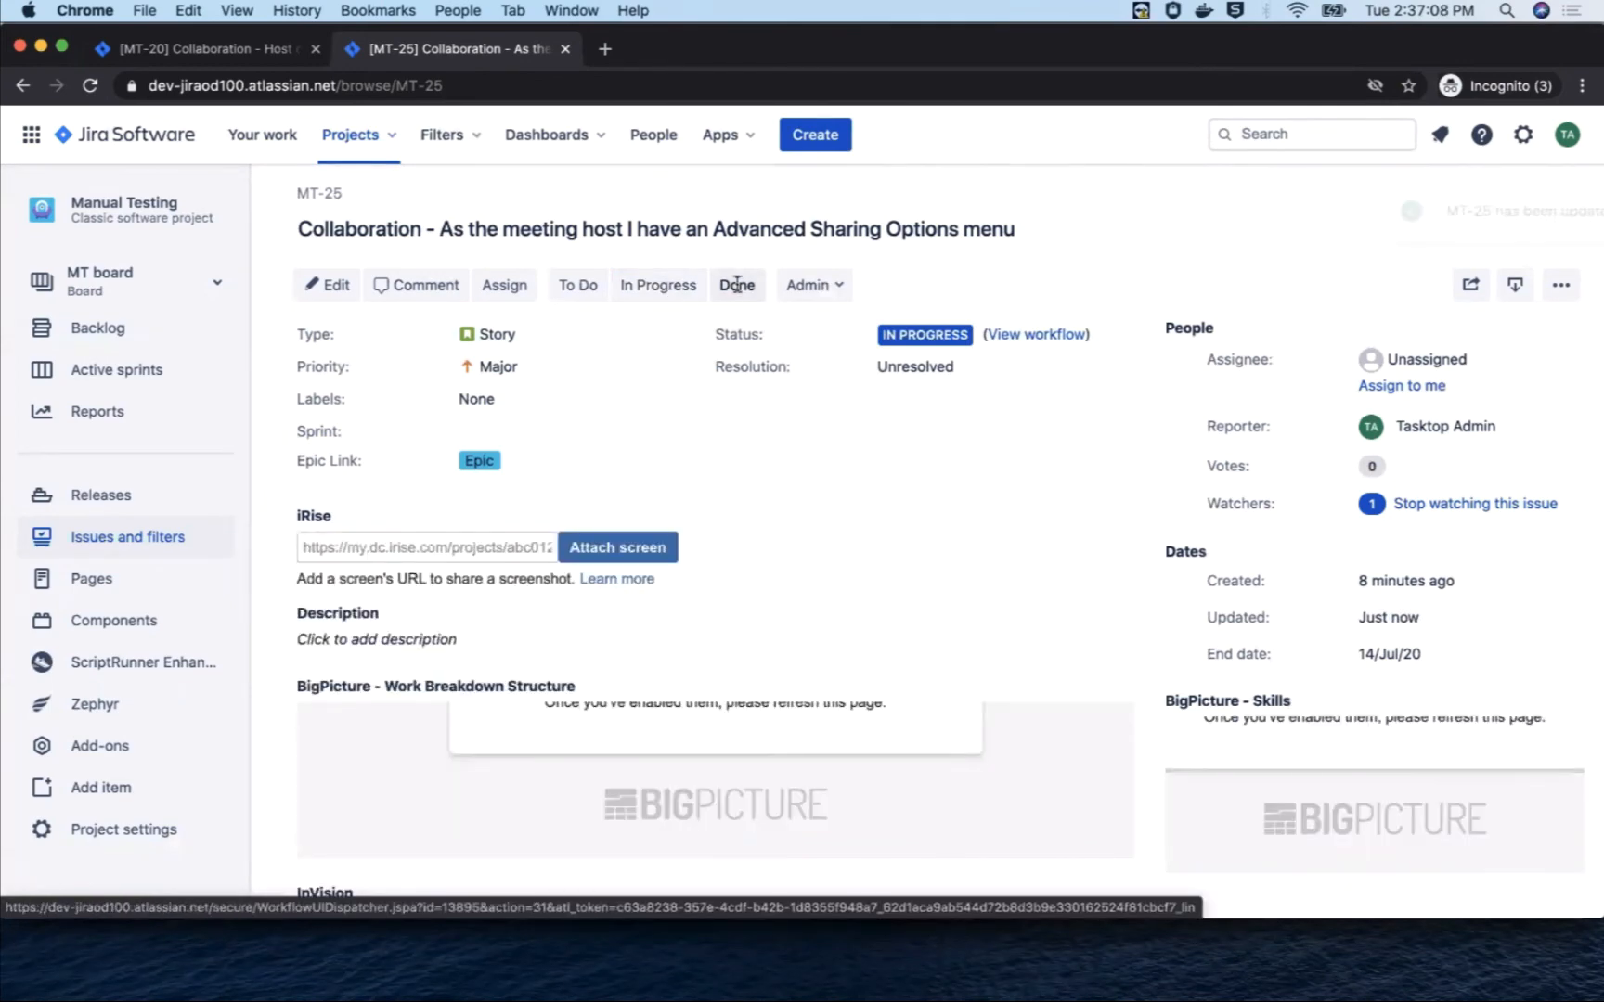
pyautogui.click(737, 285)
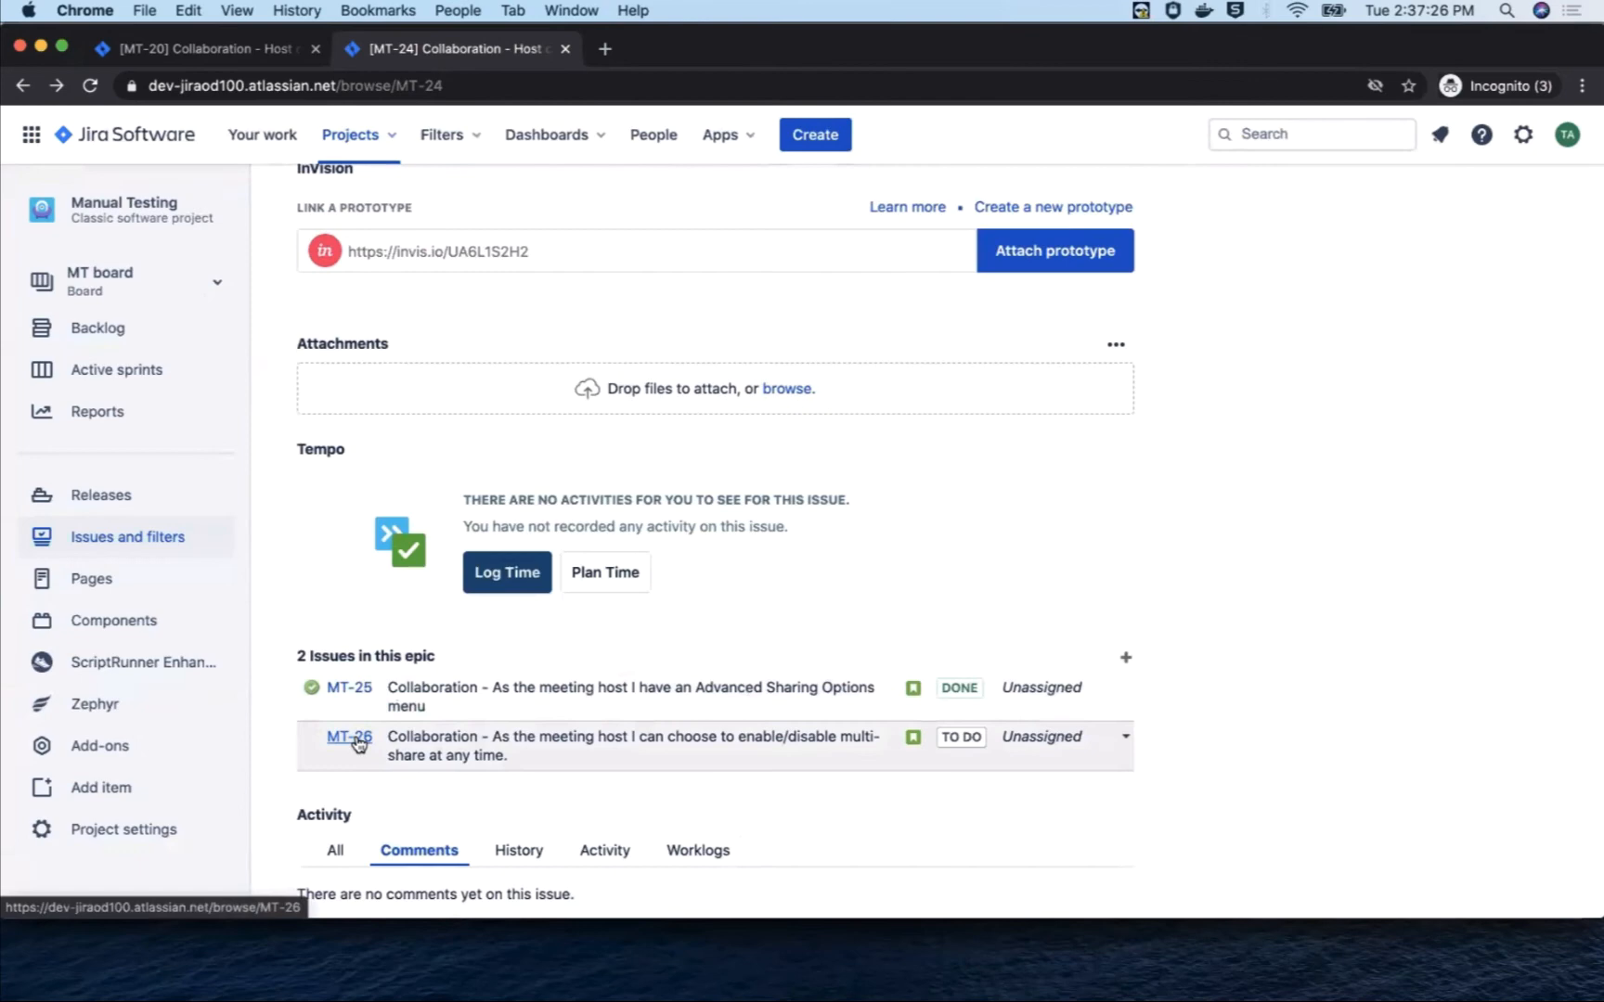
pyautogui.click(348, 737)
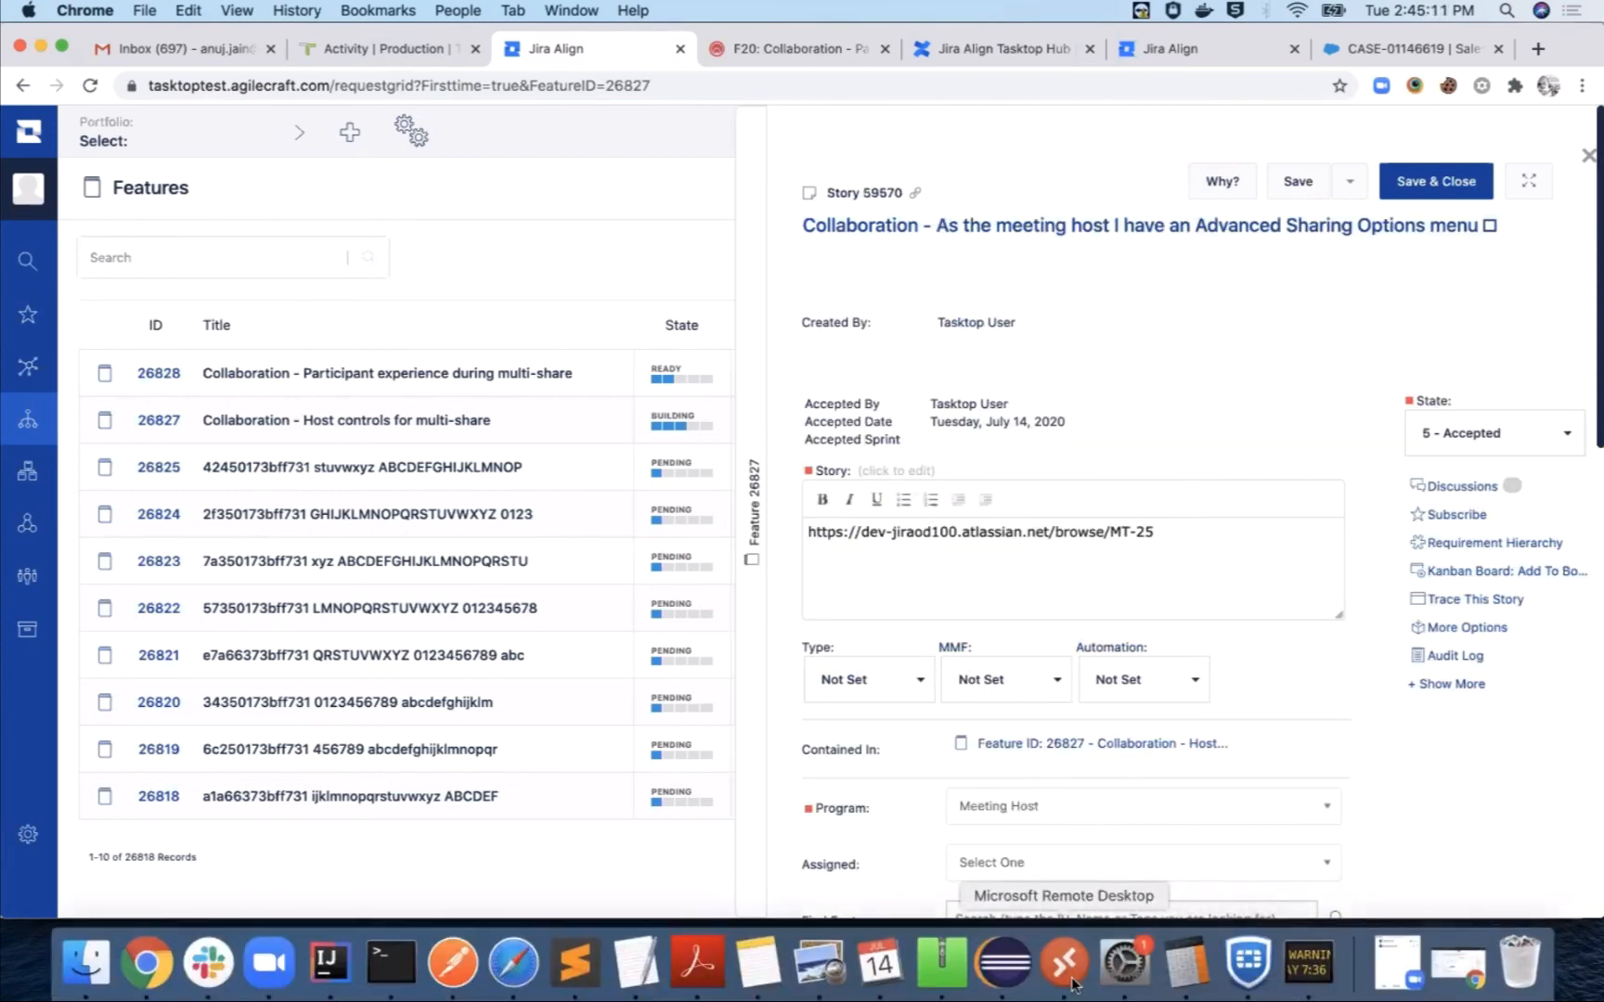
# Step: Switch to the Microsoft Remote Desktop Windows session from the Dock
pyautogui.click(1066, 967)
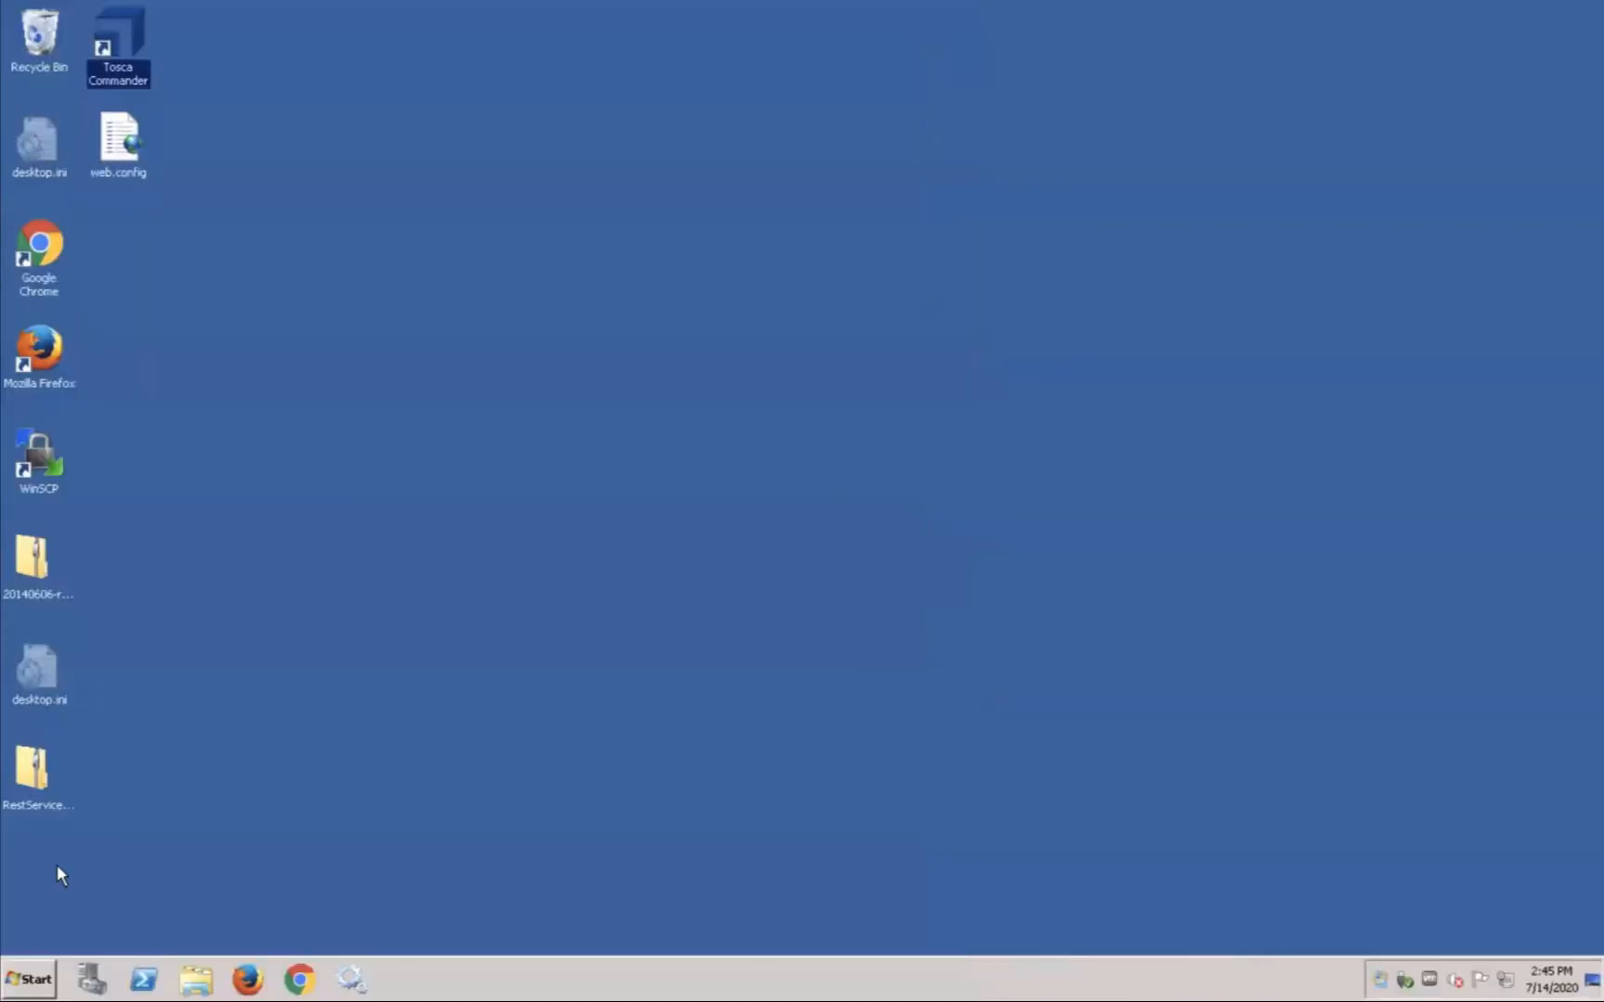
# Step: Launch Tosca Commander from its desktop shortcut and log in
pyautogui.click(32, 978)
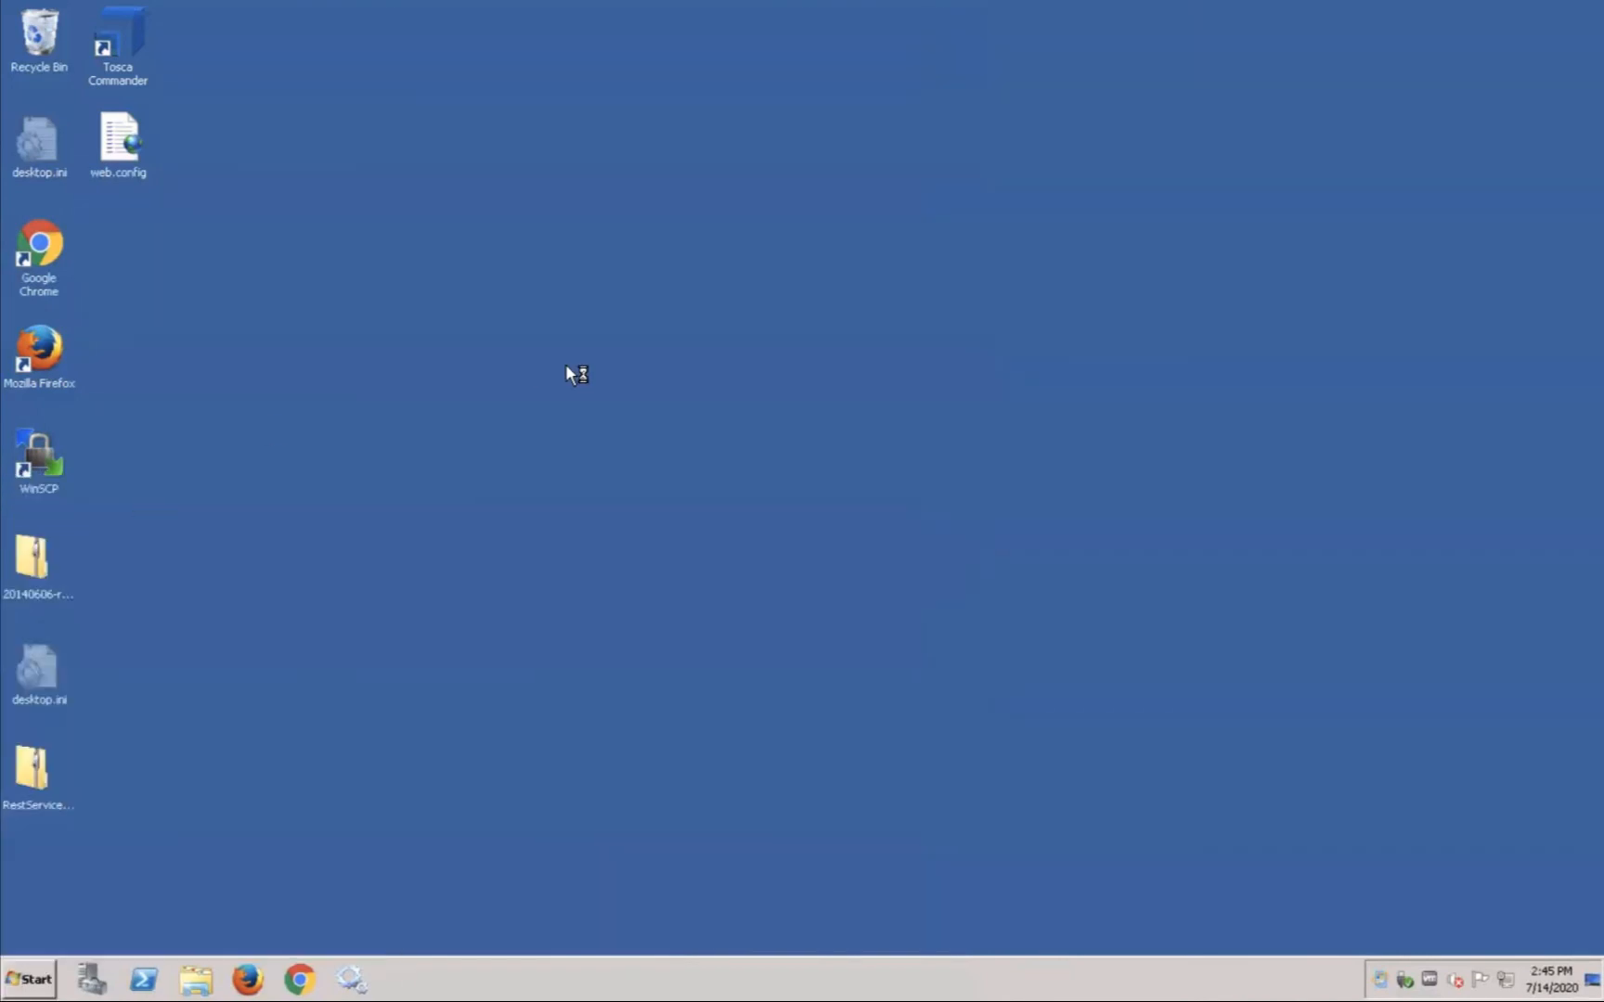
pyautogui.doubleClick(117, 37)
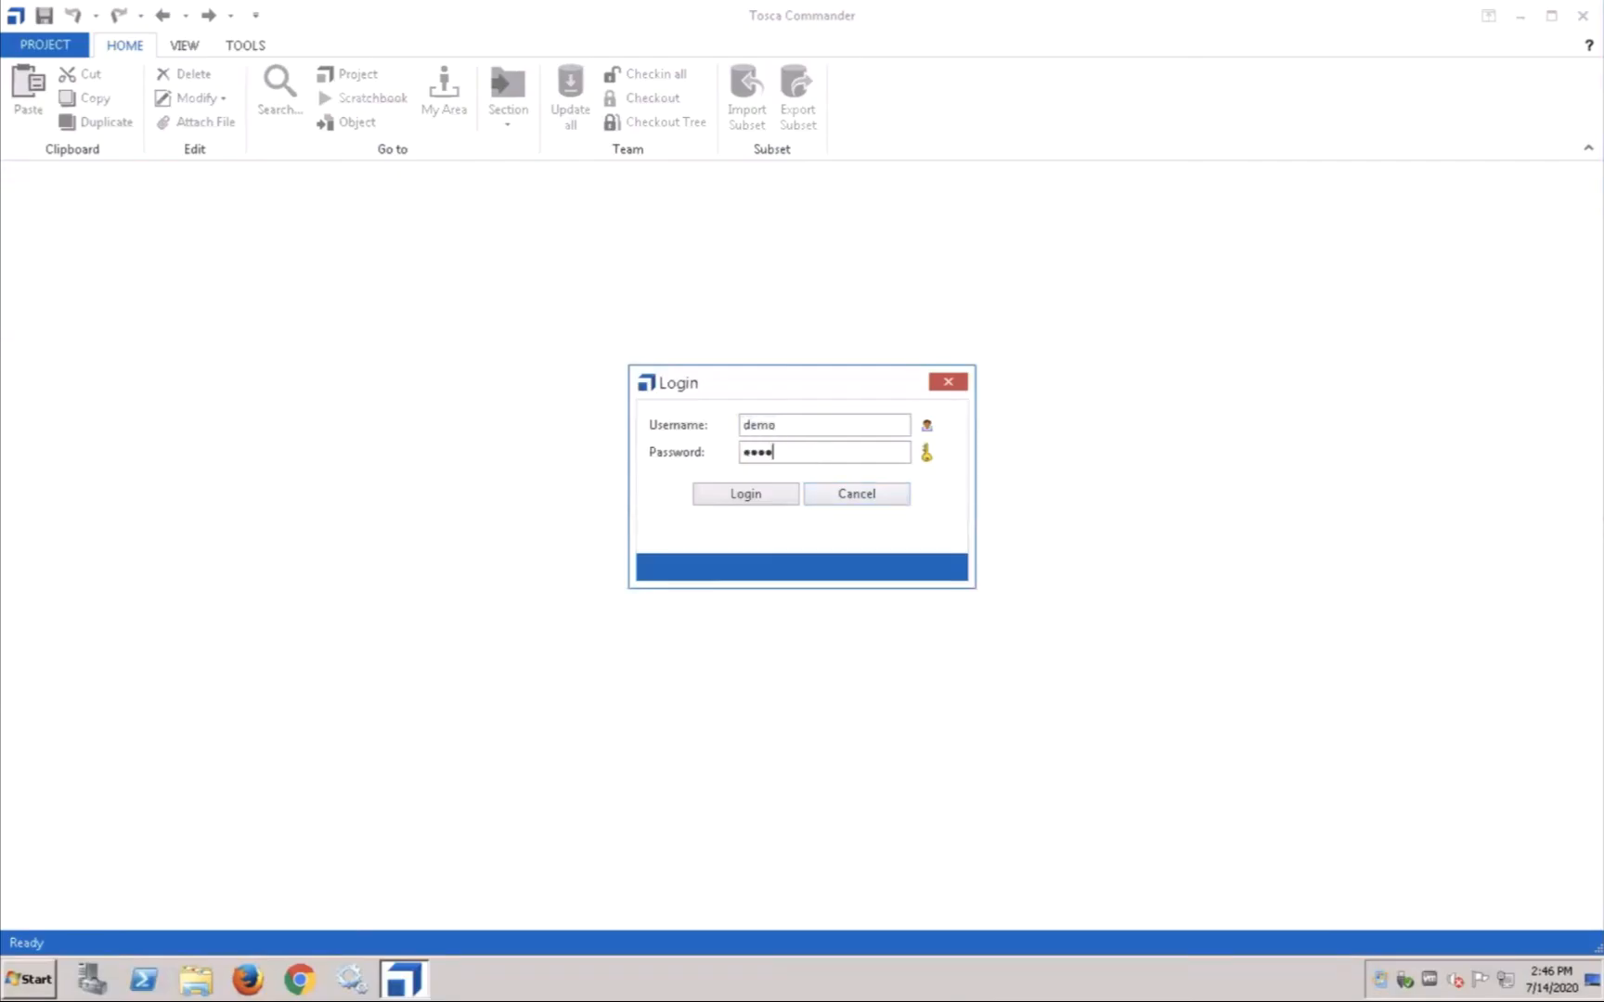
pyautogui.click(746, 494)
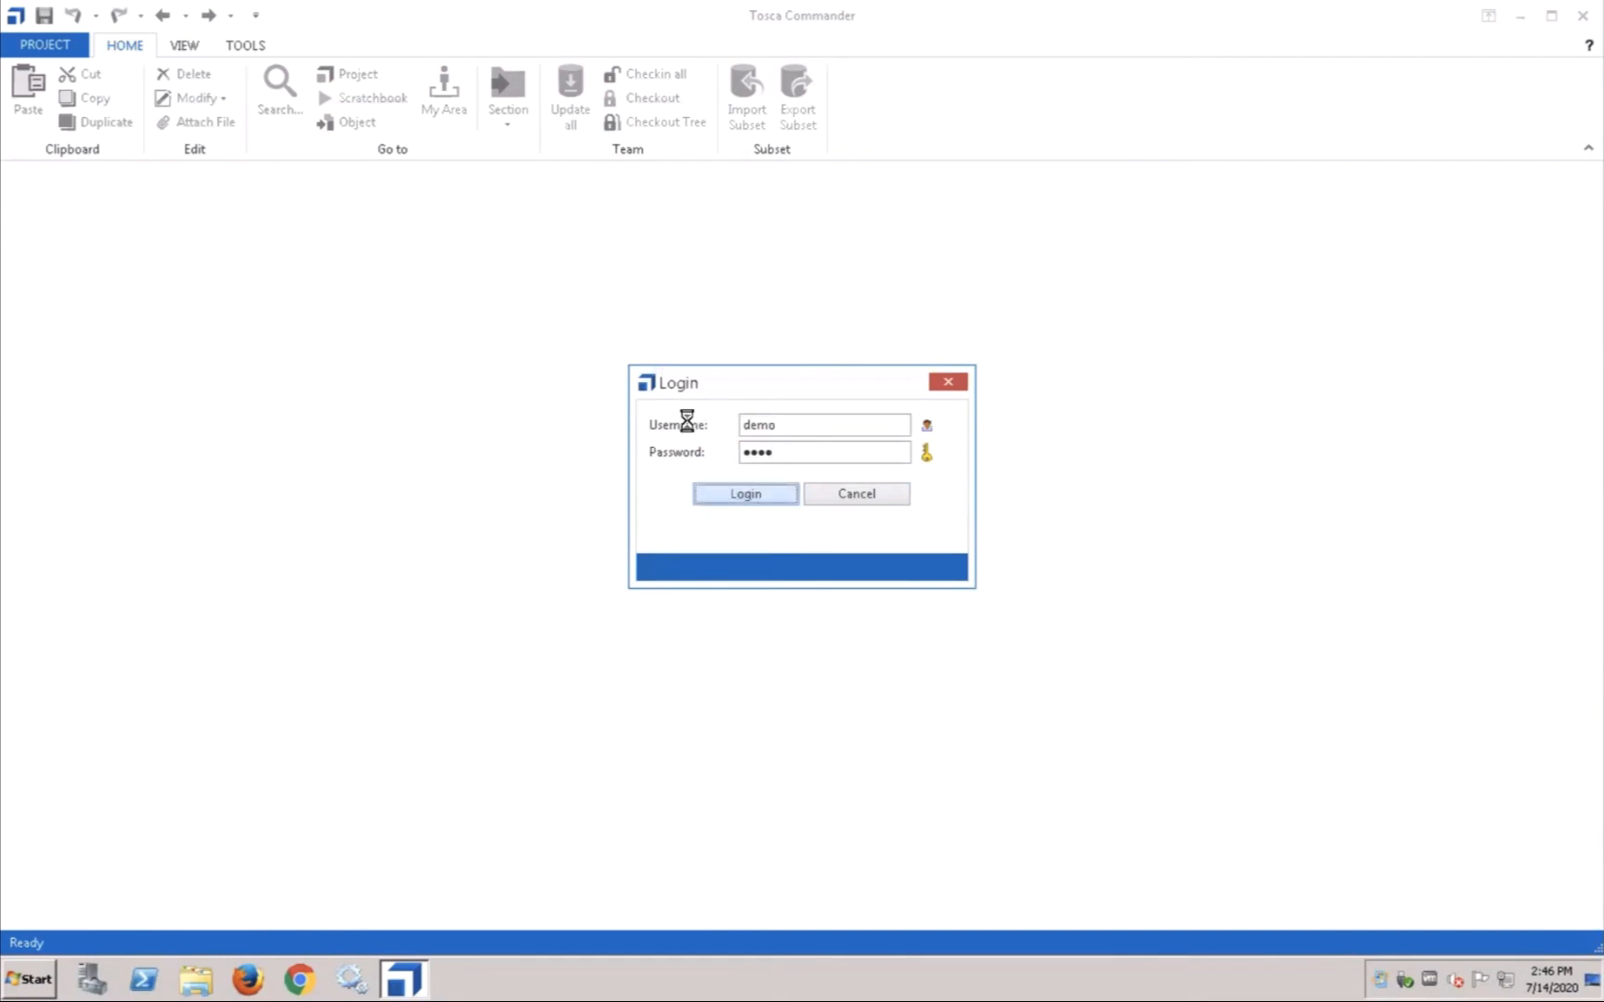
pyautogui.click(745, 493)
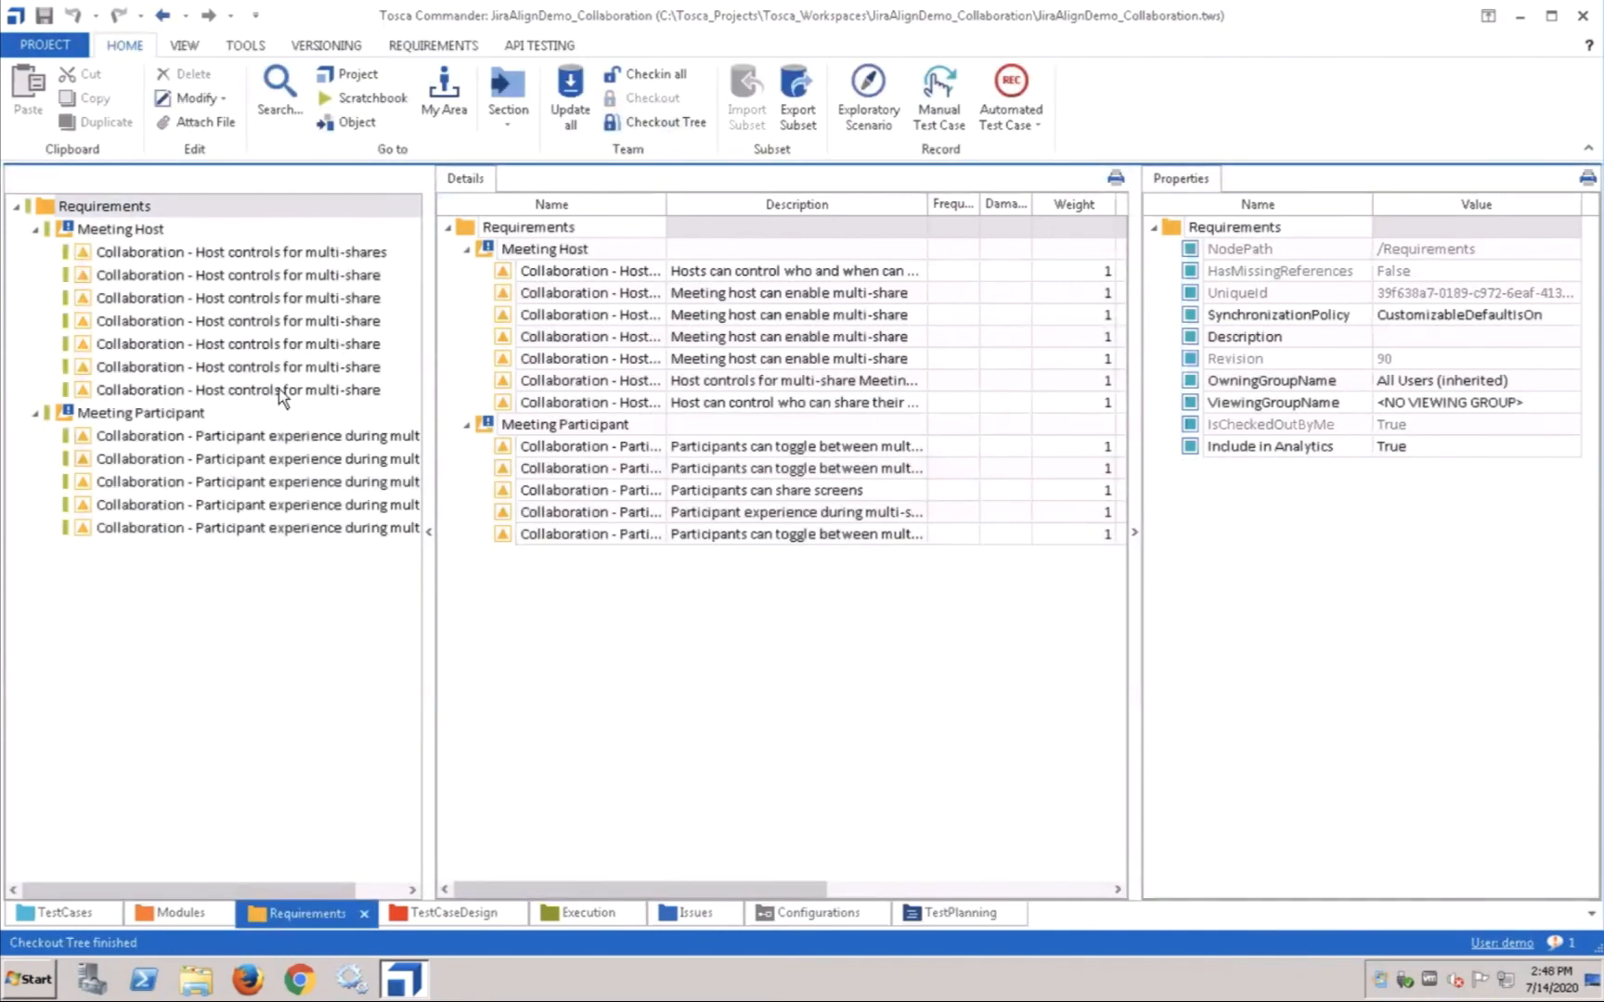
# Step: Select the last Host controls for multi-share requirement to view its full description
pyautogui.click(237, 390)
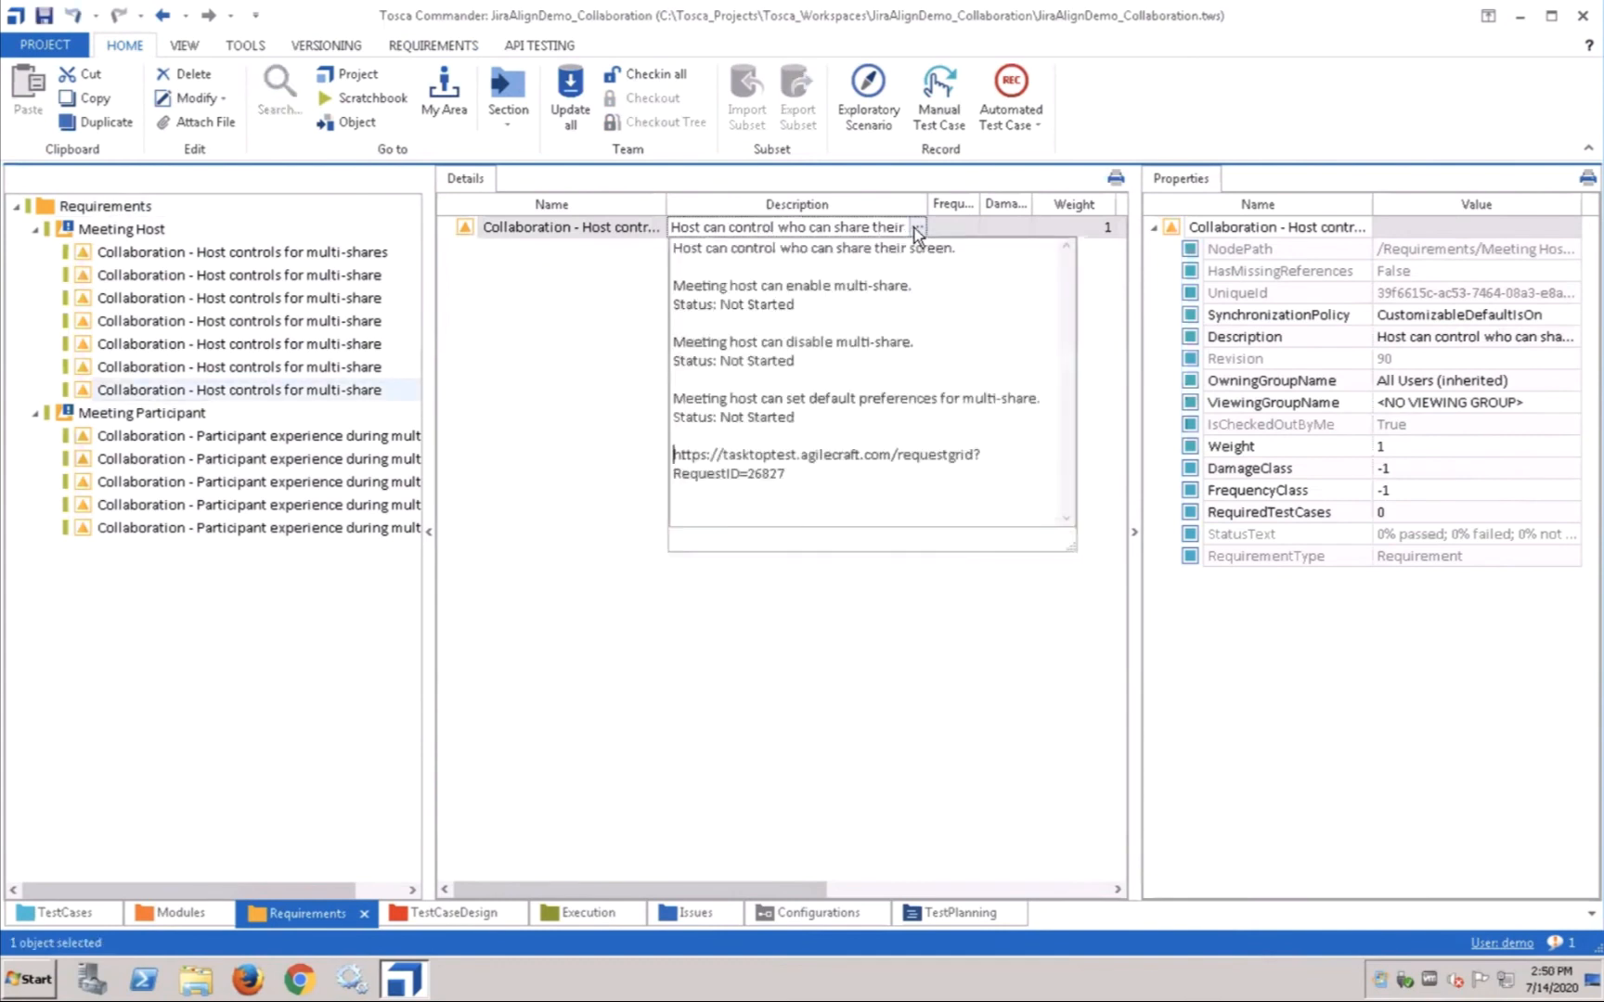
pyautogui.moveTo(1117, 422)
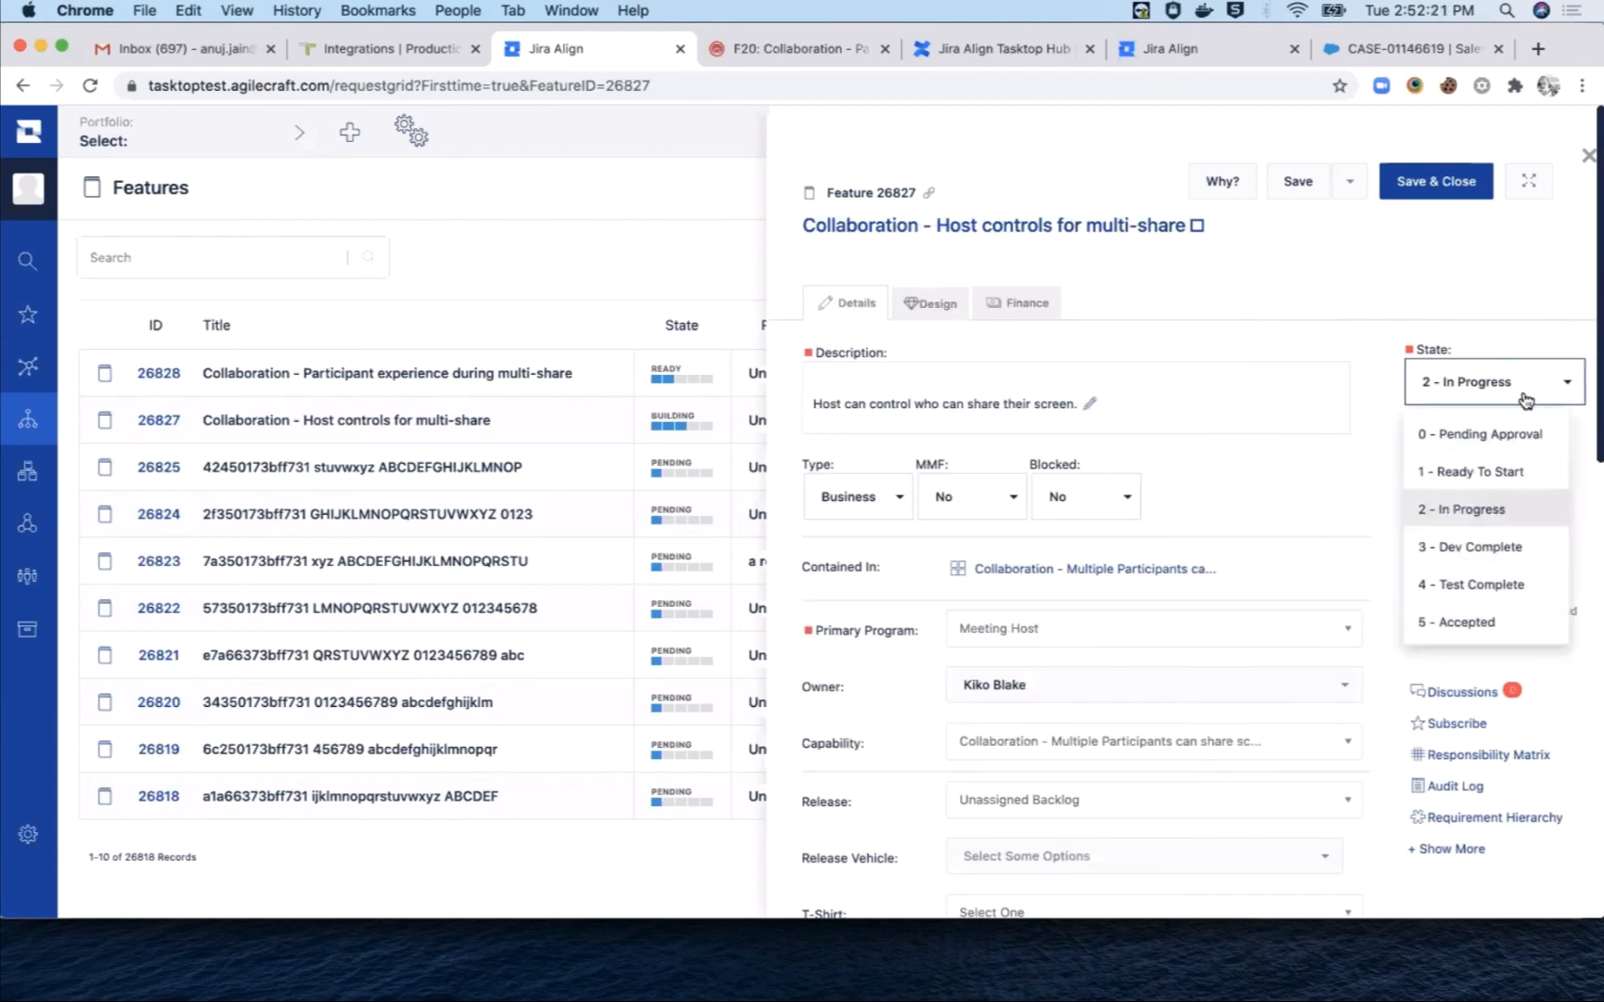
# Step: Set feature 26827's state to 5 - Accepted and save
pyautogui.click(1456, 622)
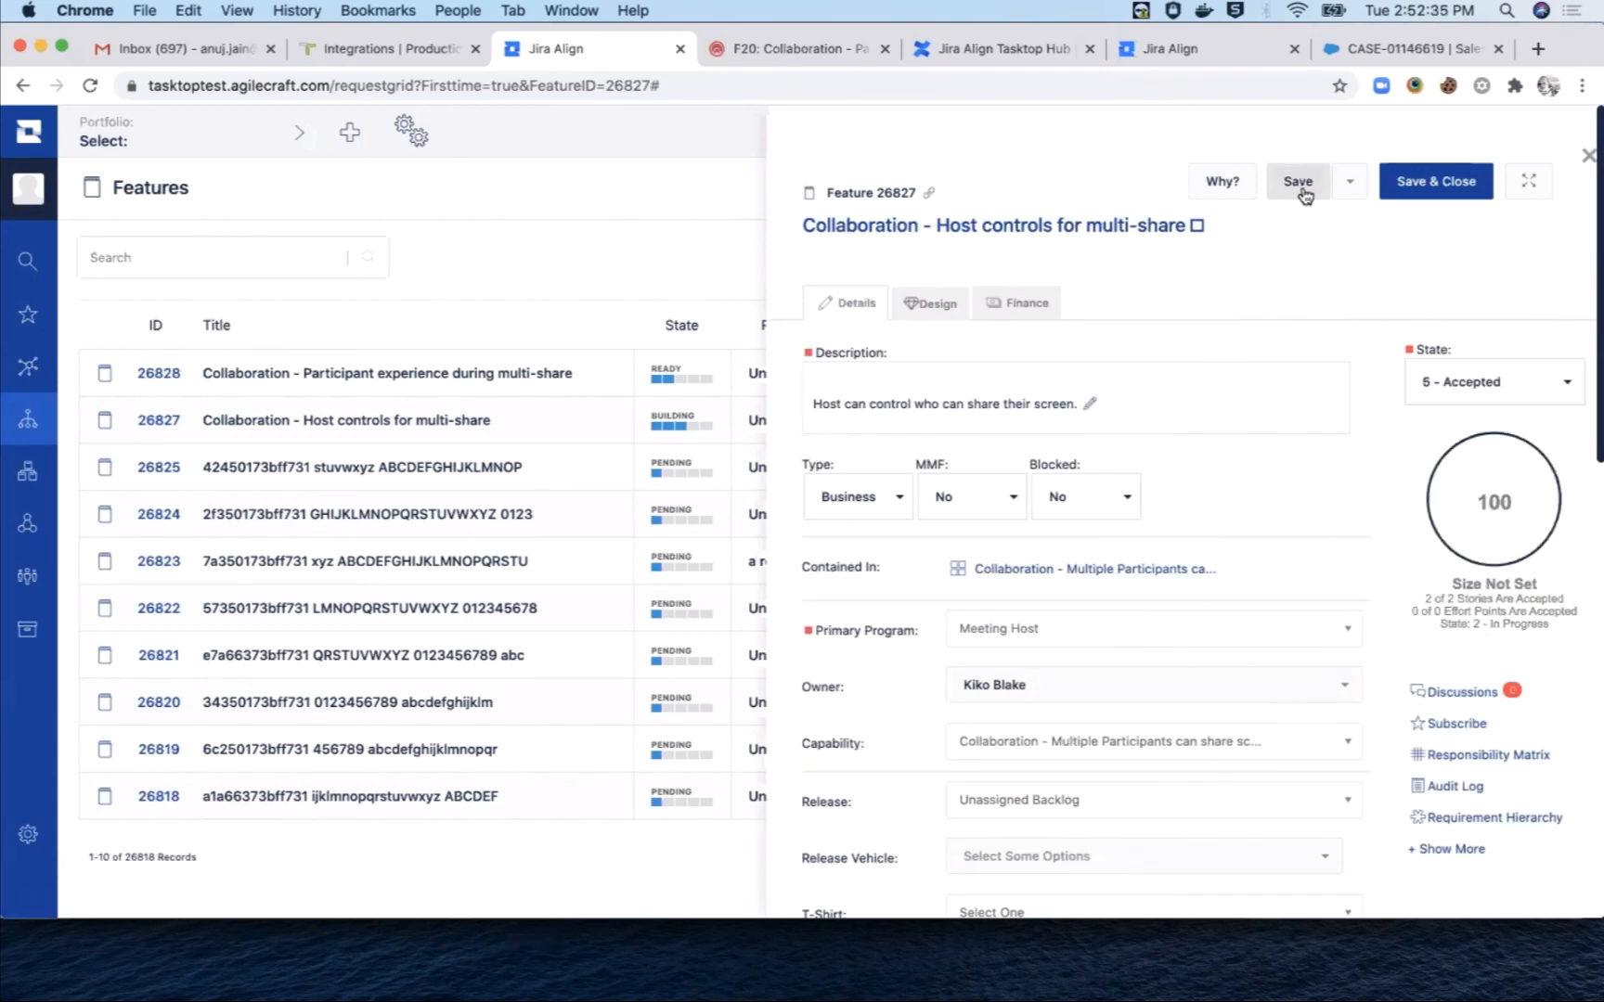
pyautogui.click(1298, 181)
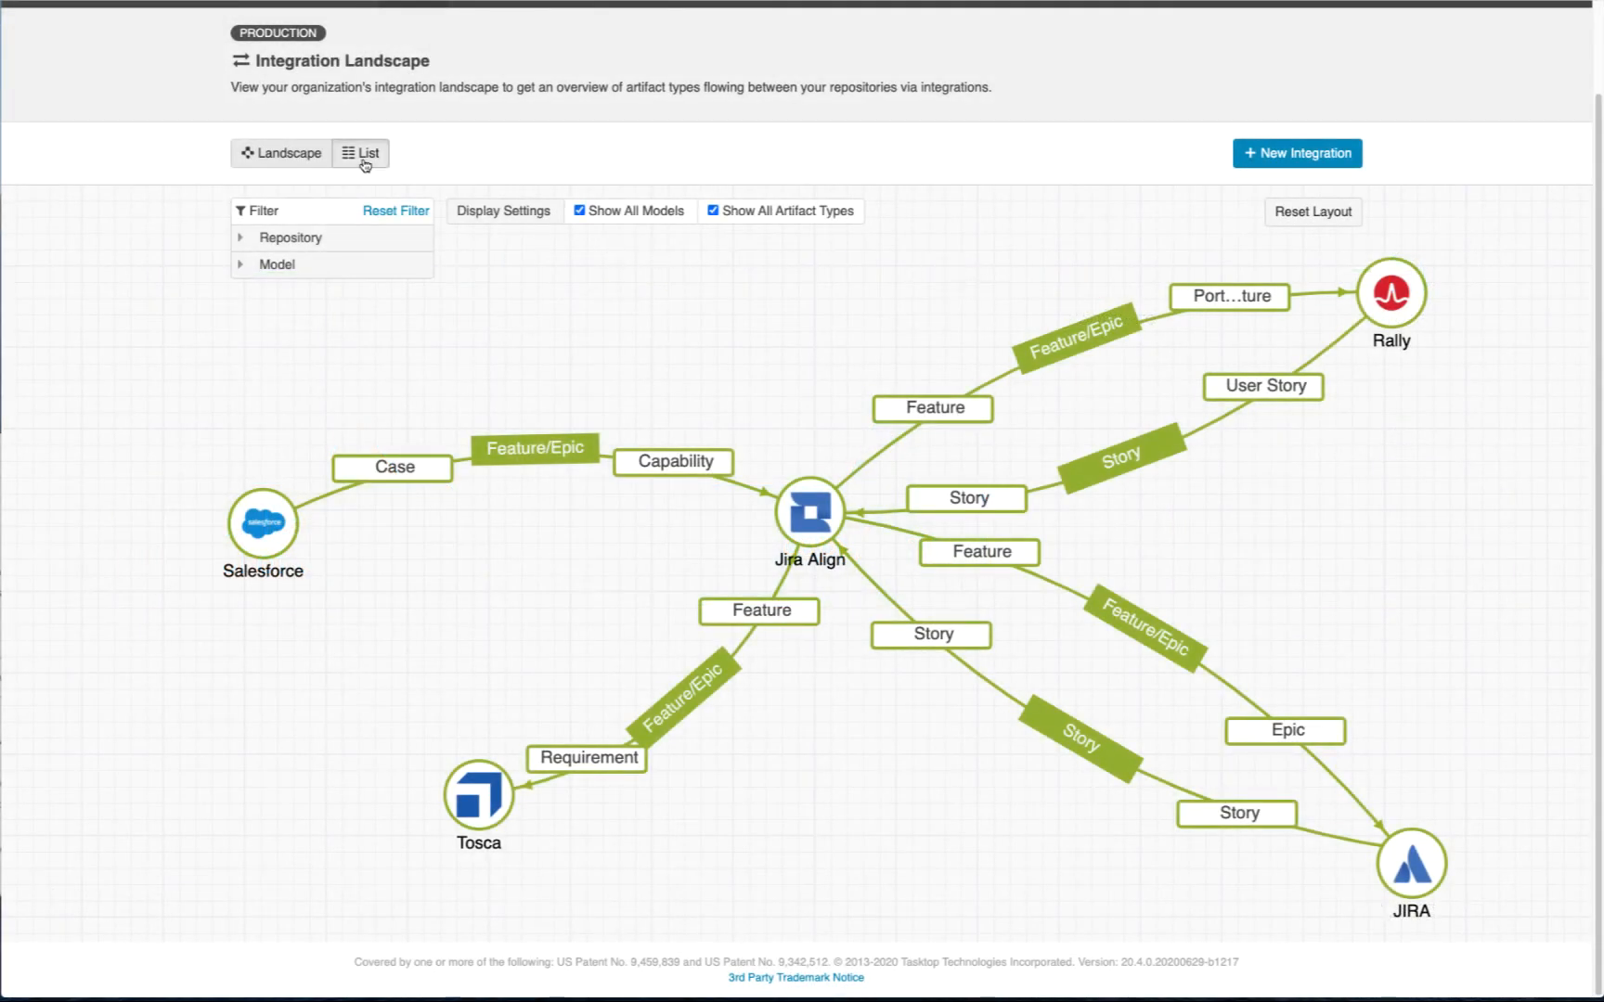
# Step: Open the Jira Align Features -> Jira Epics integration from the list view and view its metrics
pyautogui.click(361, 153)
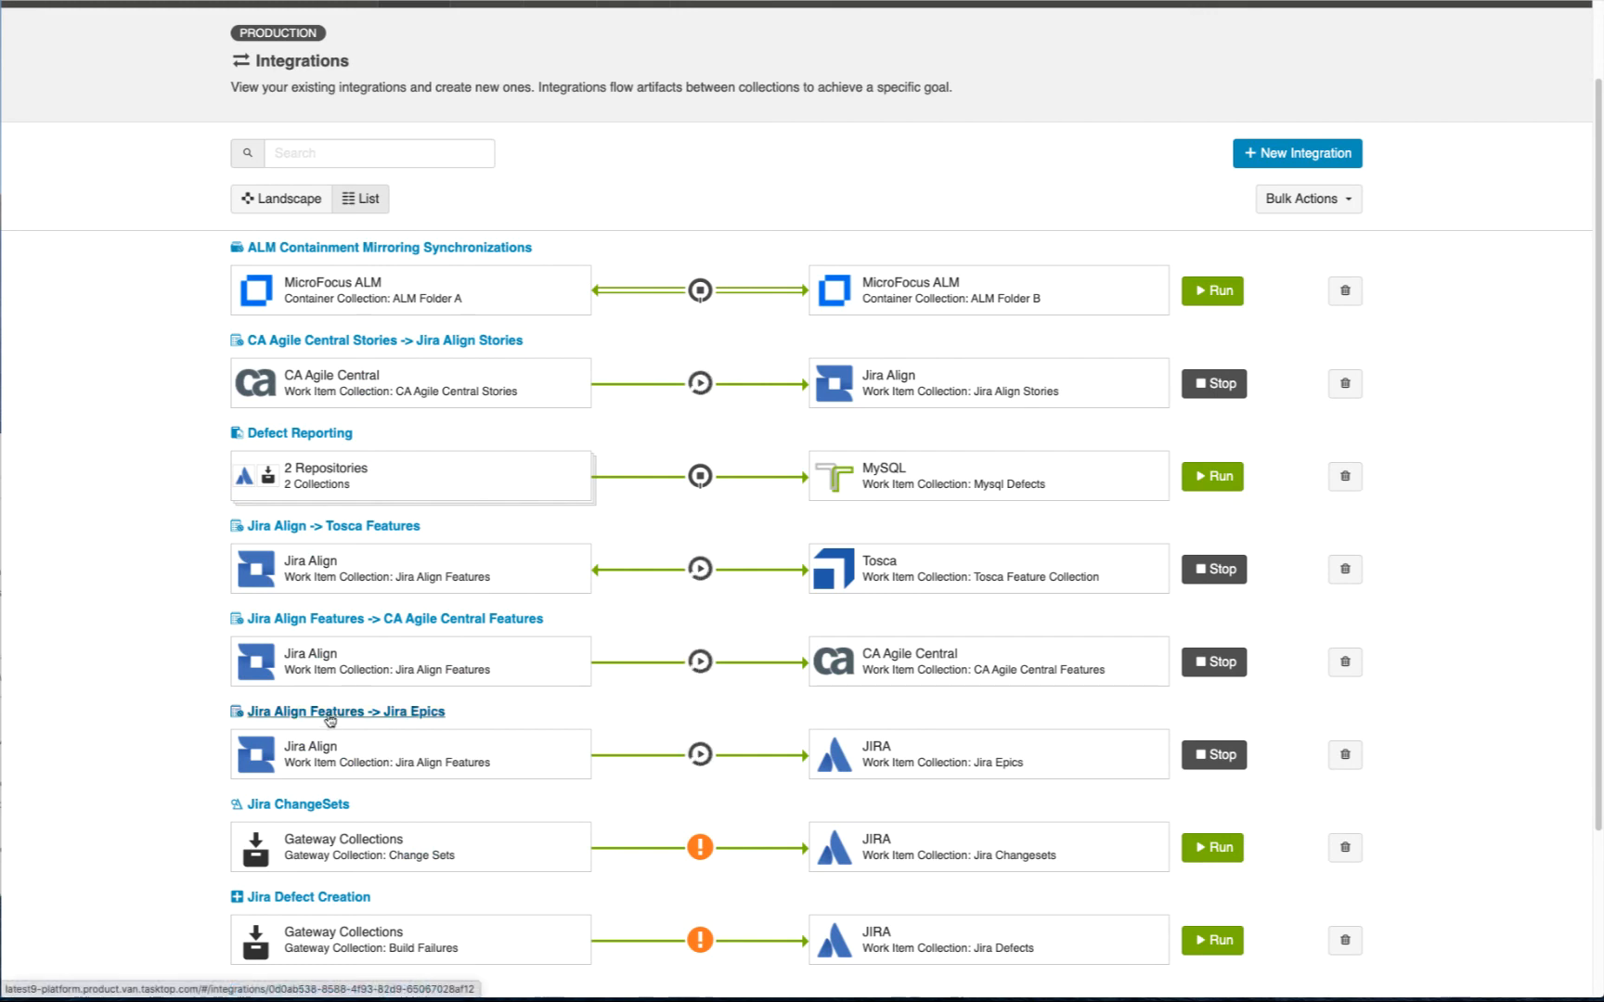
pyautogui.click(338, 712)
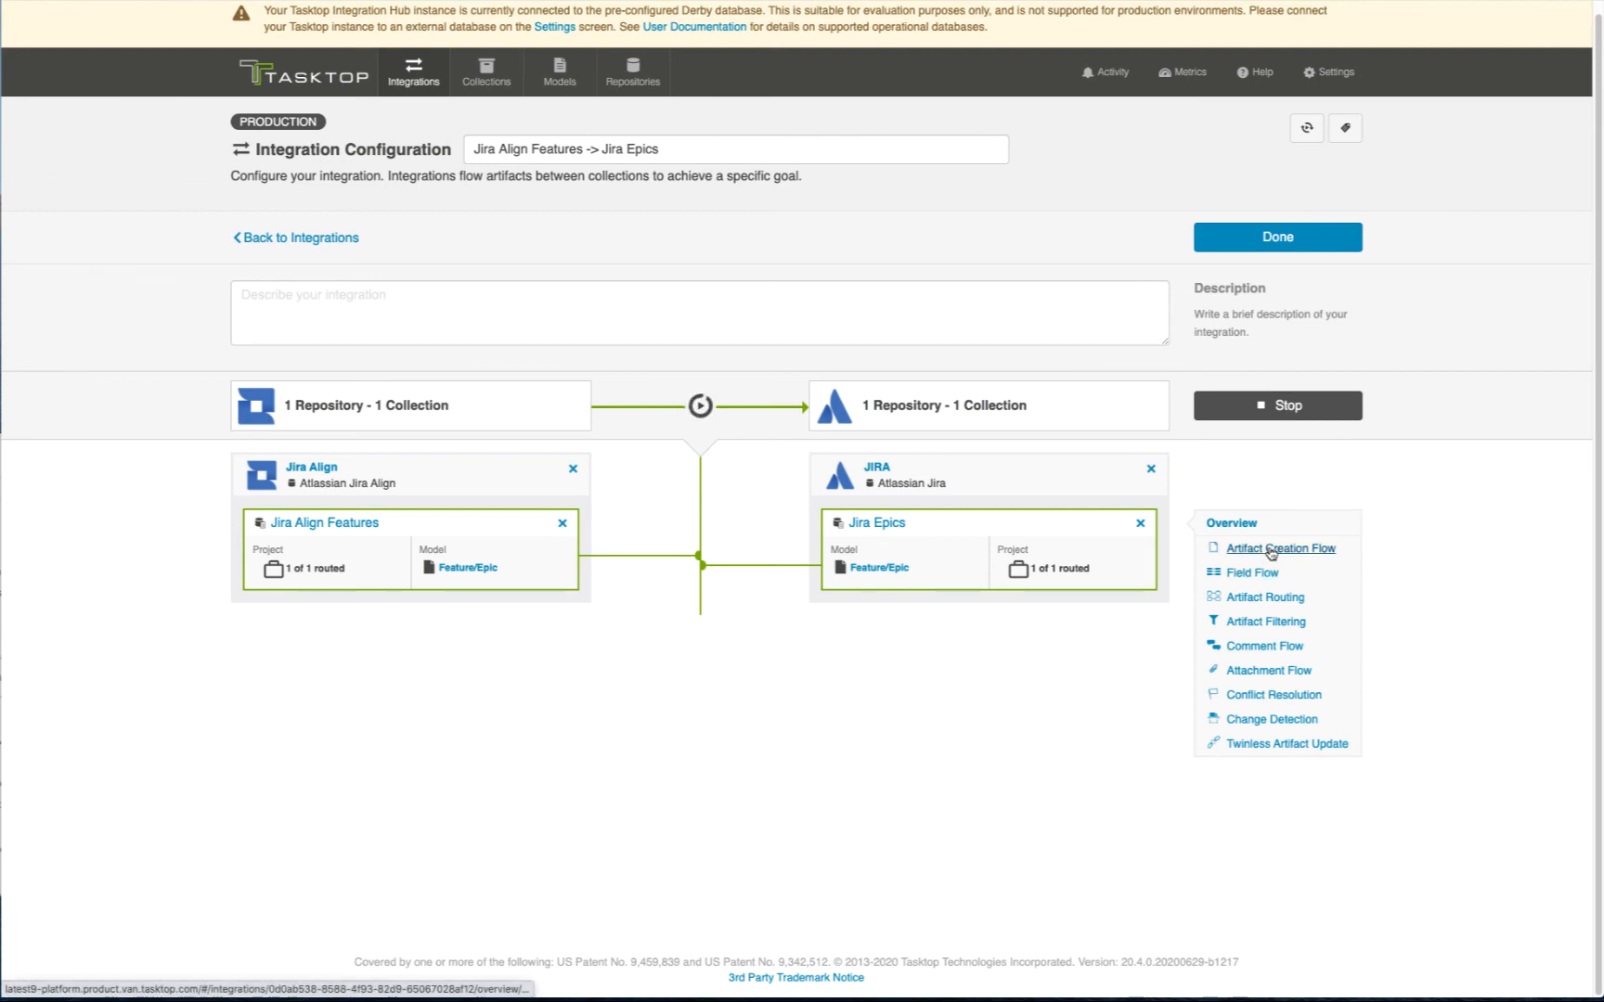
pyautogui.moveTo(1388, 630)
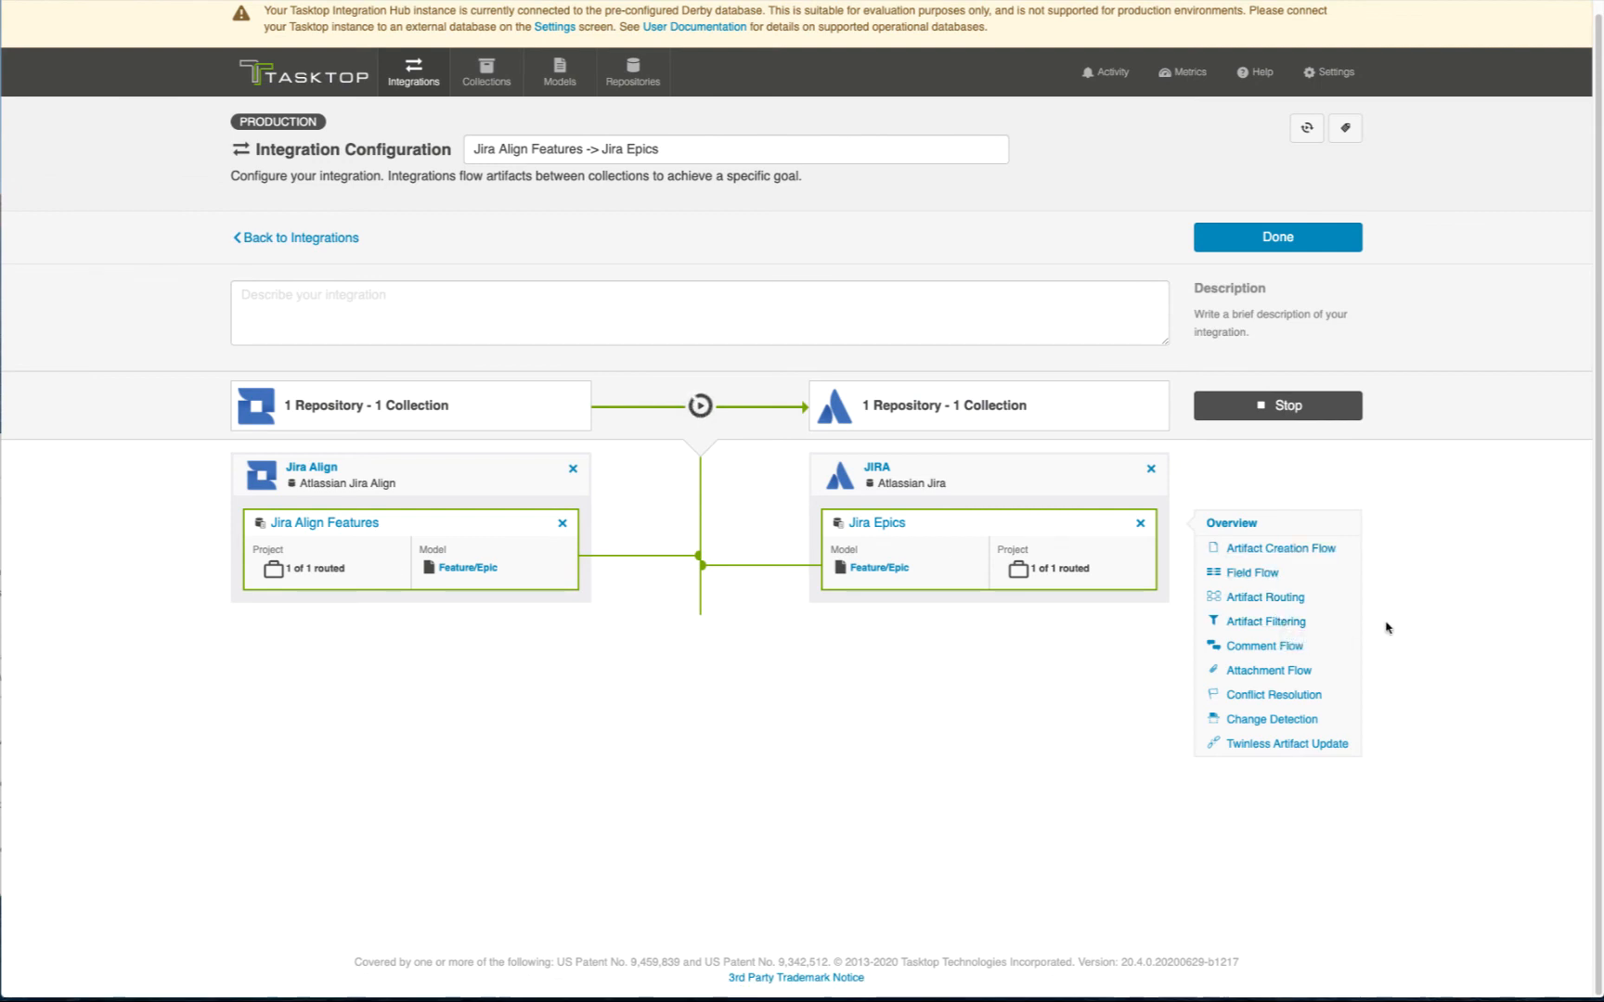
pyautogui.click(1253, 573)
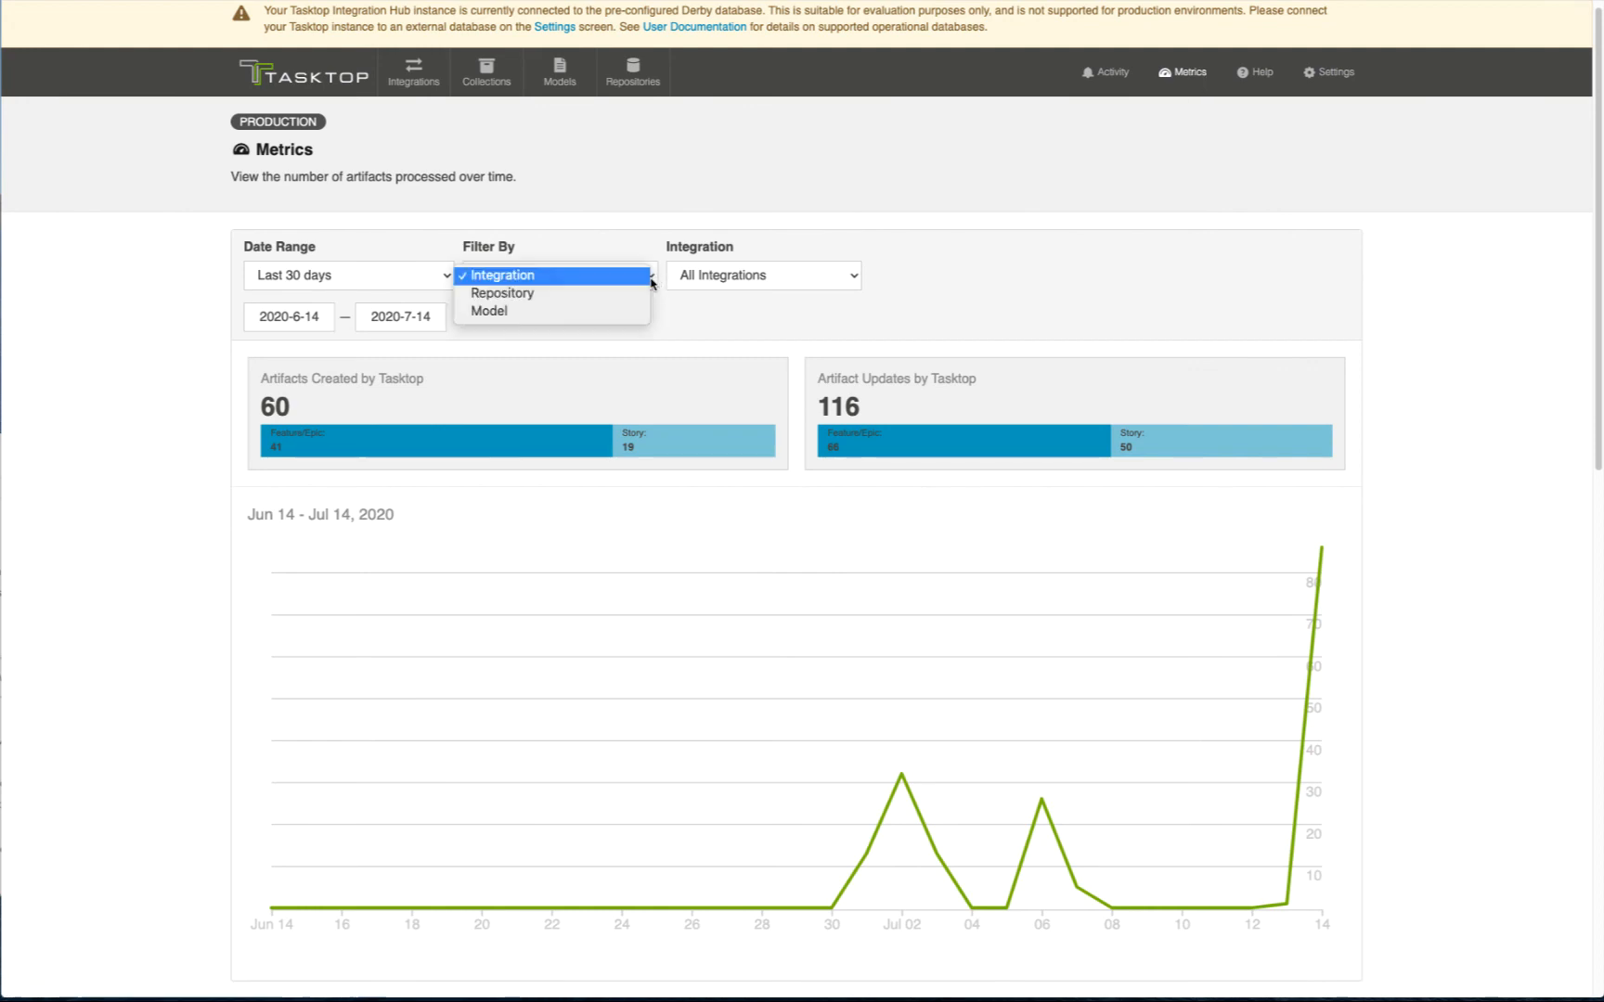
# Step: Filter the last-30-days metrics by the Jira Align repository
pyautogui.click(502, 293)
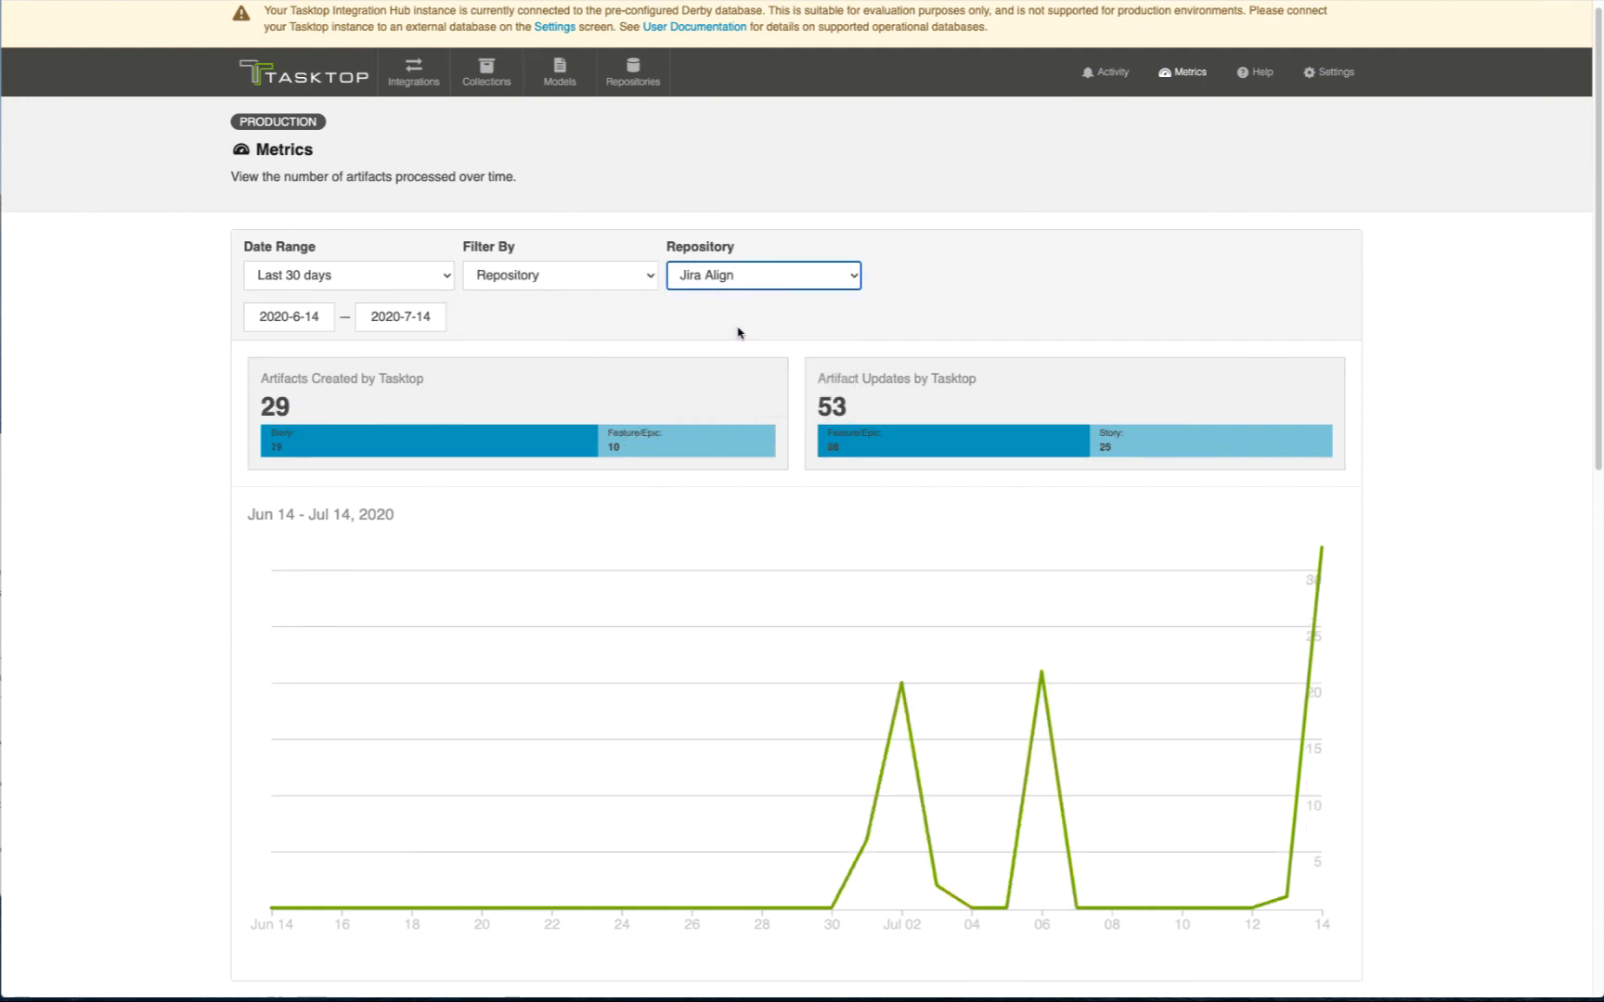